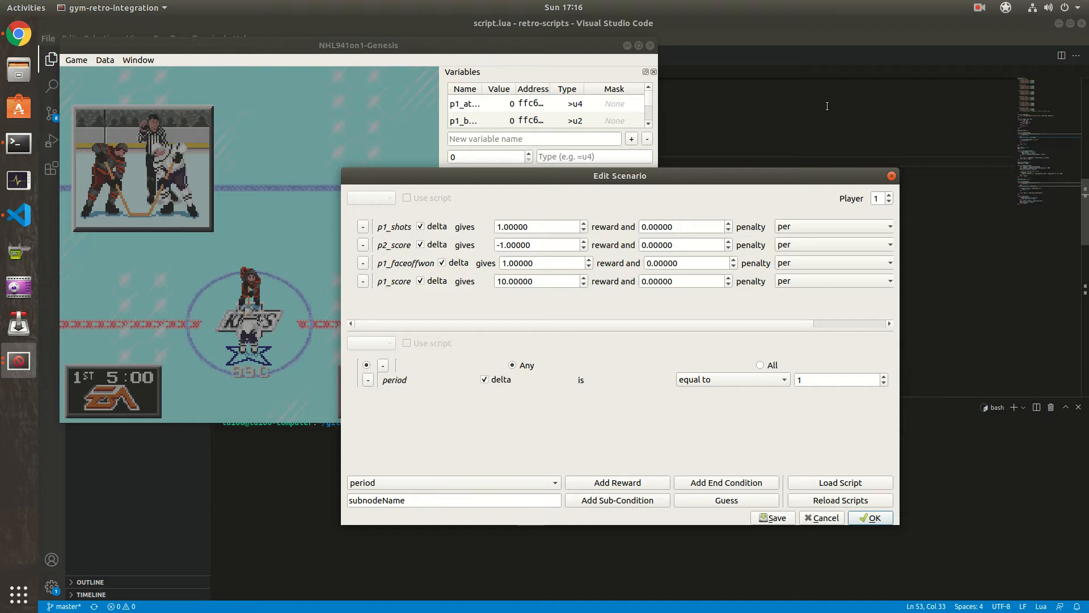
{"action": "mouse_move", "coordinate": [435, 238]}
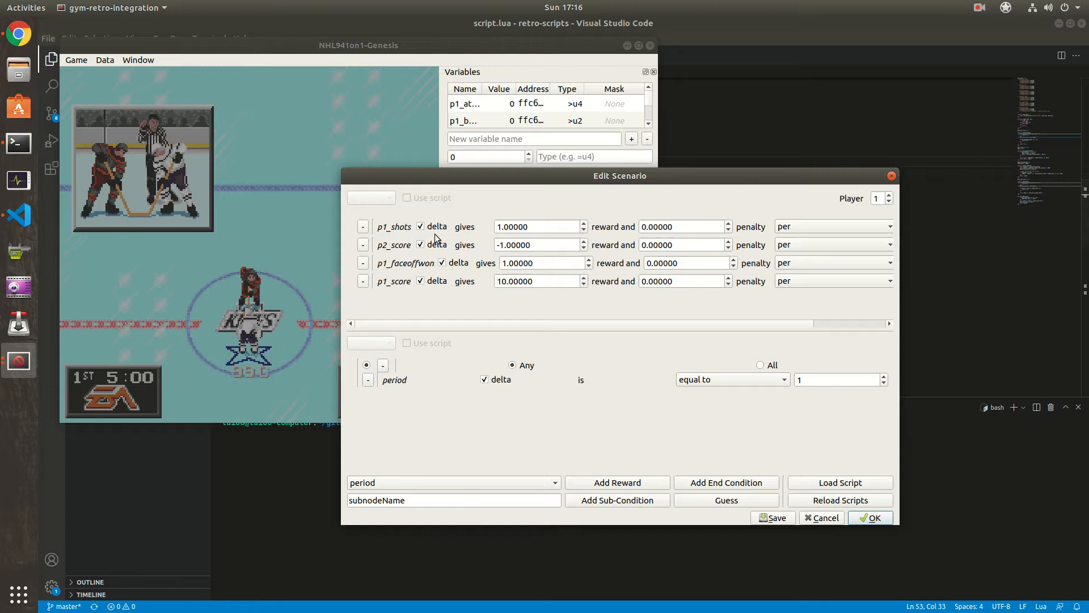
{"action": "mouse_move", "coordinate": [433, 193]}
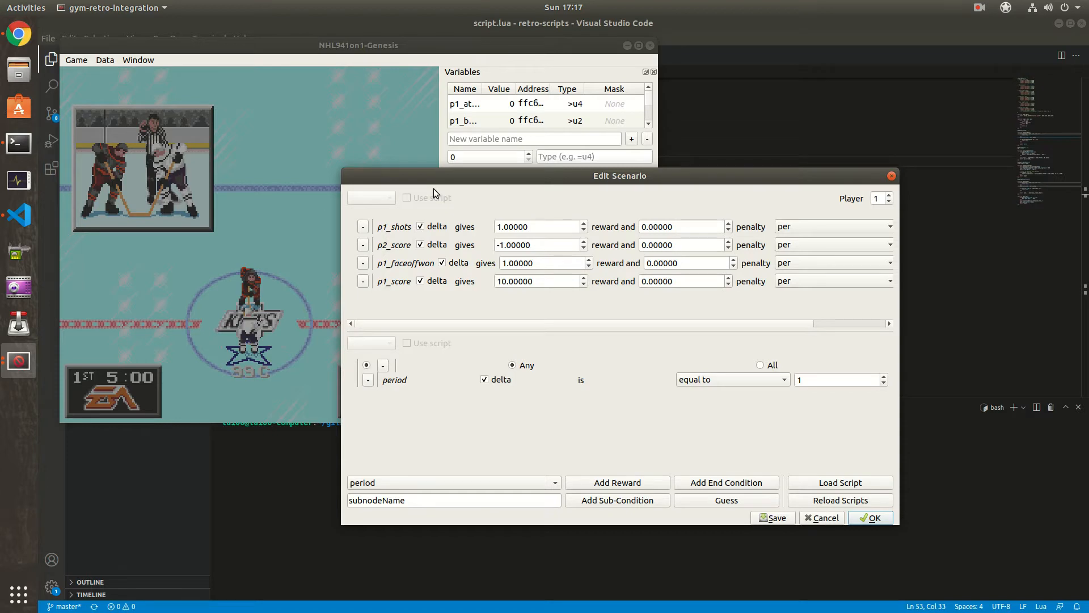
{"action": "mouse_move", "coordinate": [739, 95]}
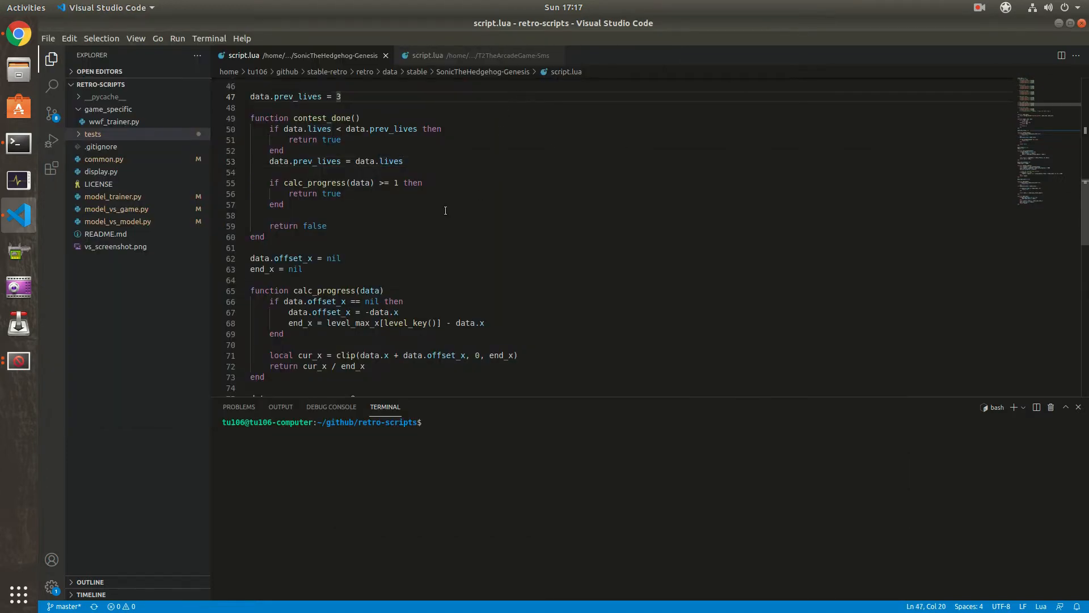
{"action": "mouse_move", "coordinate": [411, 196]}
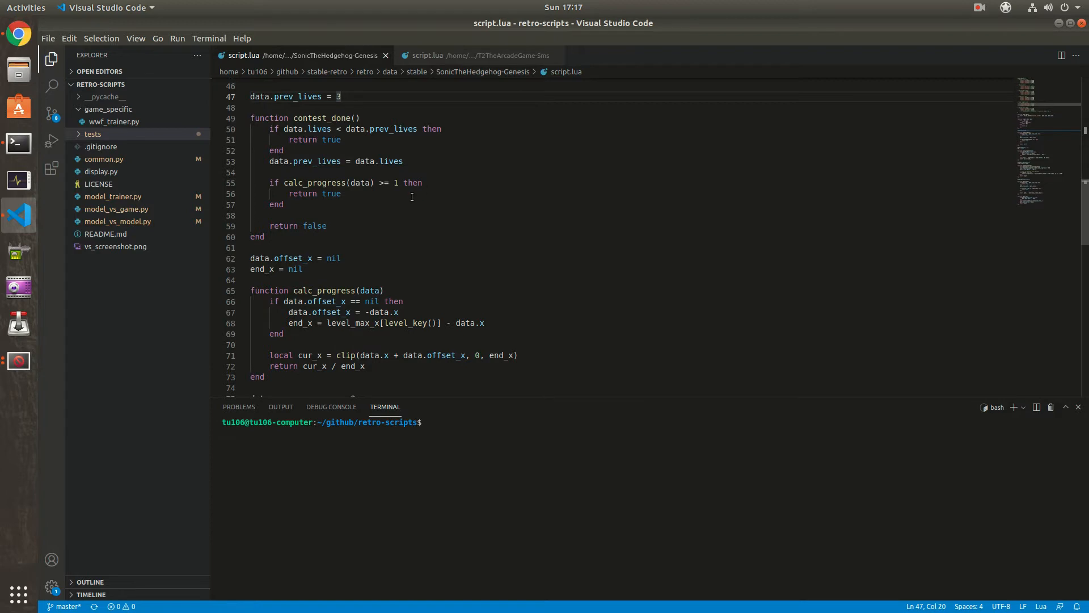
{"action": "mouse_move", "coordinate": [434, 225]}
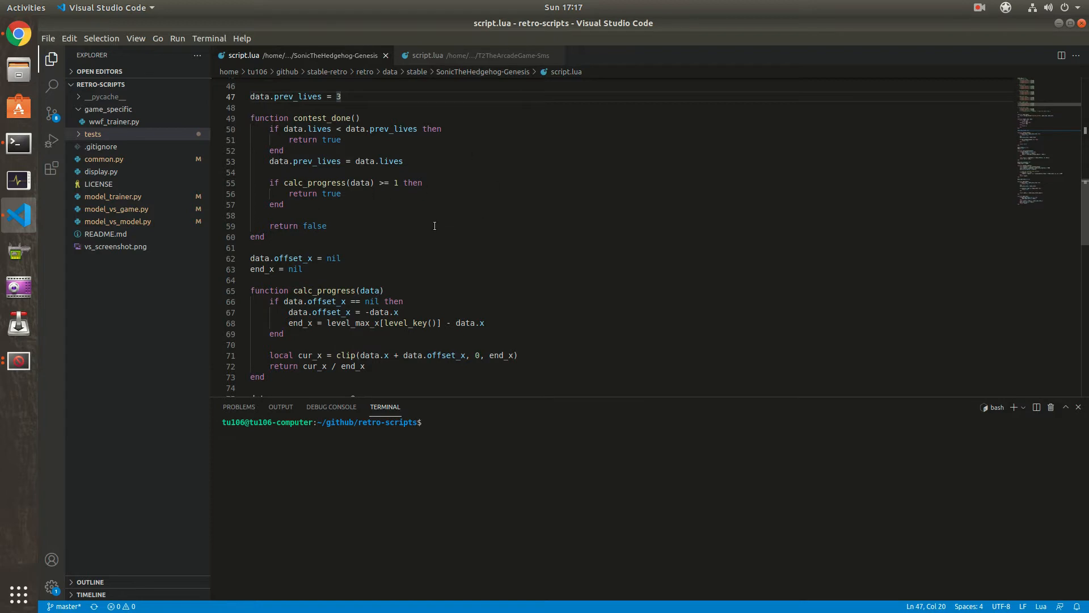
- Browse the NHL941on1-Genesis folder and open test.lua in Visual Studio Code
{"action": "left_click", "coordinate": [480, 55]}
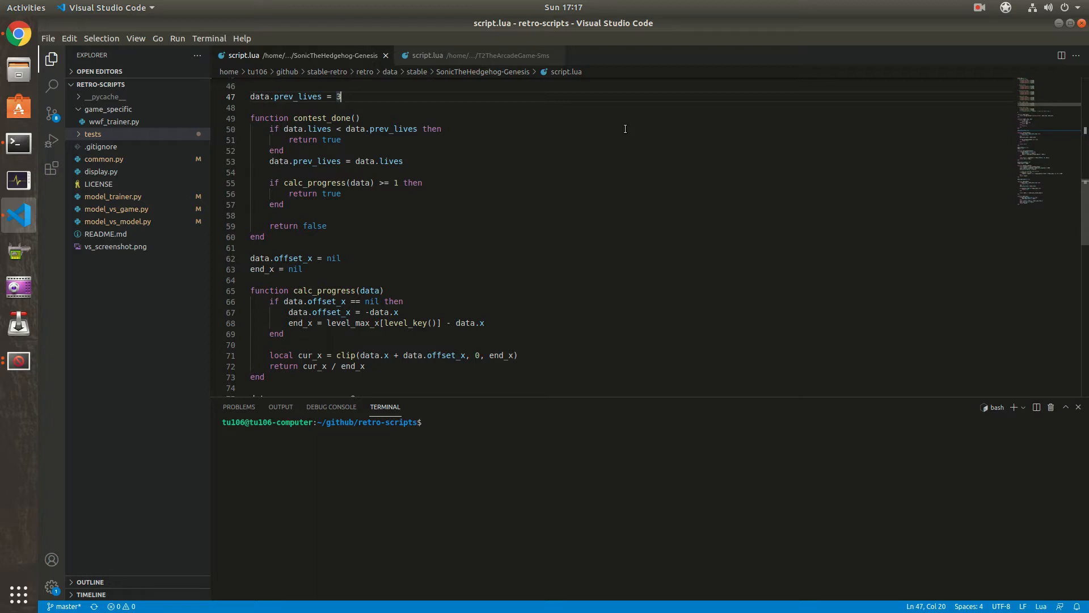
{"action": "scroll", "scroll_direction": "up", "scroll_amount": 3}
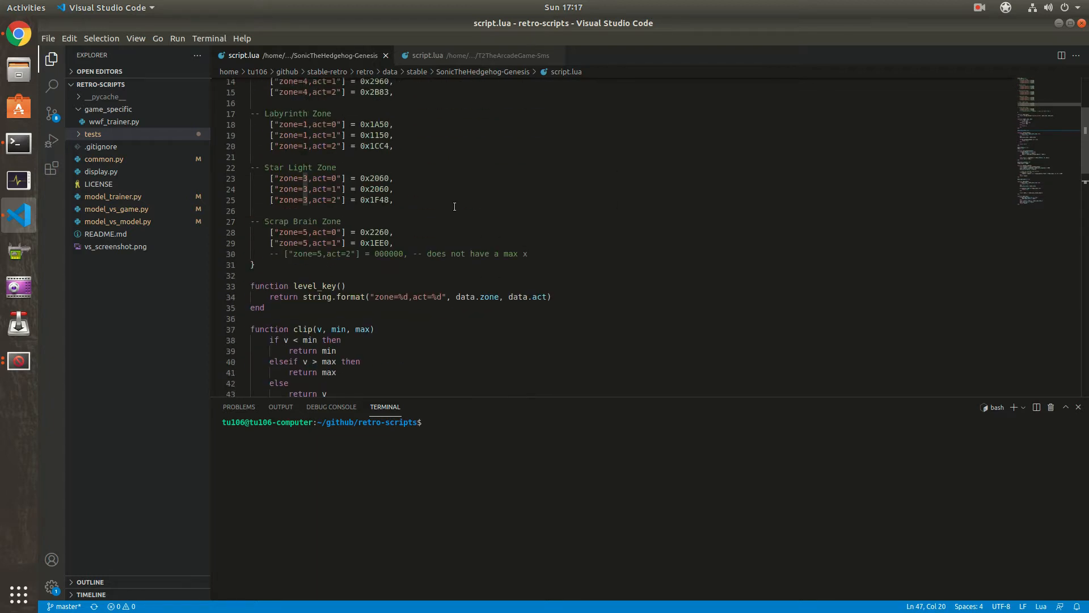
{"action": "scroll", "scroll_direction": "down", "scroll_amount": 3}
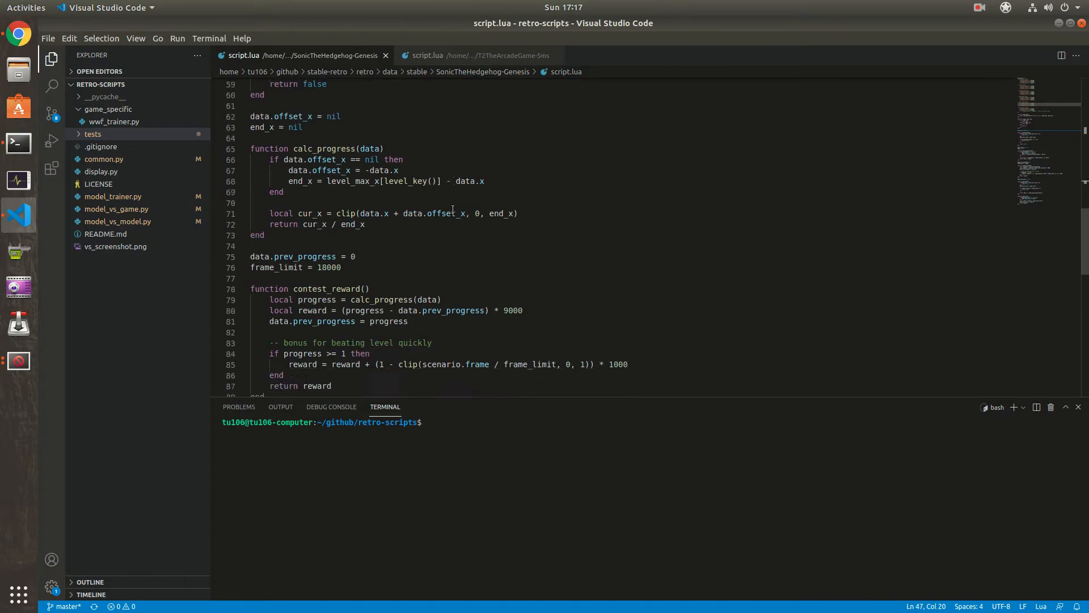
{"action": "scroll", "scroll_direction": "up", "scroll_amount": 3}
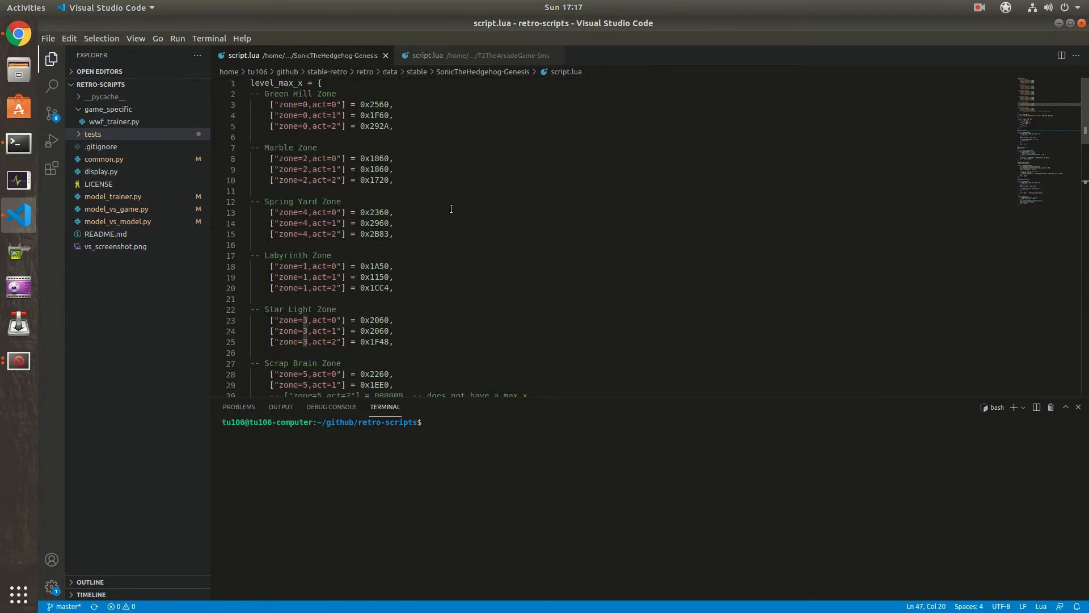
{"action": "mouse_move", "coordinate": [420, 118]}
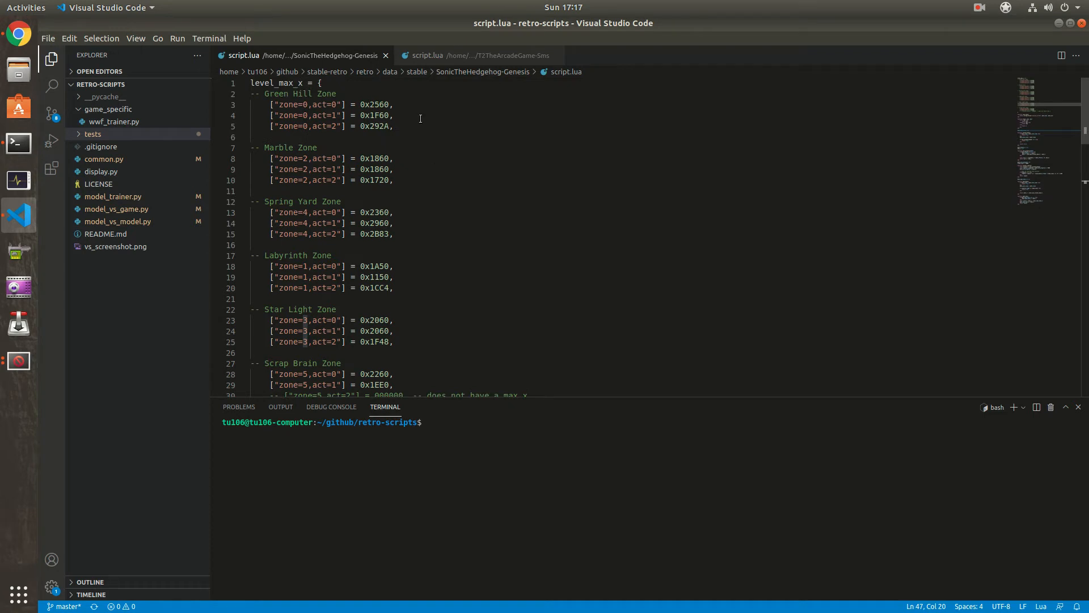
{"action": "scroll", "scroll_direction": "down", "scroll_amount": 3}
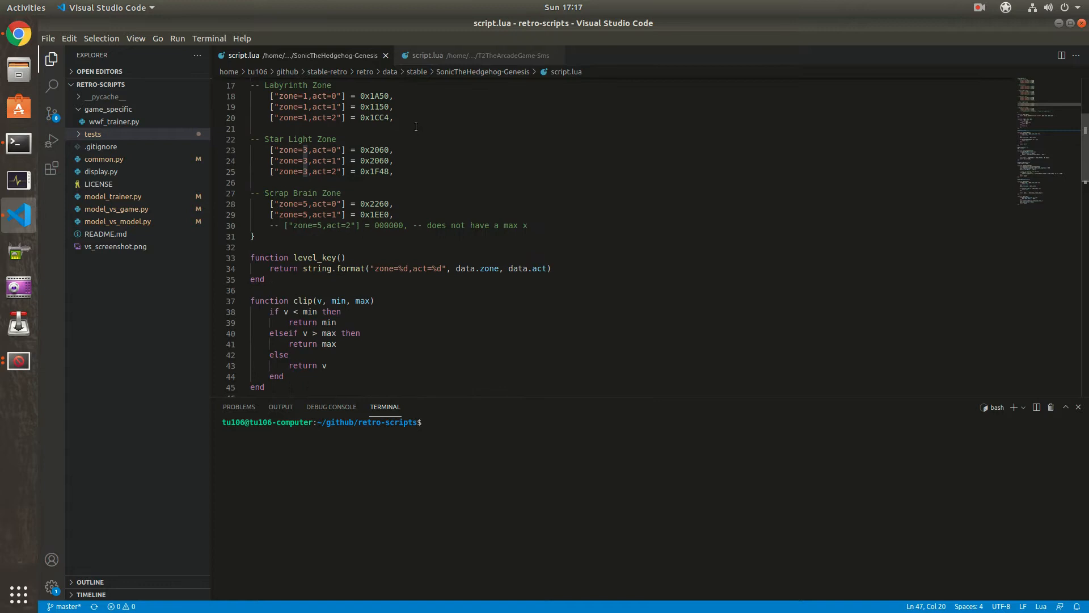
{"action": "scroll", "scroll_direction": "down", "scroll_amount": 3}
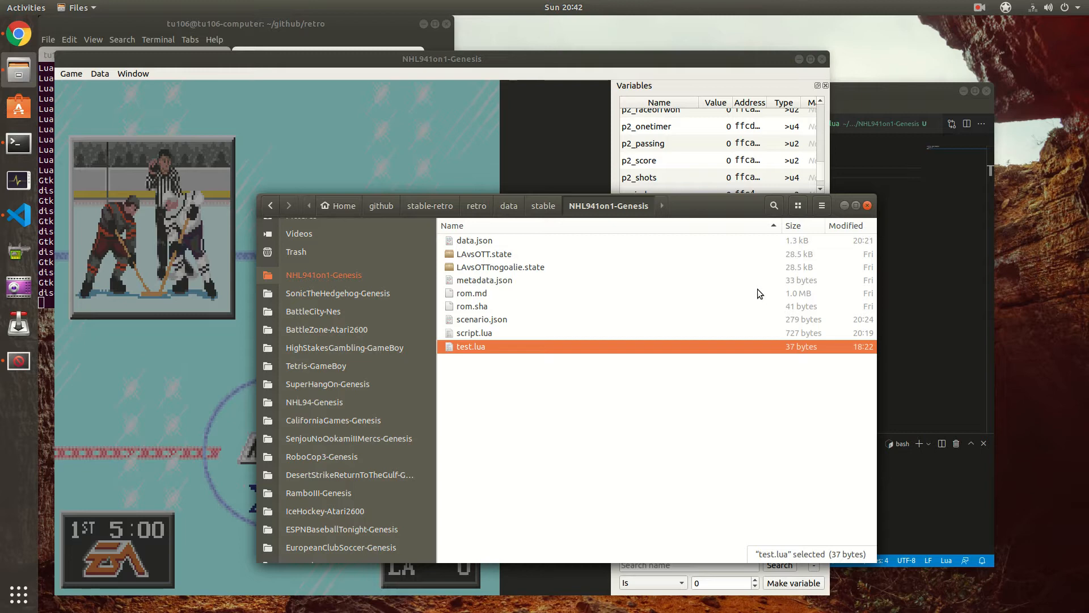
{"action": "mouse_move", "coordinate": [470, 369]}
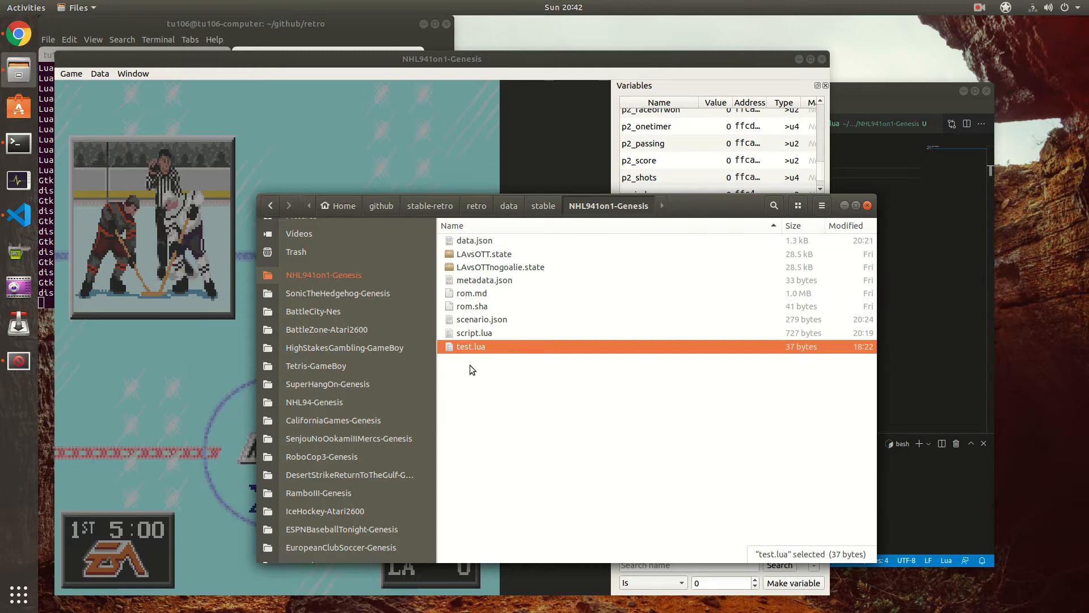
{"action": "mouse_move", "coordinate": [464, 356]}
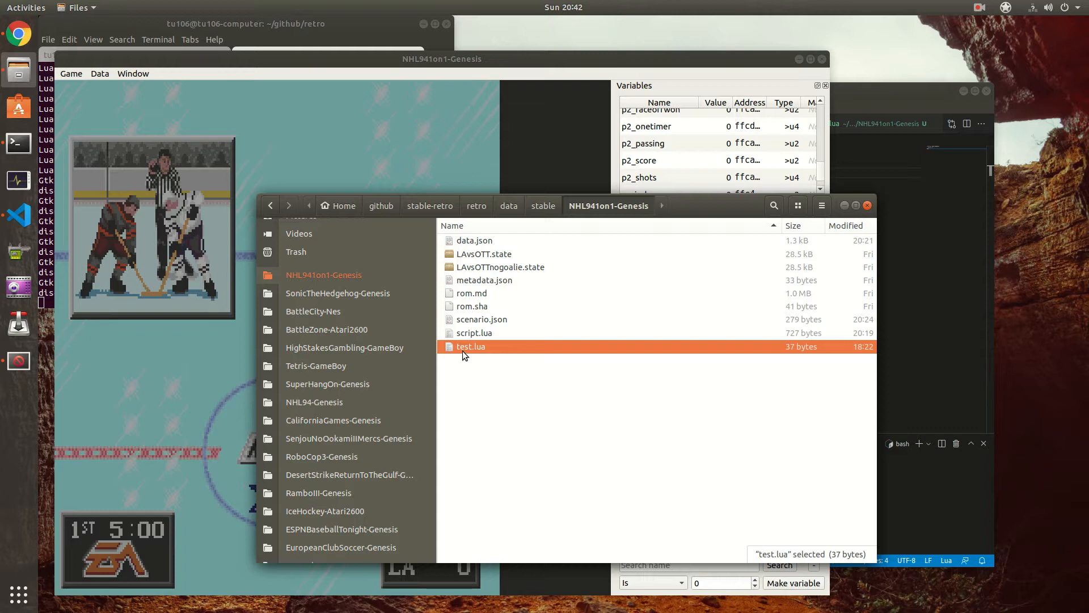
{"action": "double_click", "coordinate": [471, 346]}
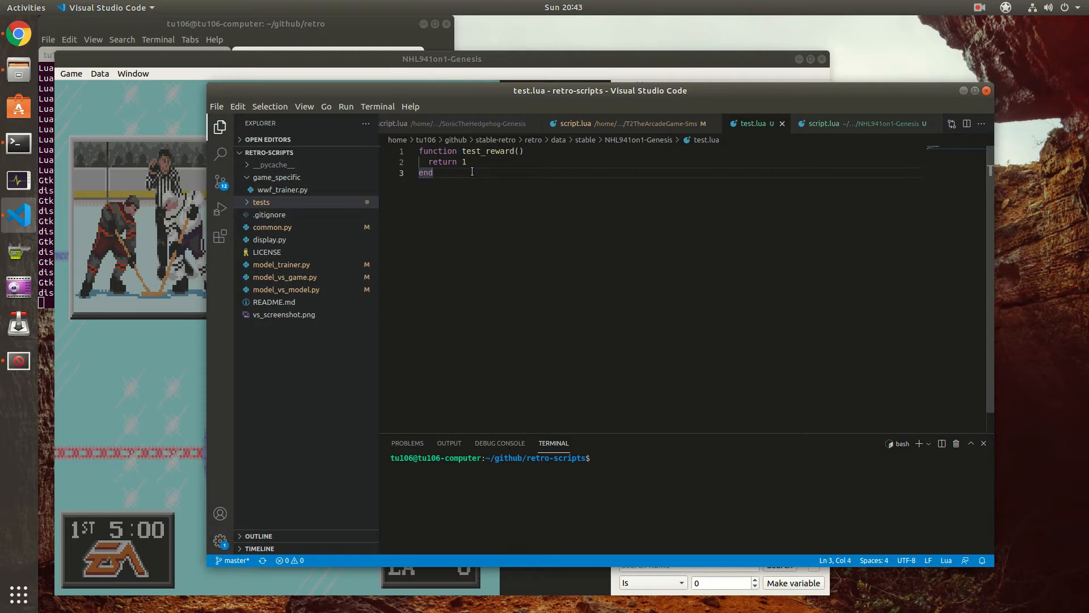
{"action": "mouse_move", "coordinate": [159, 64]}
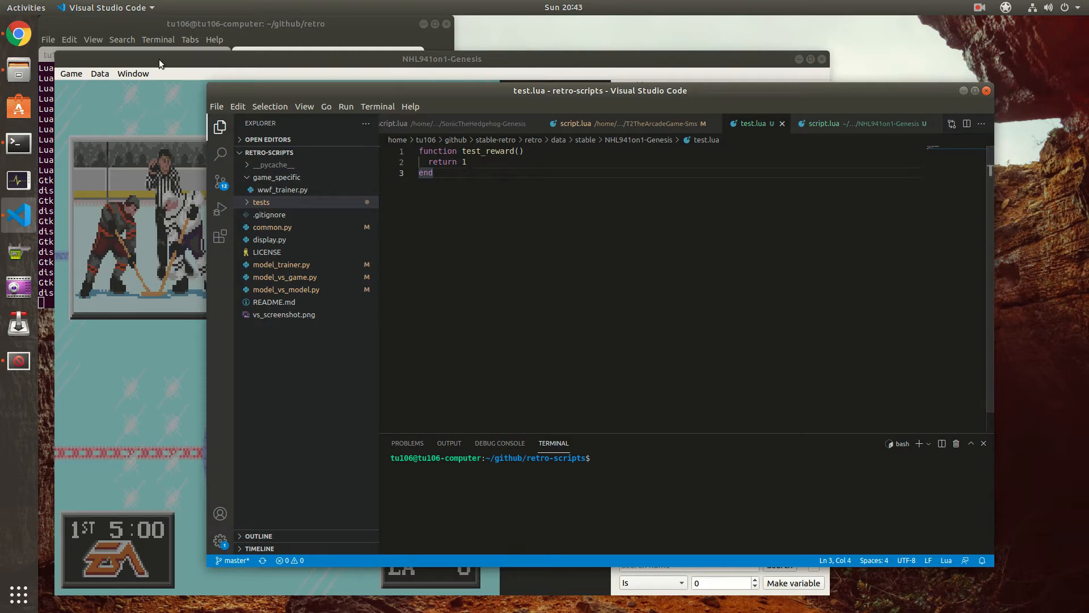
- Open Edit scenario from the Data menu and load the test_reward Lua script
{"action": "left_click", "coordinate": [442, 58]}
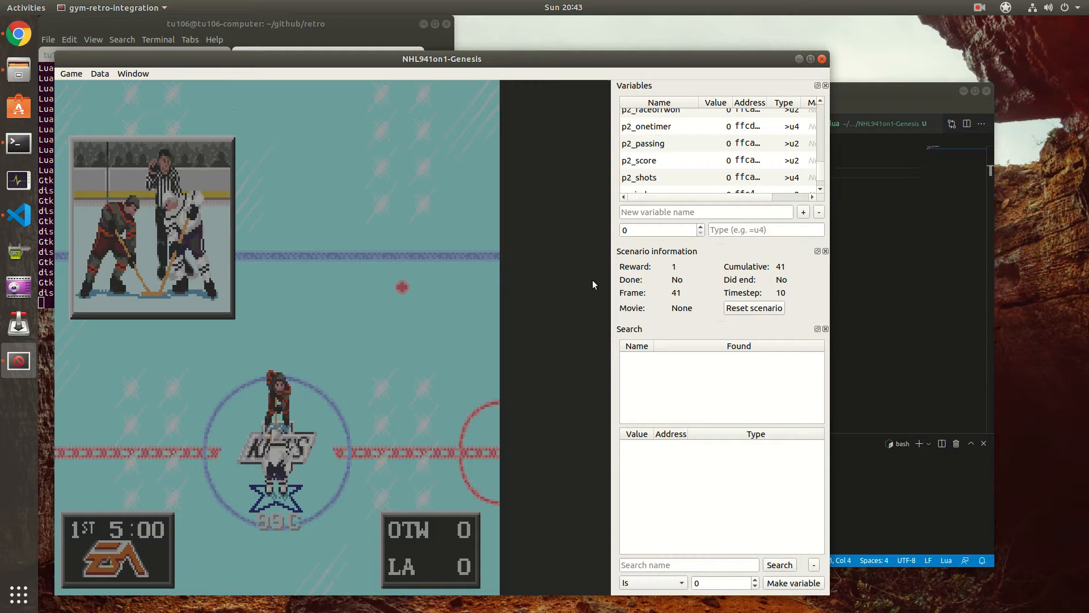
{"action": "mouse_move", "coordinate": [170, 87]}
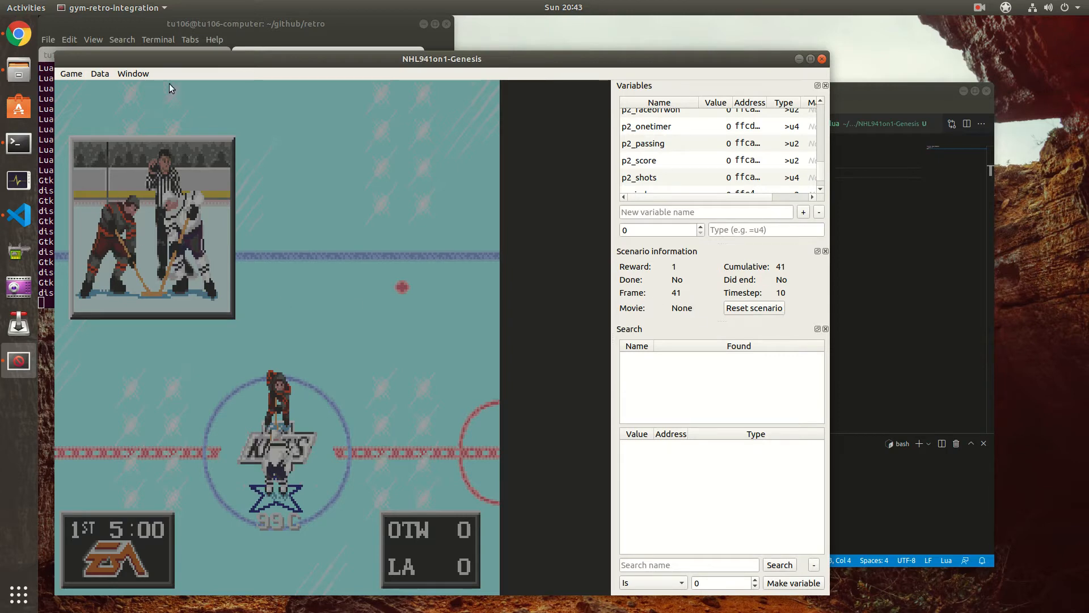
{"action": "left_click", "coordinate": [133, 73]}
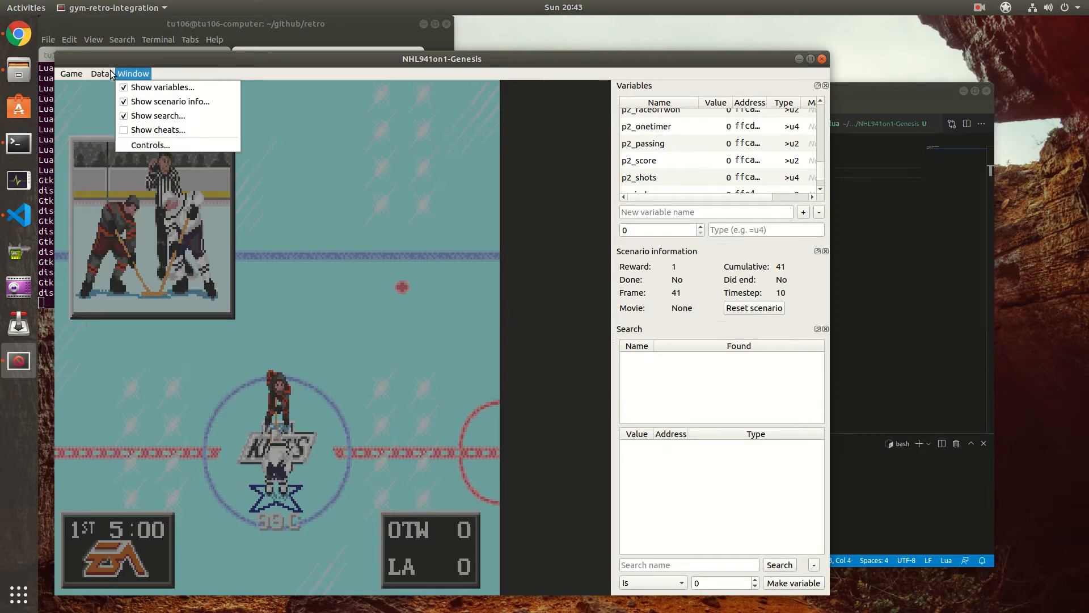
{"action": "left_click", "coordinate": [99, 74]}
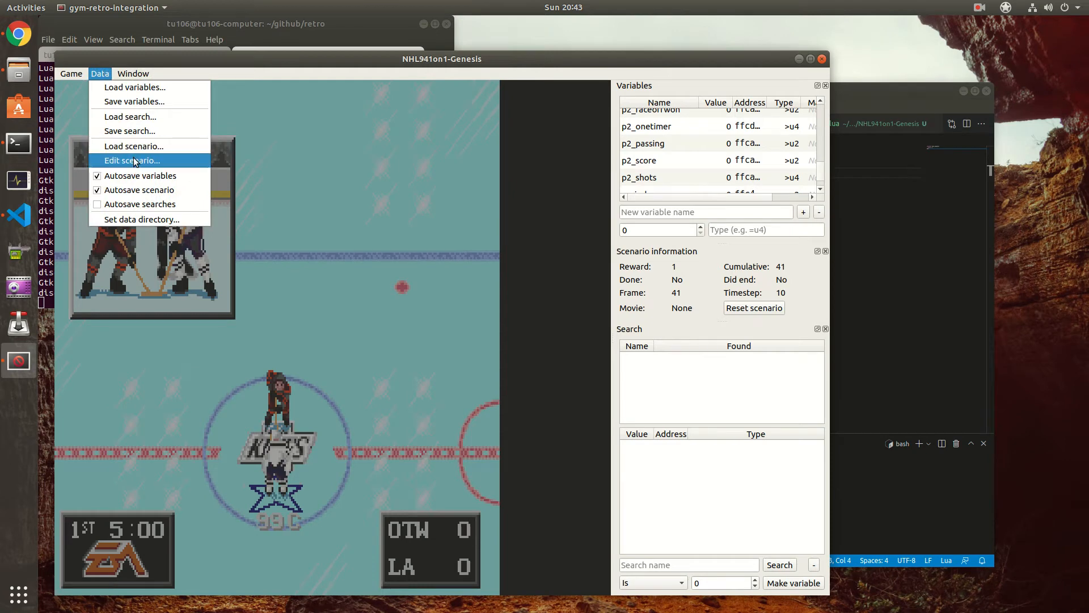
{"action": "left_click", "coordinate": [131, 161]}
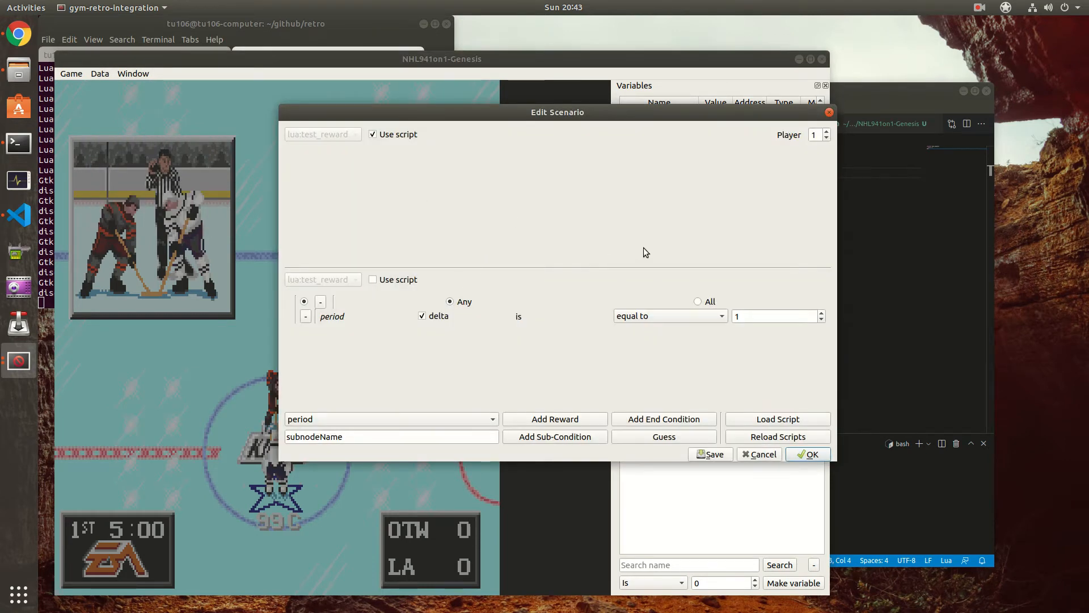
{"action": "mouse_move", "coordinate": [763, 423]}
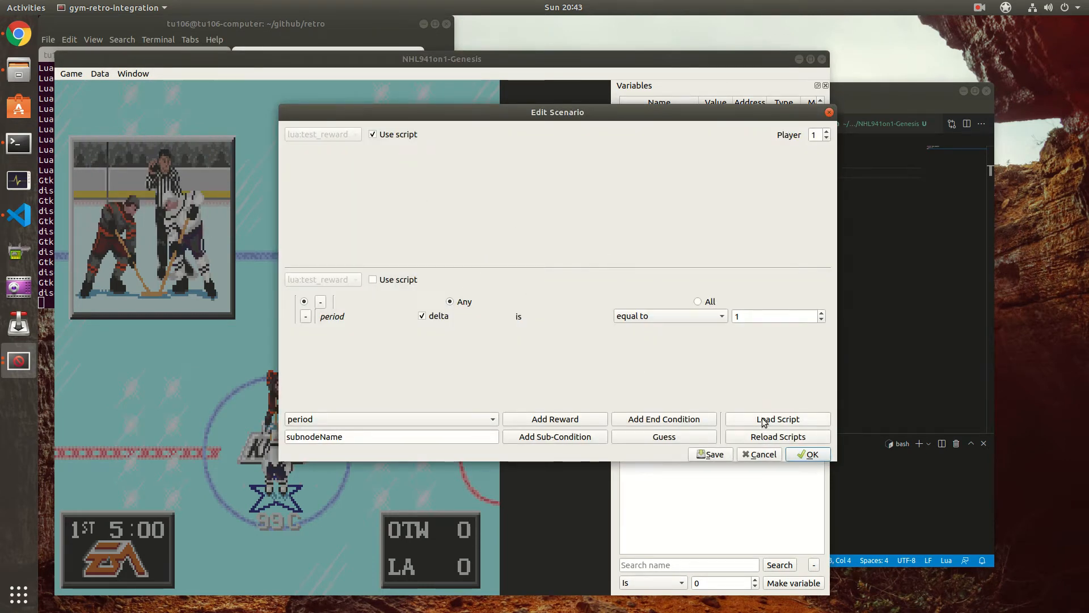
{"action": "left_click", "coordinate": [776, 419]}
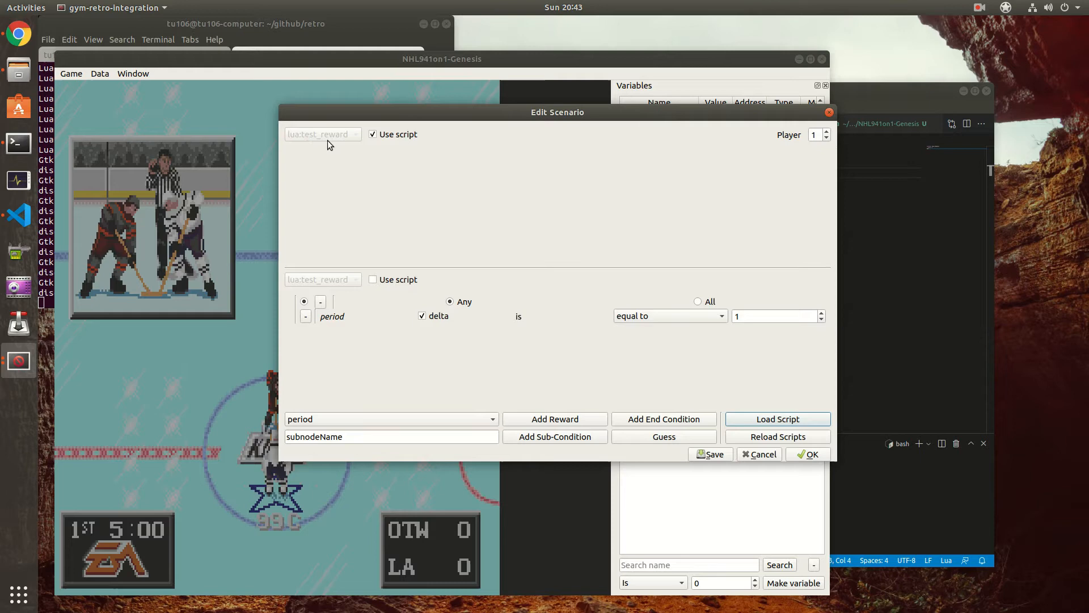
{"action": "mouse_move", "coordinate": [349, 151]}
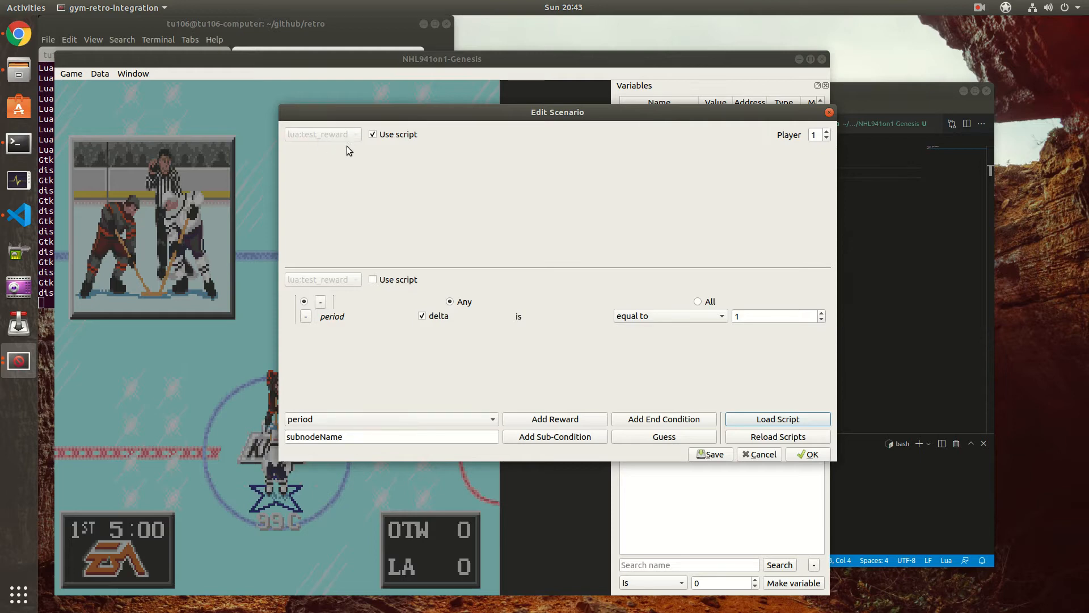
{"action": "mouse_move", "coordinate": [350, 152]}
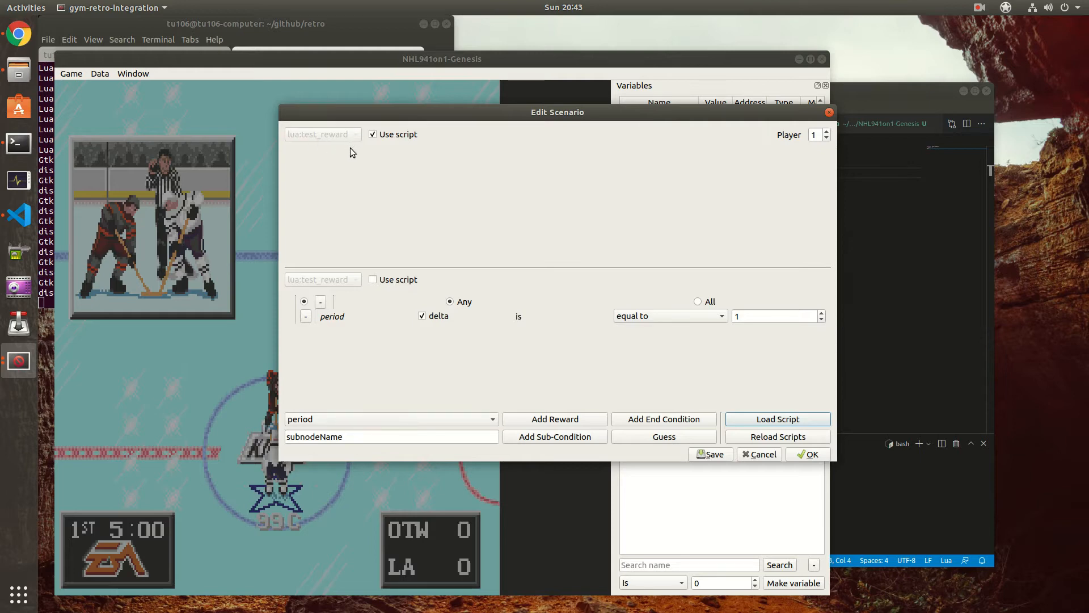
{"action": "mouse_move", "coordinate": [27, 72]}
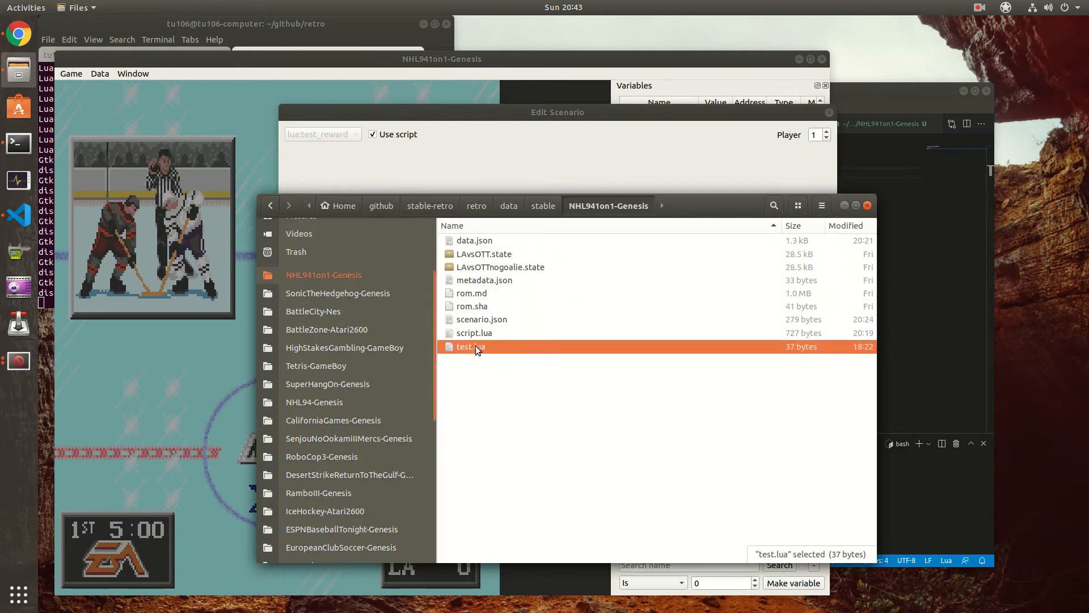
{"action": "double_click", "coordinate": [481, 319]}
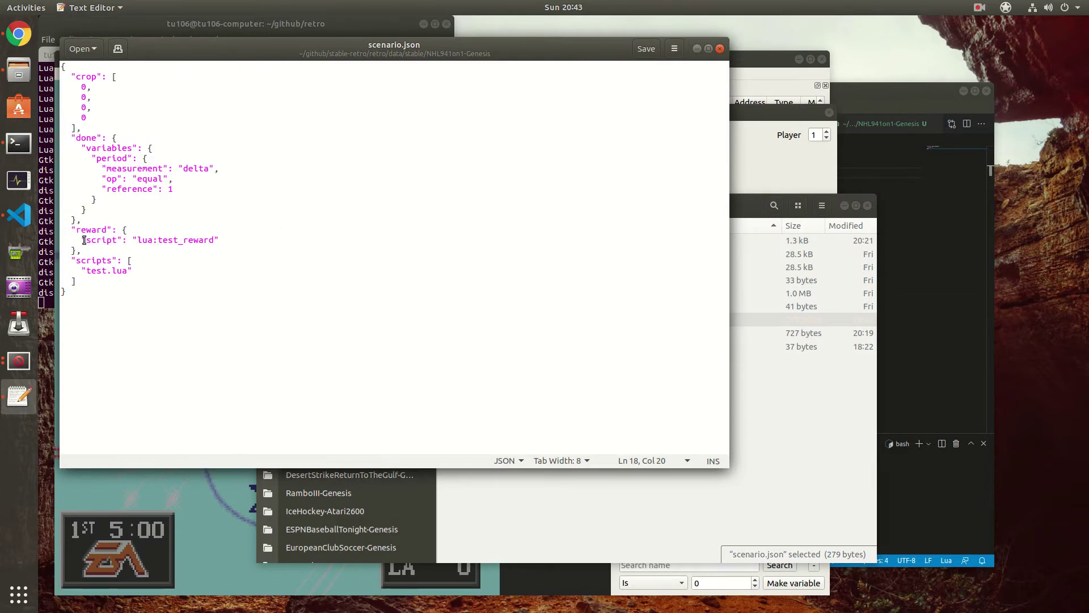
{"action": "double_click", "coordinate": [91, 229]}
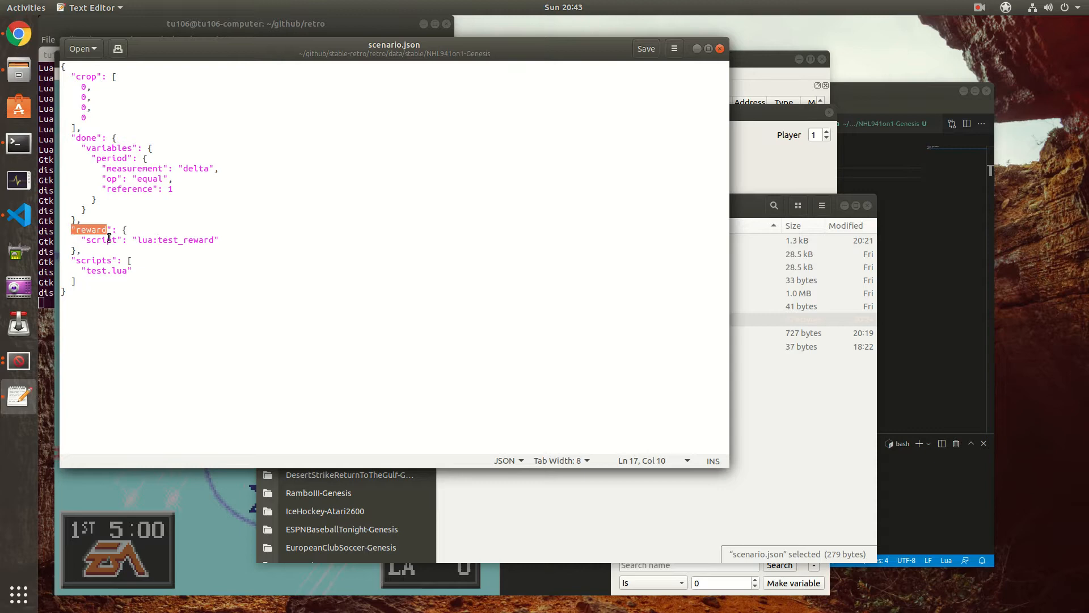
{"action": "left_click", "coordinate": [84, 239]}
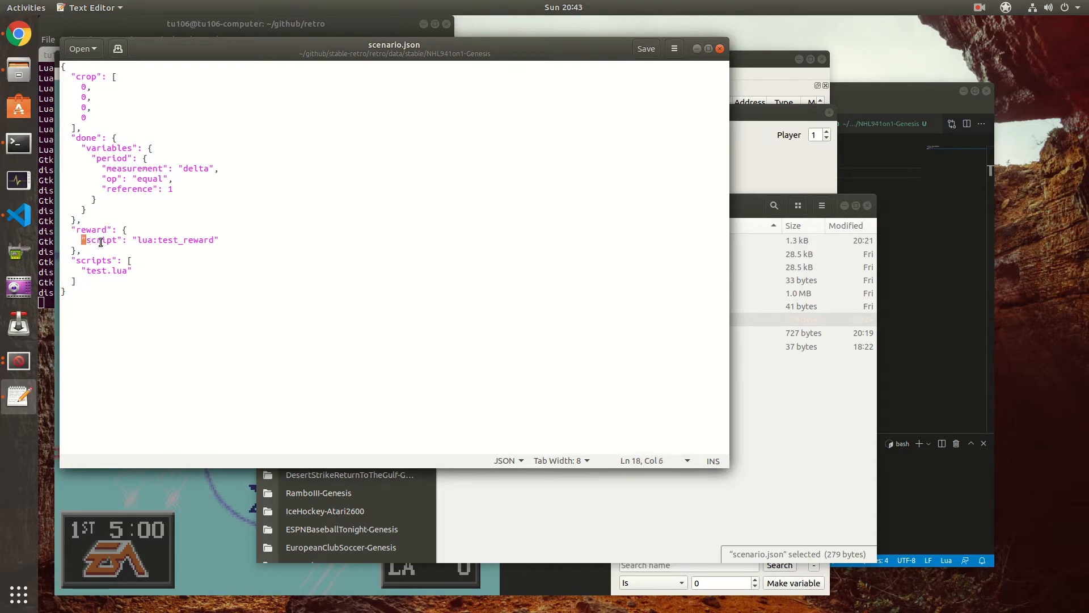
{"action": "double_click", "coordinate": [103, 240]}
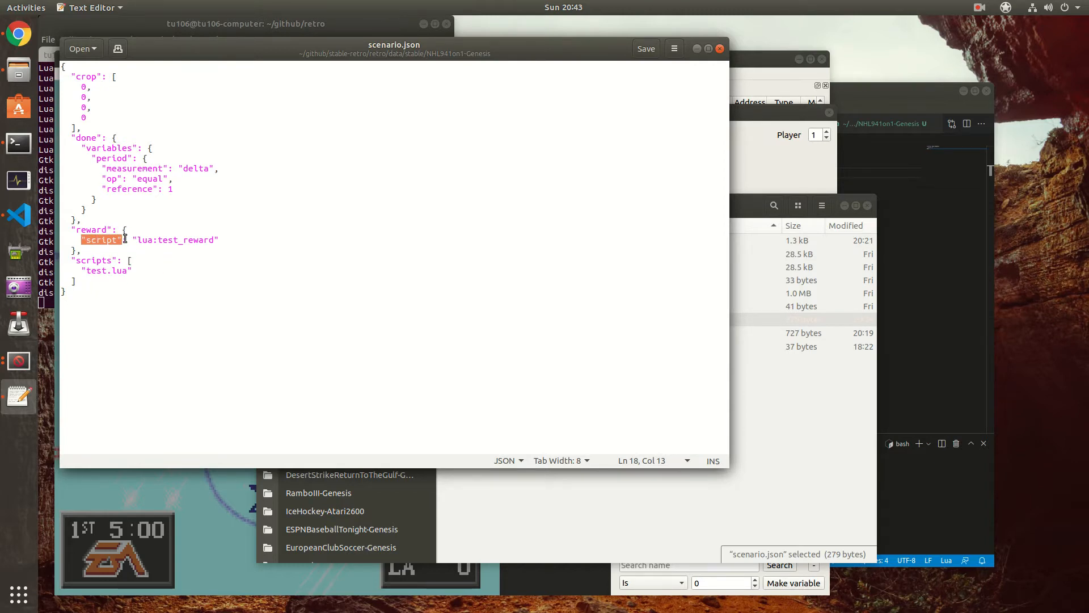
{"action": "double_click", "coordinate": [176, 239]}
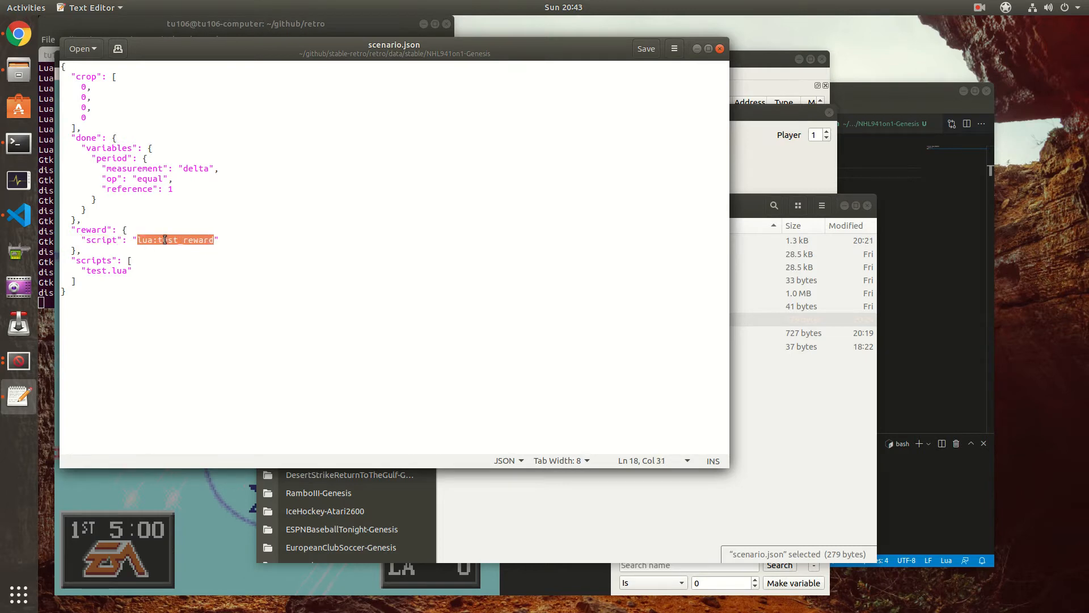
{"action": "left_click", "coordinate": [163, 239]}
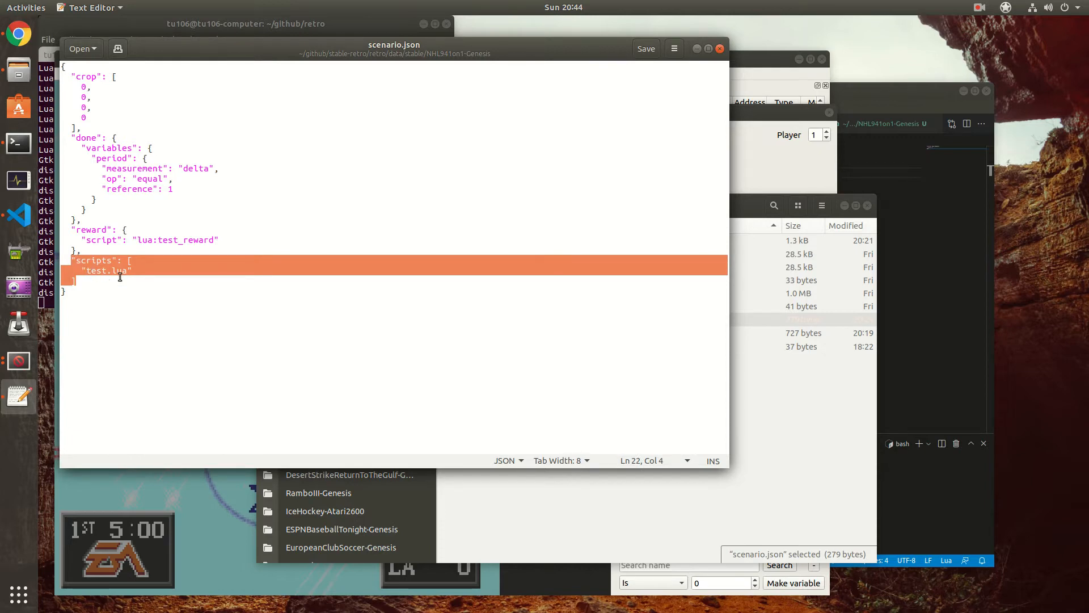
{"action": "mouse_move", "coordinate": [327, 299]}
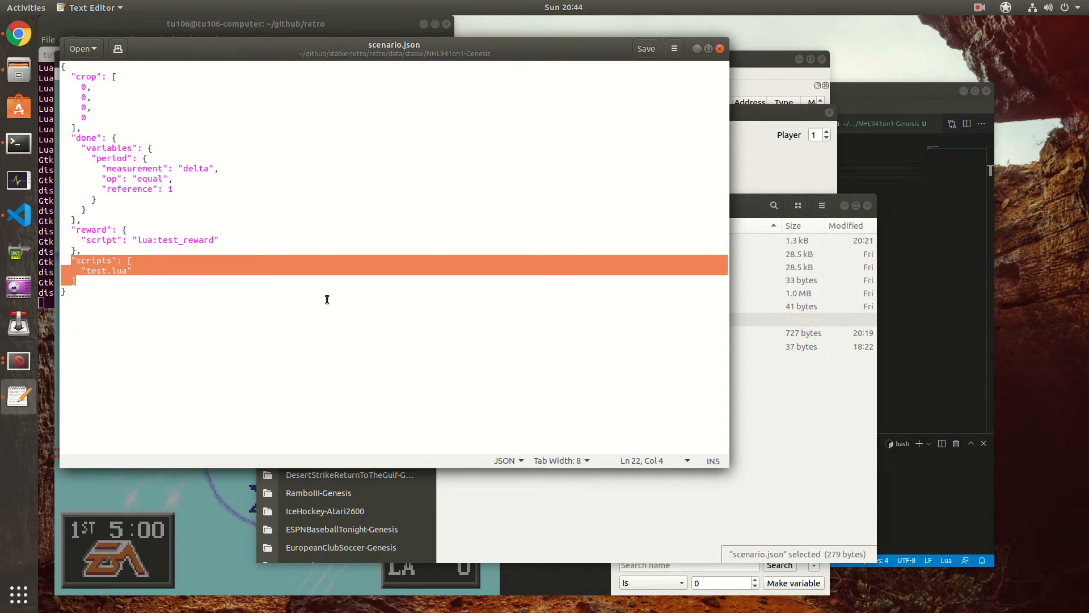
{"action": "left_click", "coordinate": [174, 178]}
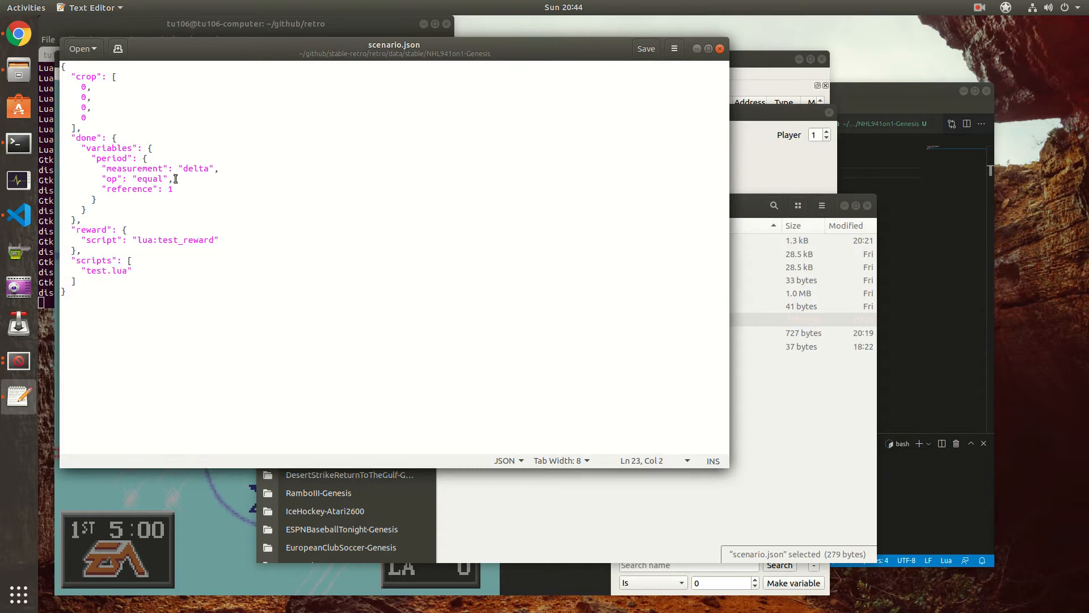
{"action": "mouse_move", "coordinate": [248, 494]}
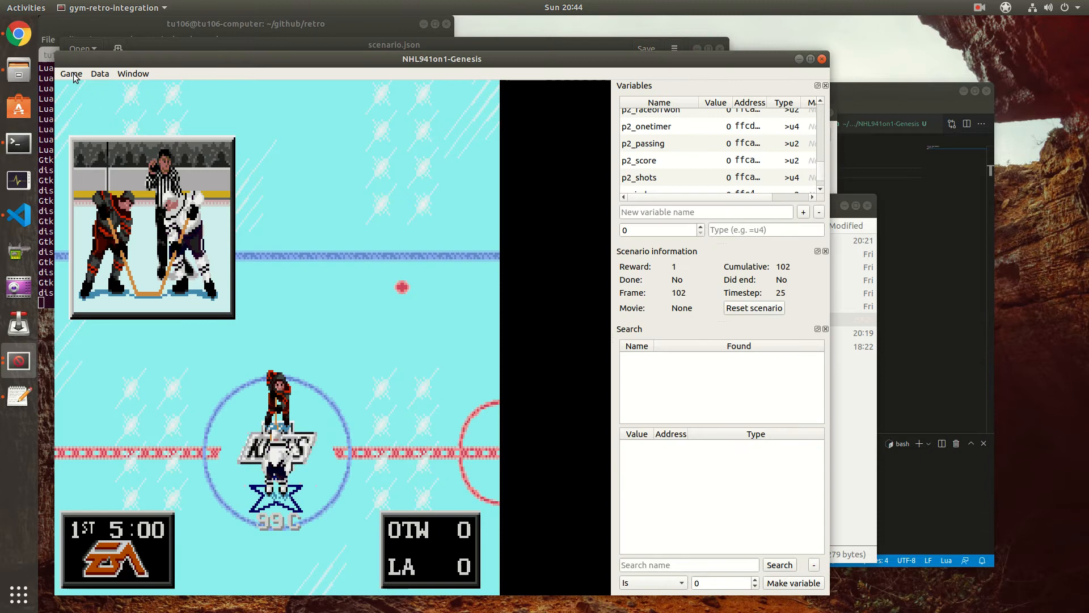
- Reload rom.md from the NHL941on1-Genesis folder through the Game menu to start a fresh match
{"action": "left_click", "coordinate": [71, 74]}
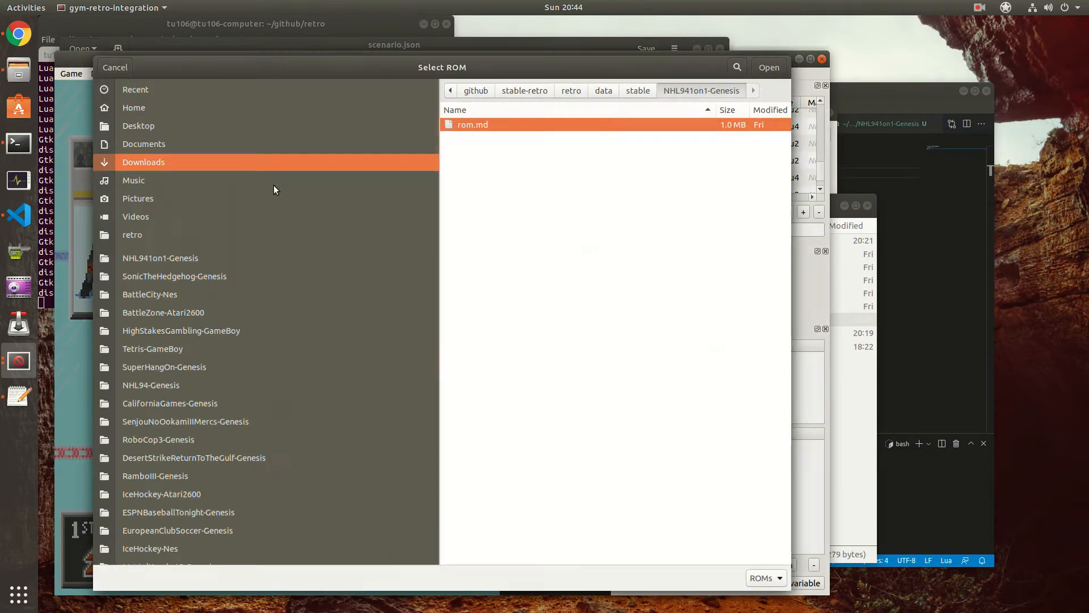
{"action": "left_click", "coordinate": [768, 68]}
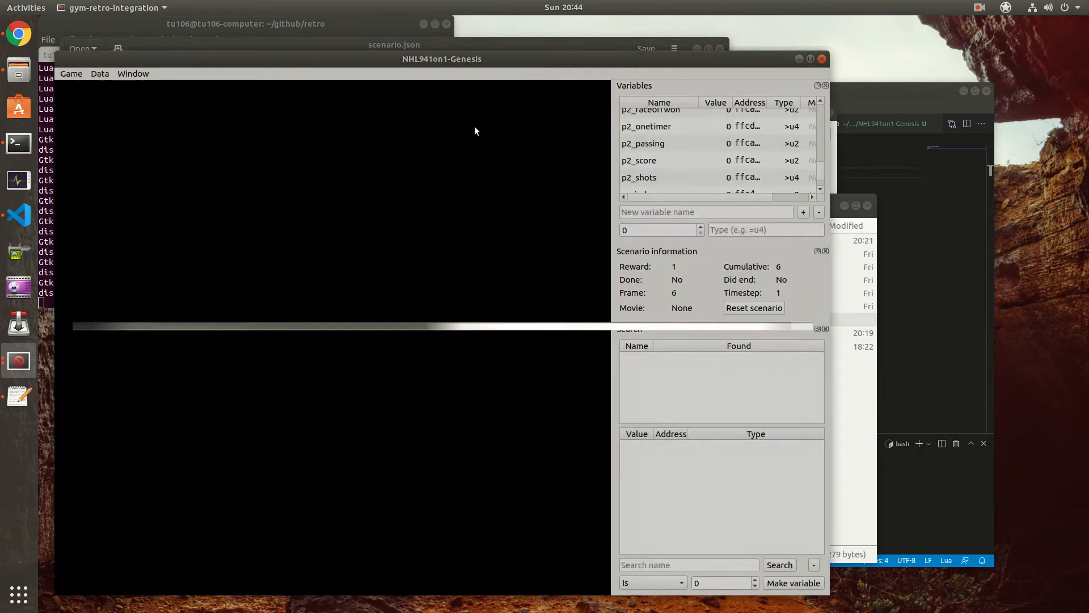
{"action": "left_click", "coordinate": [71, 74]}
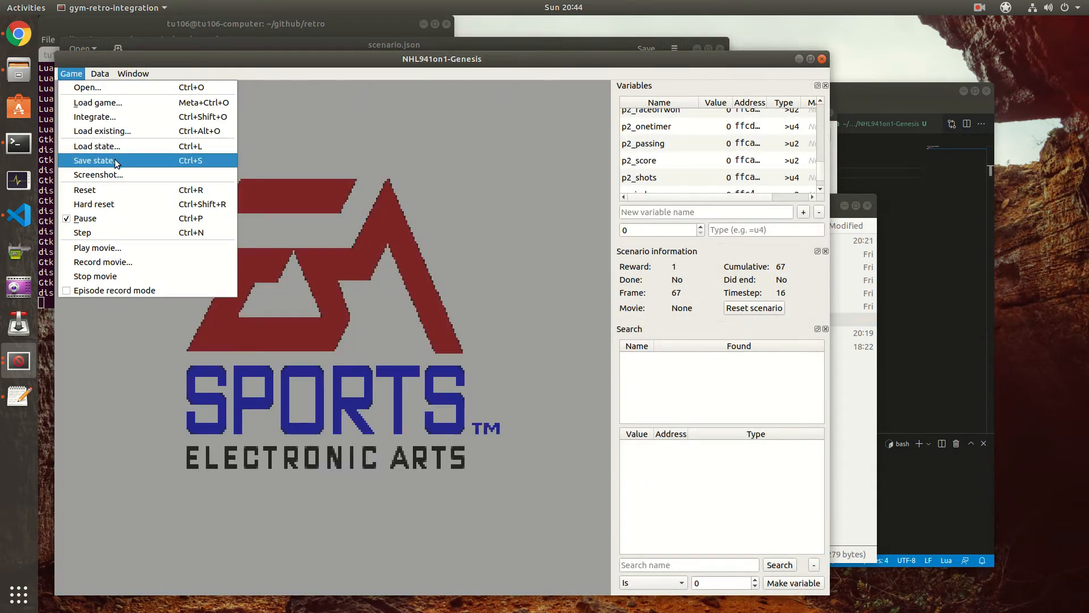
{"action": "left_click", "coordinate": [93, 160]}
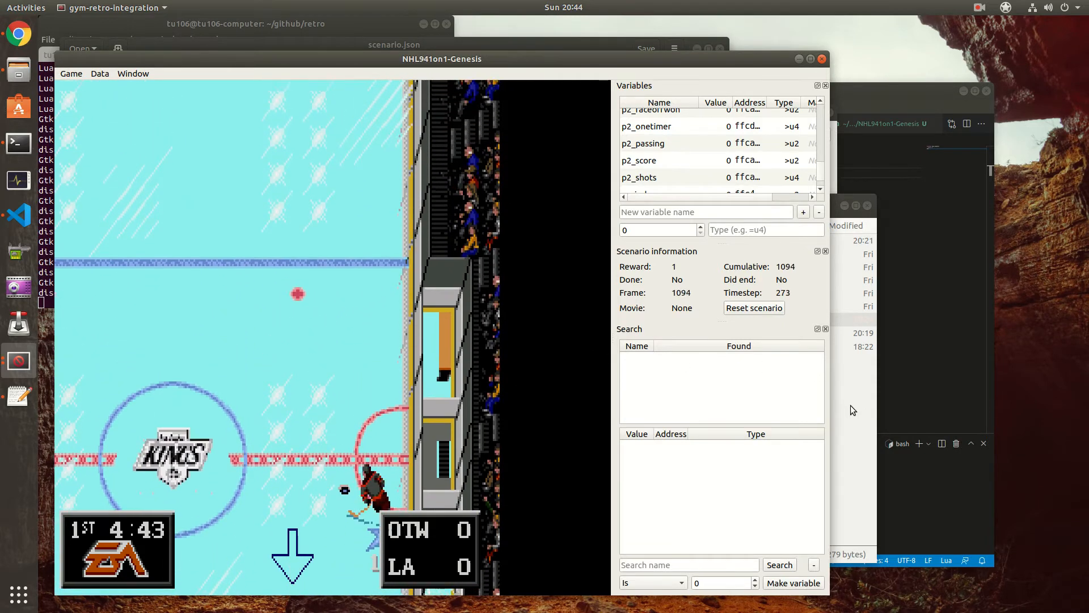
- Show script.lua, selecting the four initial prev_ variable lines and the p1_score_reward name
{"action": "right_click", "coordinate": [480, 319]}
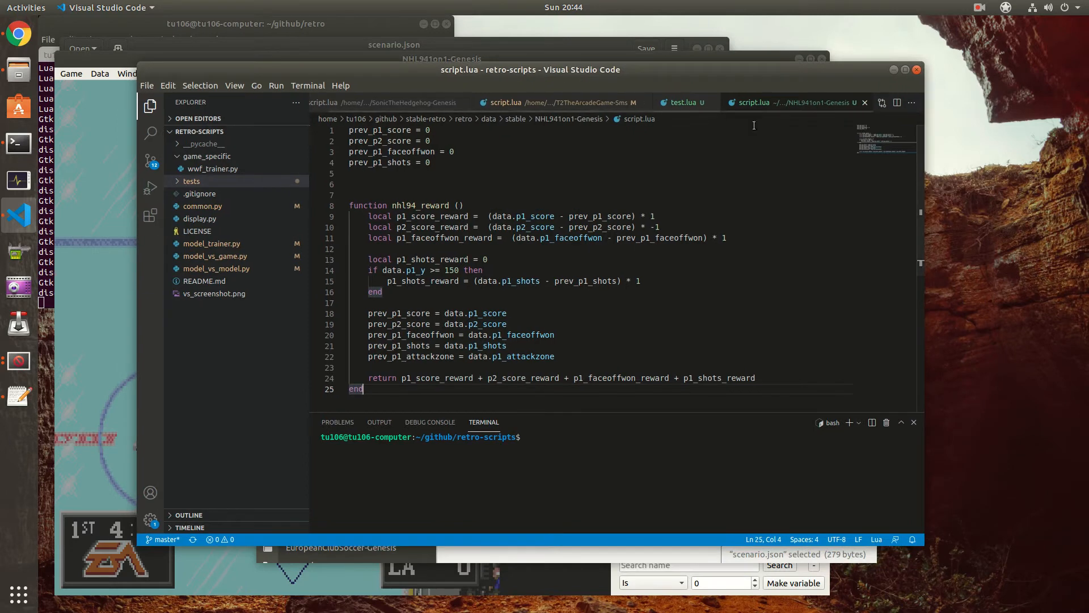
{"action": "mouse_move", "coordinate": [452, 190]}
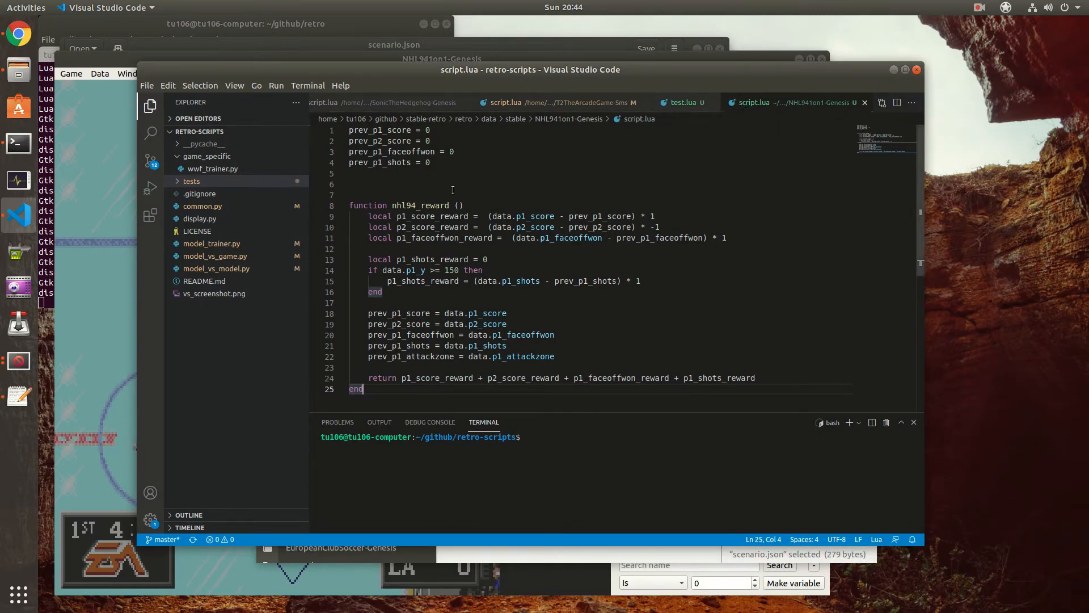
{"action": "left_click", "coordinate": [354, 184]}
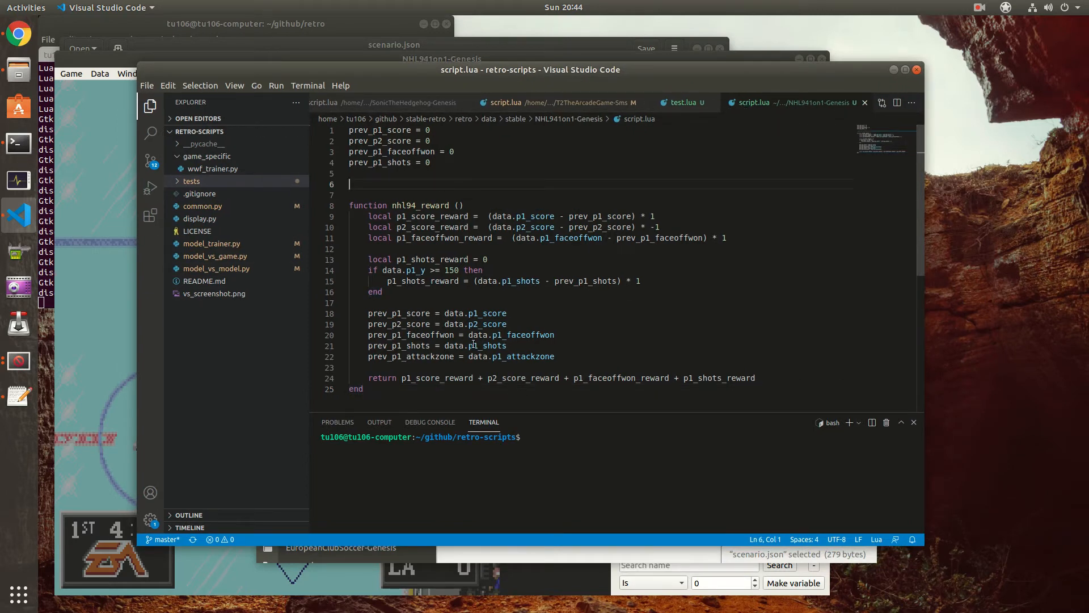
{"action": "left_click", "coordinate": [350, 173]}
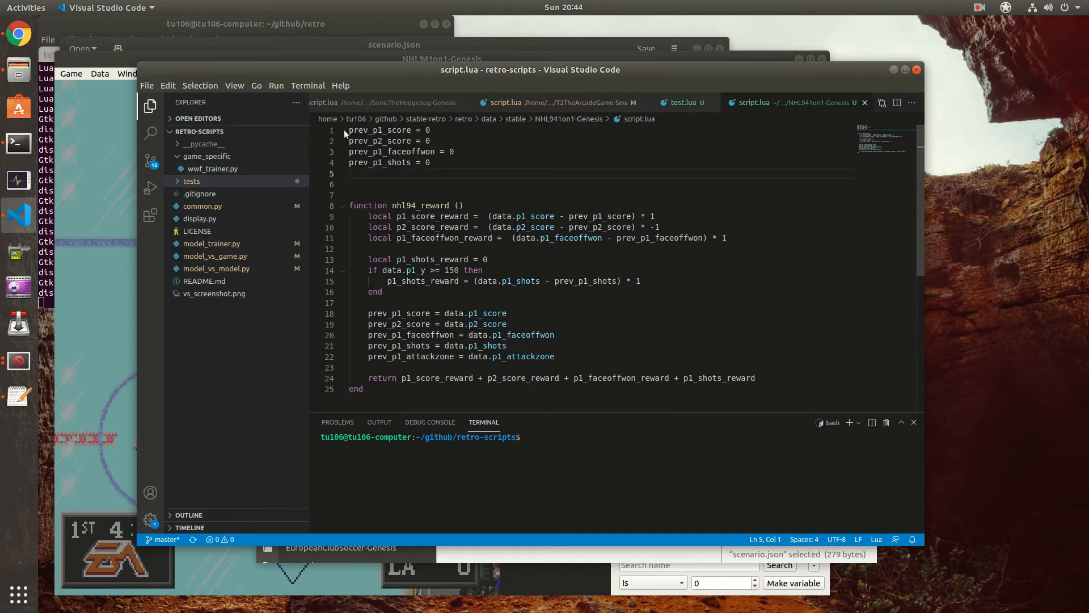
{"action": "left_click_drag", "start_coordinate": [350, 130], "coordinate": [430, 161]}
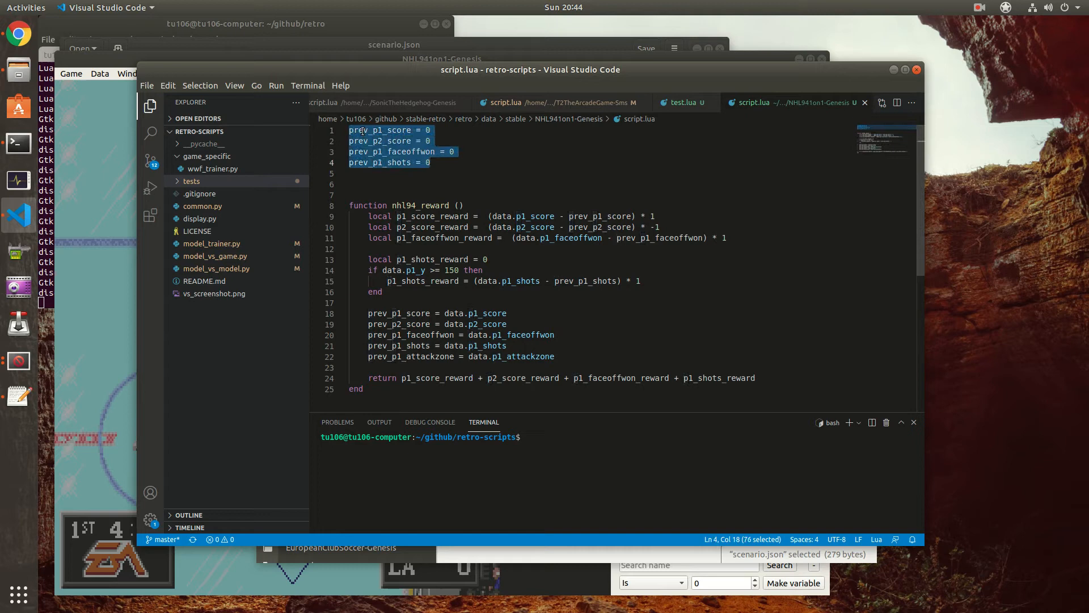
{"action": "mouse_move", "coordinate": [482, 151]}
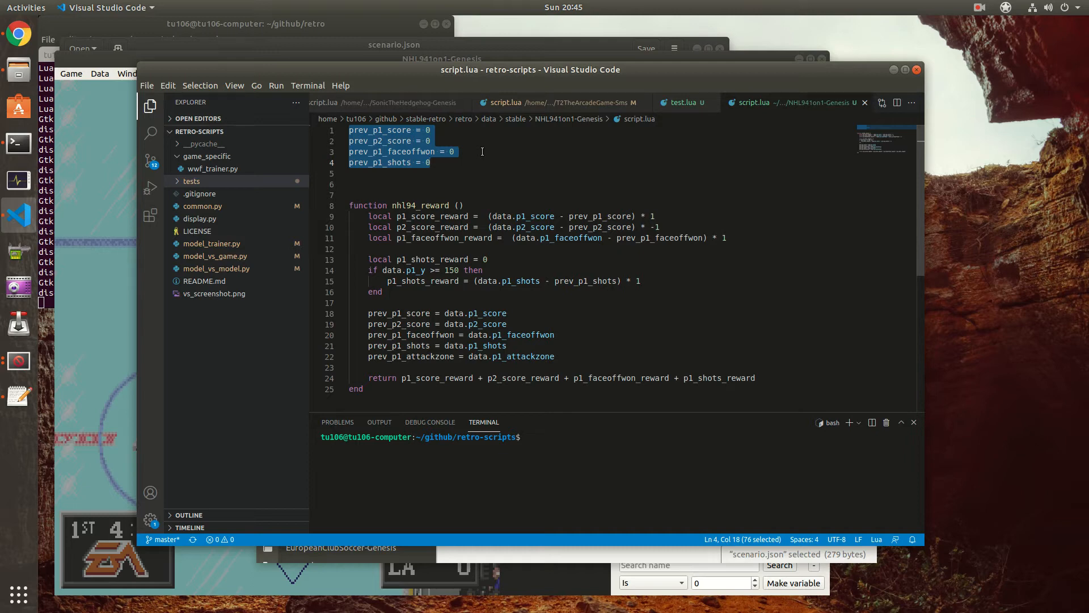
{"action": "mouse_move", "coordinate": [339, 219]}
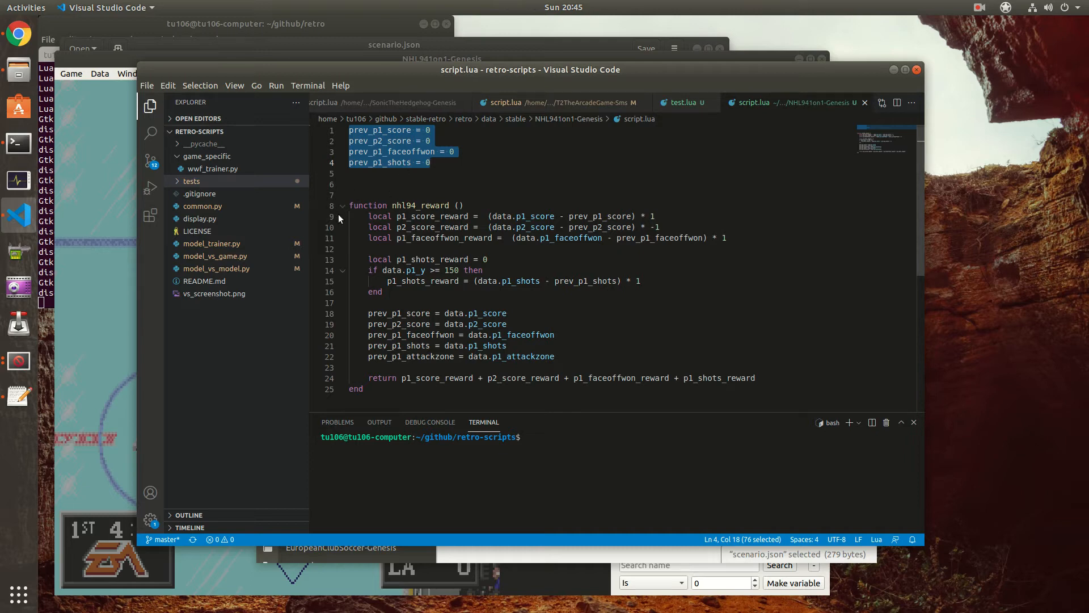
{"action": "double_click", "coordinate": [421, 205]}
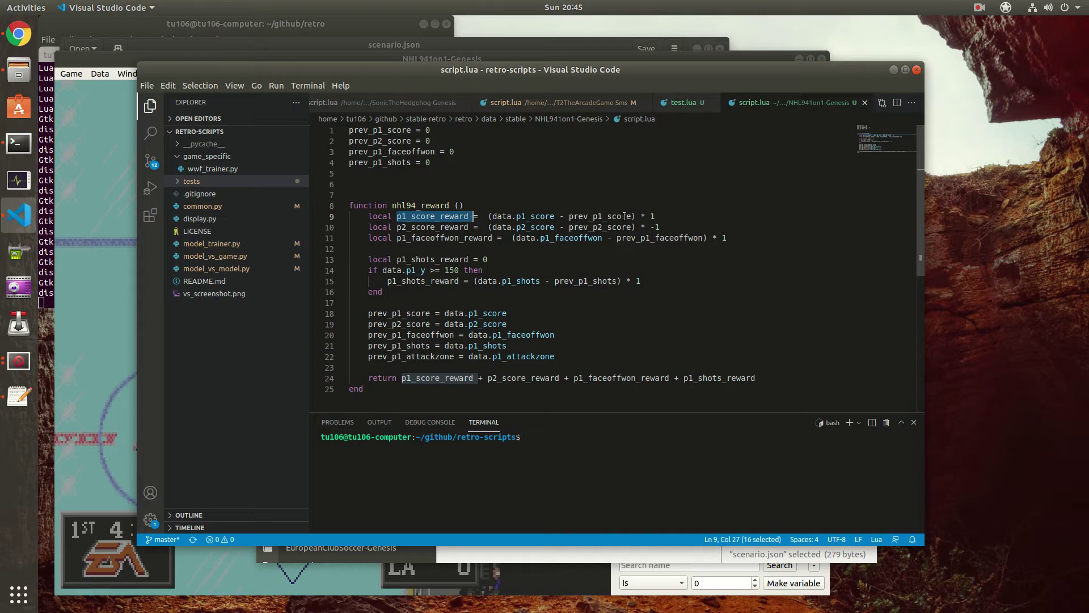
- Review nhl94_reward's score, faceoff and shot reward variables, then return to Gym Retro Integration
{"action": "left_click", "coordinate": [458, 204]}
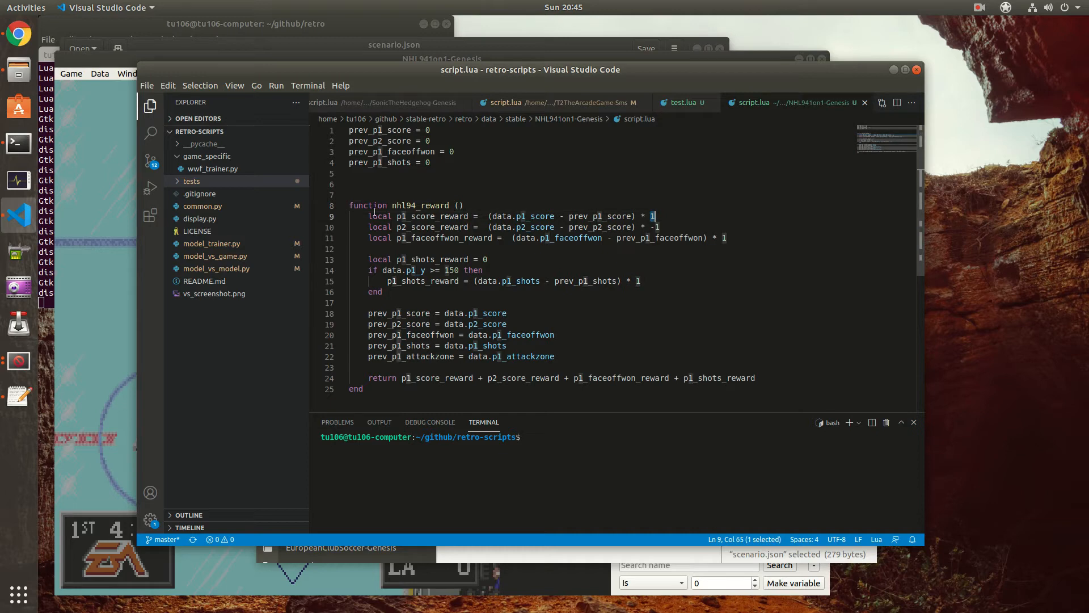
{"action": "left_click", "coordinate": [420, 216]}
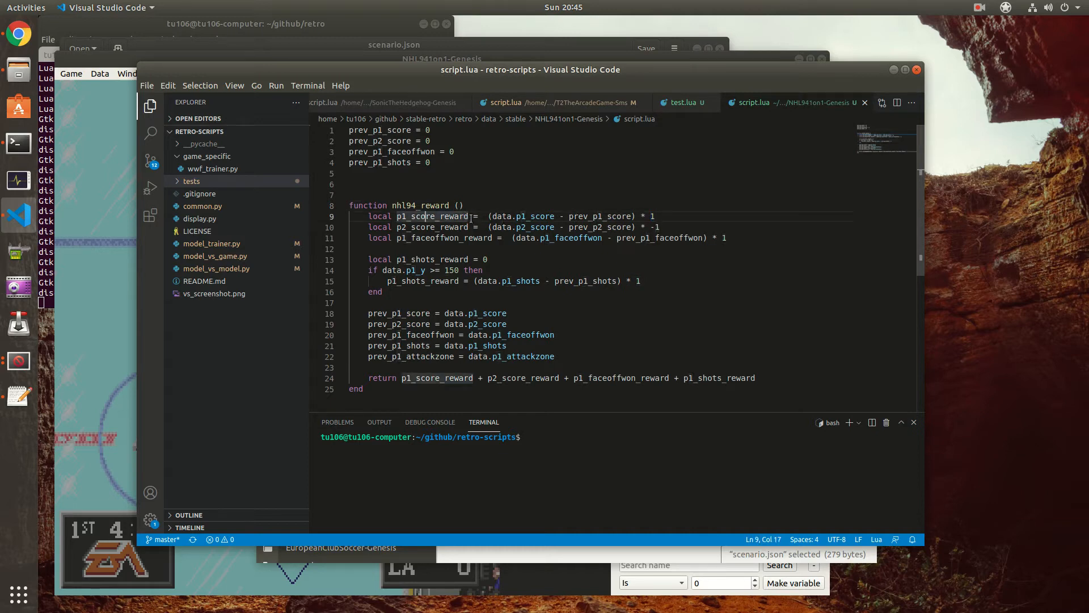
{"action": "double_click", "coordinate": [432, 216]}
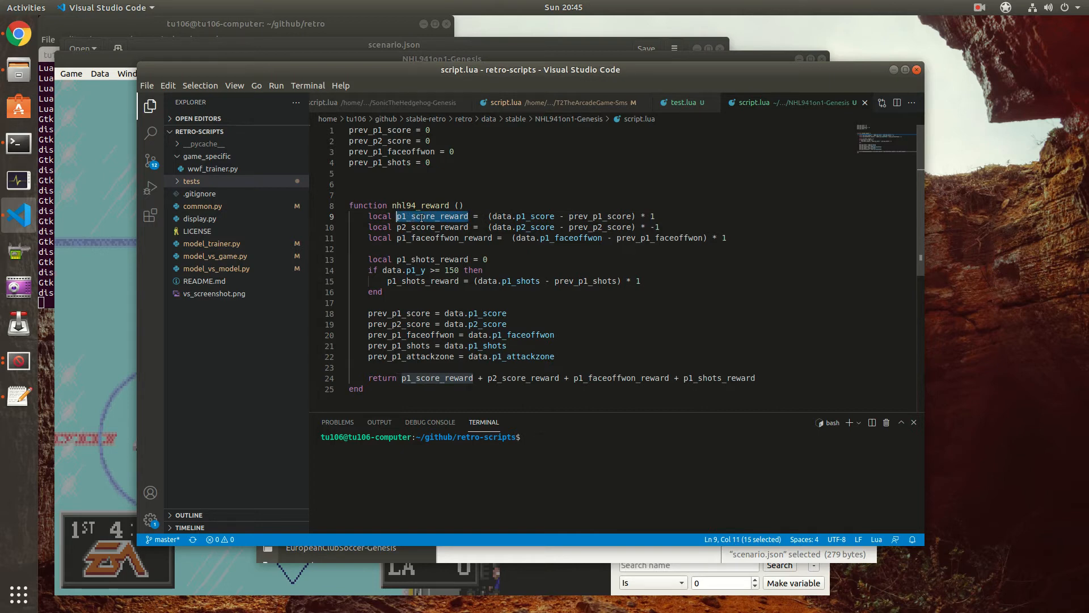
{"action": "left_click", "coordinate": [449, 227]}
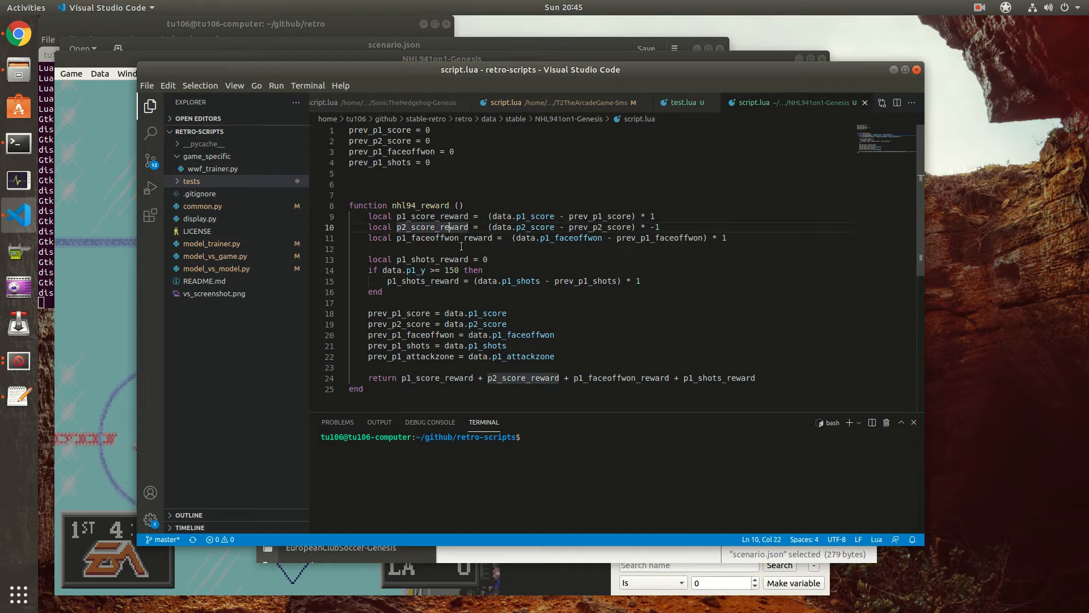
{"action": "left_click", "coordinate": [464, 237]}
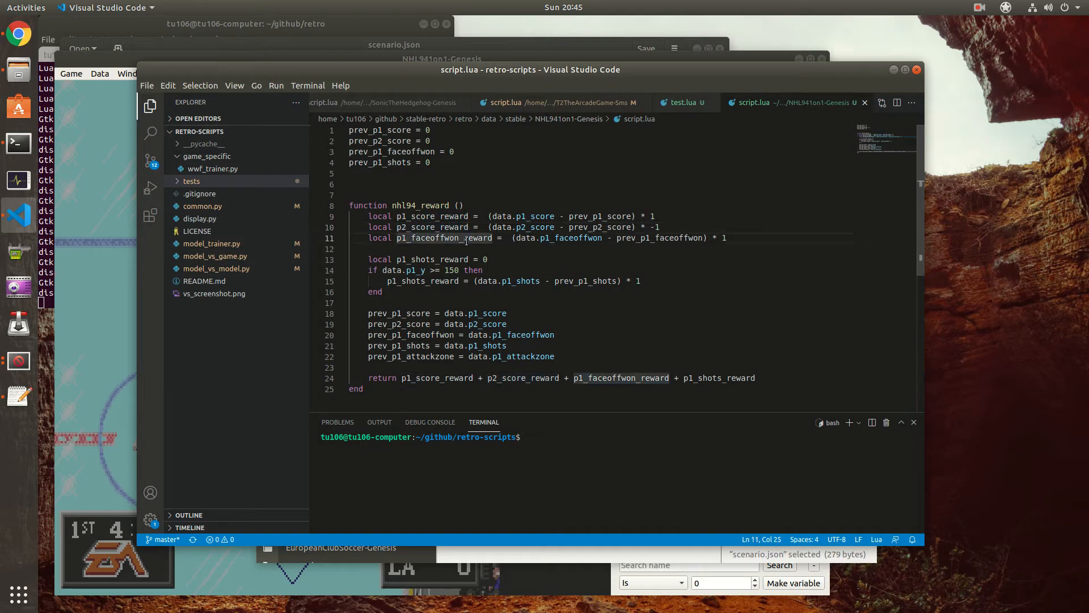
{"action": "mouse_move", "coordinate": [431, 267]}
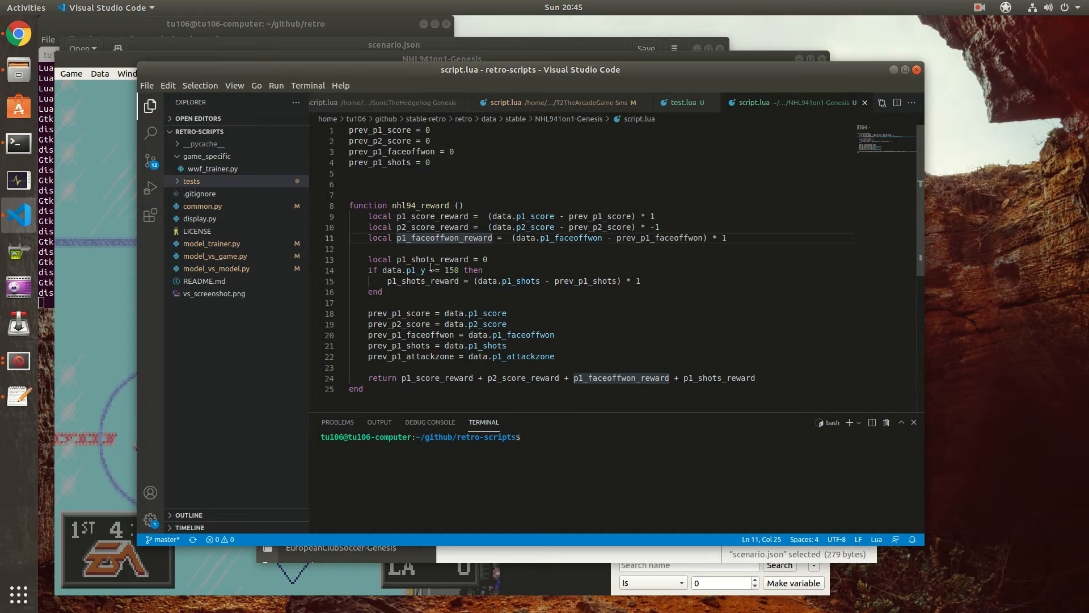
{"action": "left_click", "coordinate": [414, 259]}
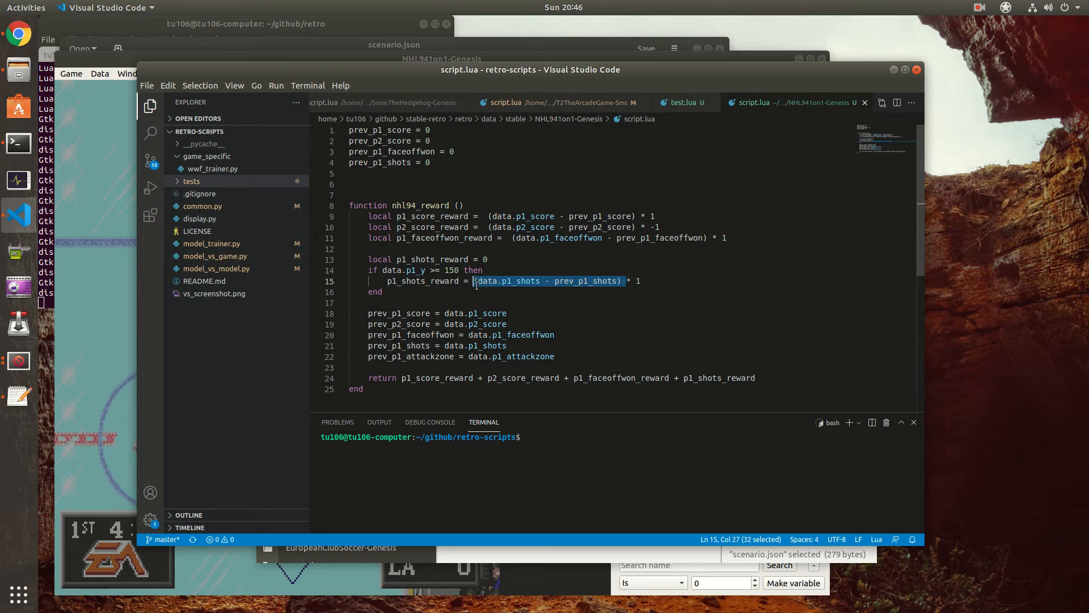
{"action": "mouse_move", "coordinate": [476, 281]}
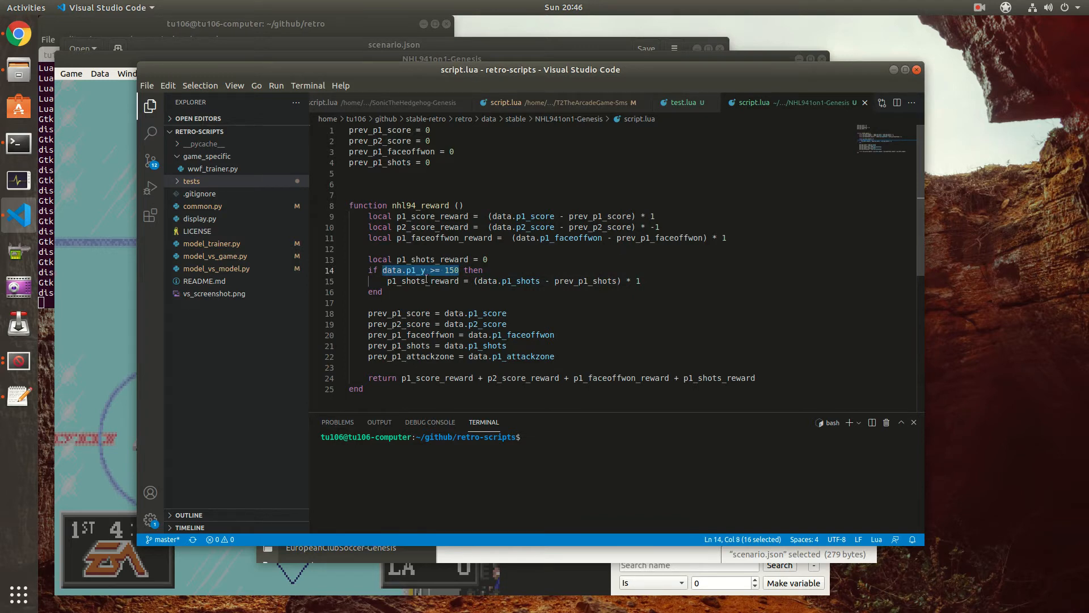
{"action": "left_click", "coordinate": [420, 270]}
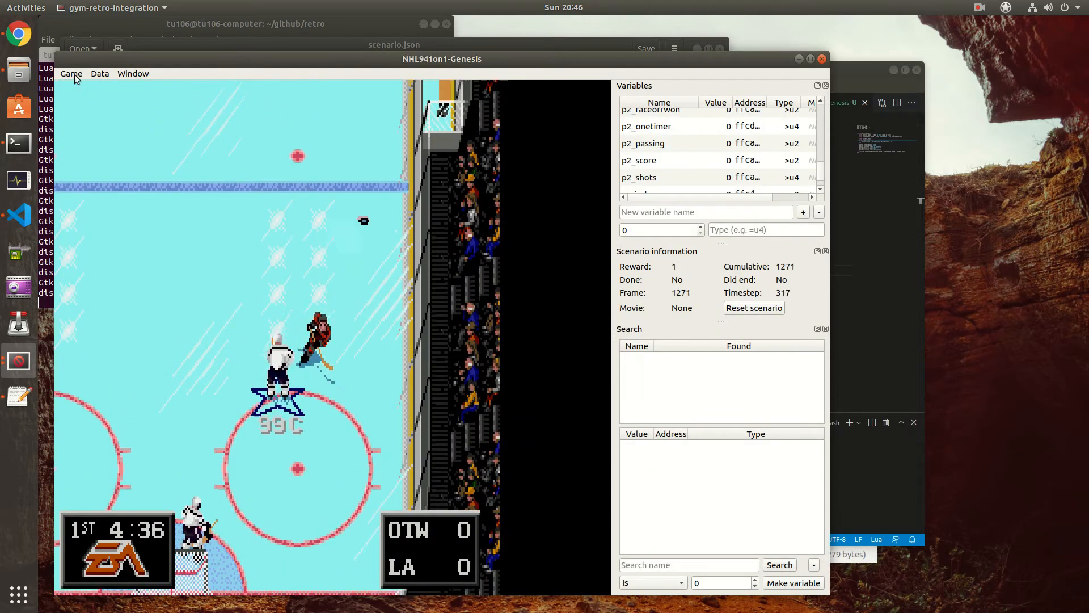
{"action": "left_click", "coordinate": [753, 308]}
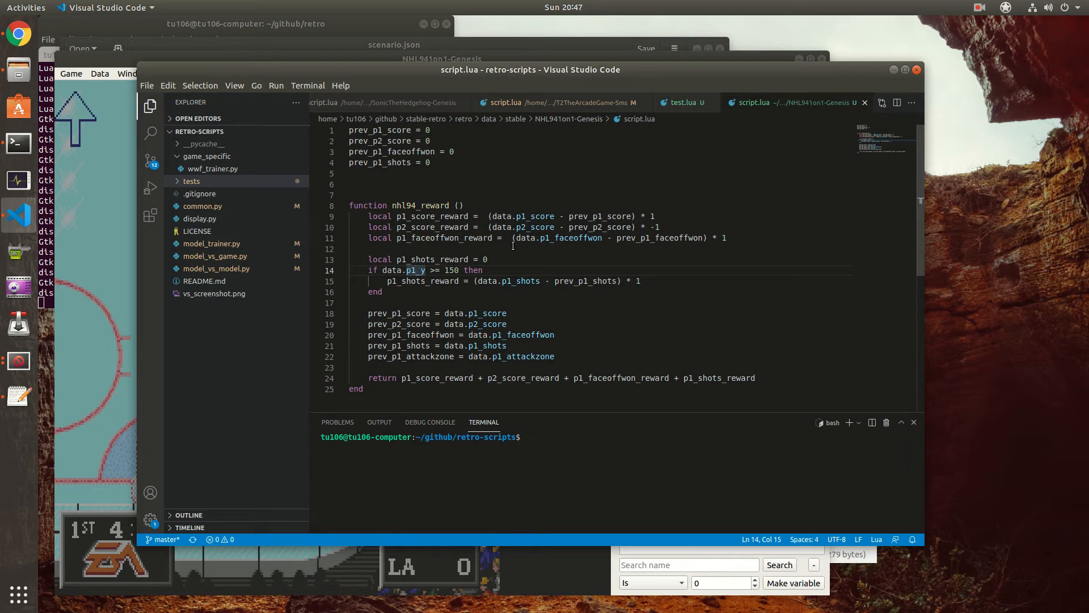
{"action": "mouse_move", "coordinate": [508, 255]}
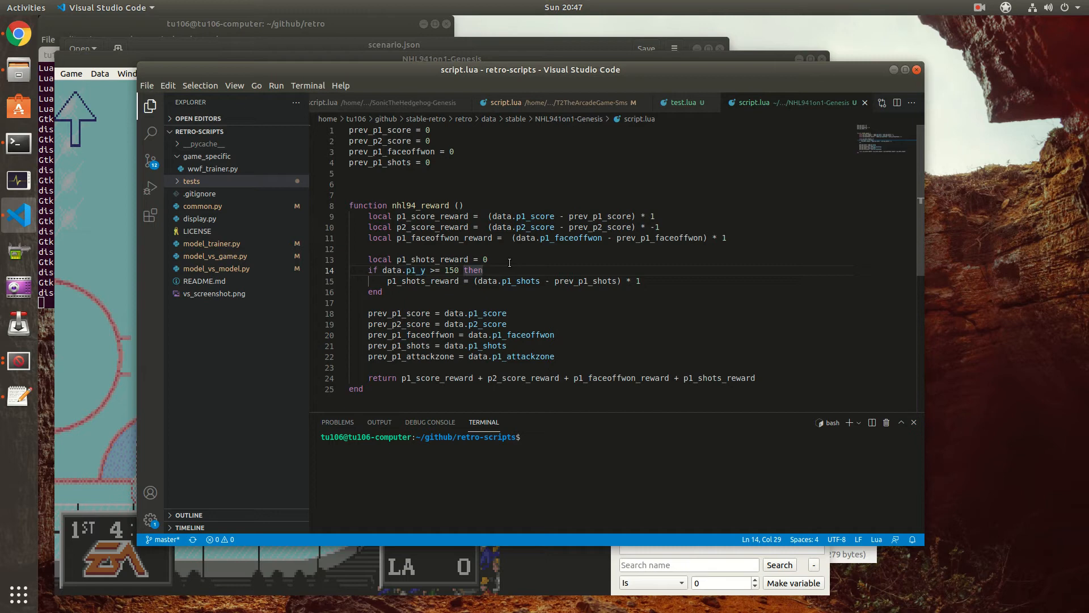
{"action": "scroll", "scroll_direction": "down", "scroll_amount": 3}
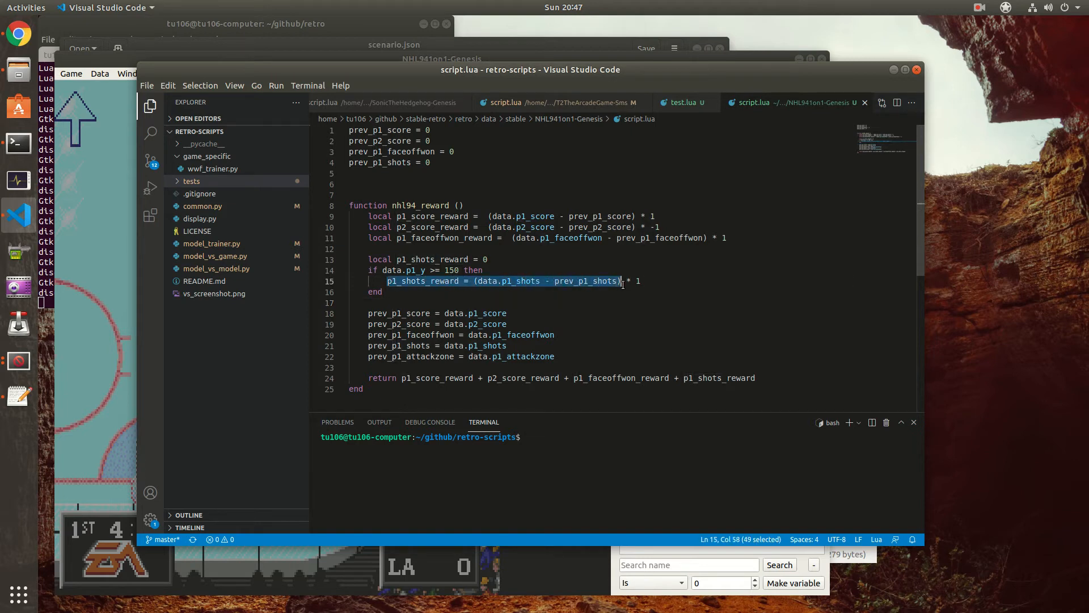
{"action": "mouse_move", "coordinate": [580, 291]}
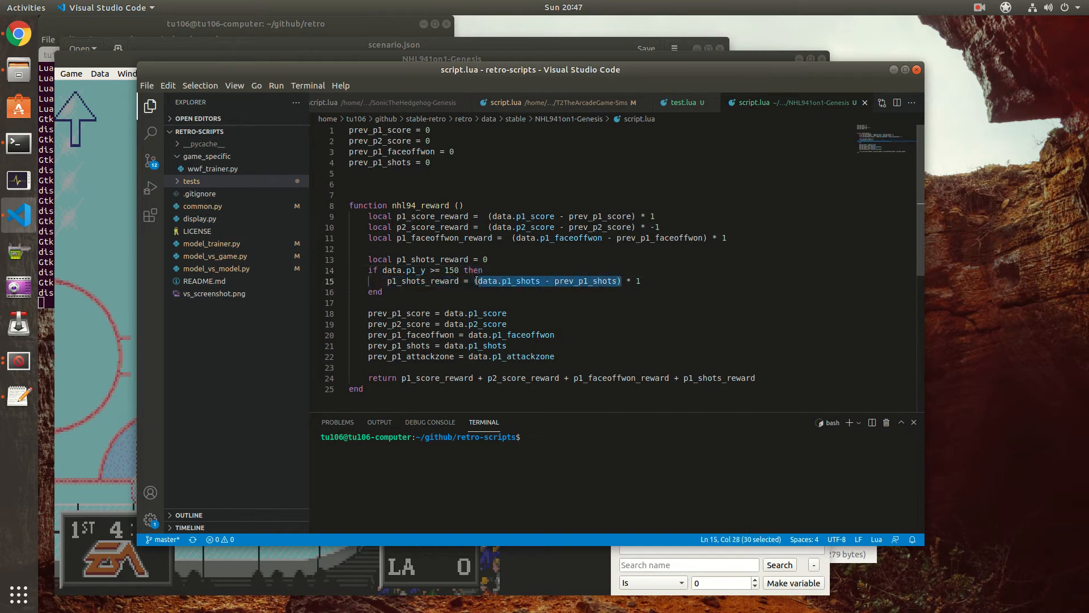
{"action": "left_click", "coordinate": [411, 292]}
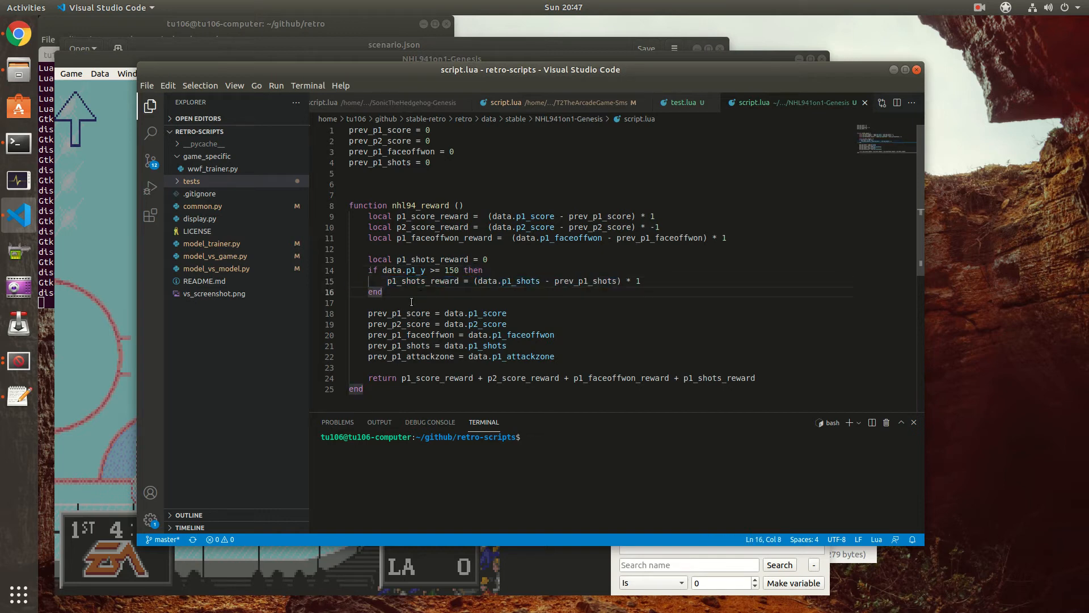
{"action": "double_click", "coordinate": [399, 313]}
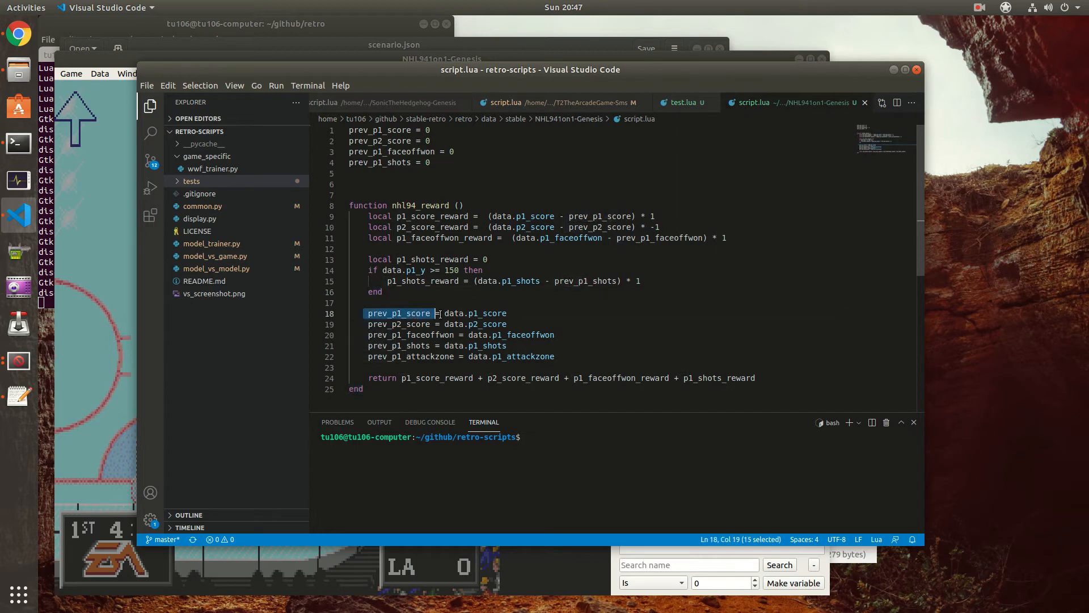
{"action": "key", "text": "shift+Right"}
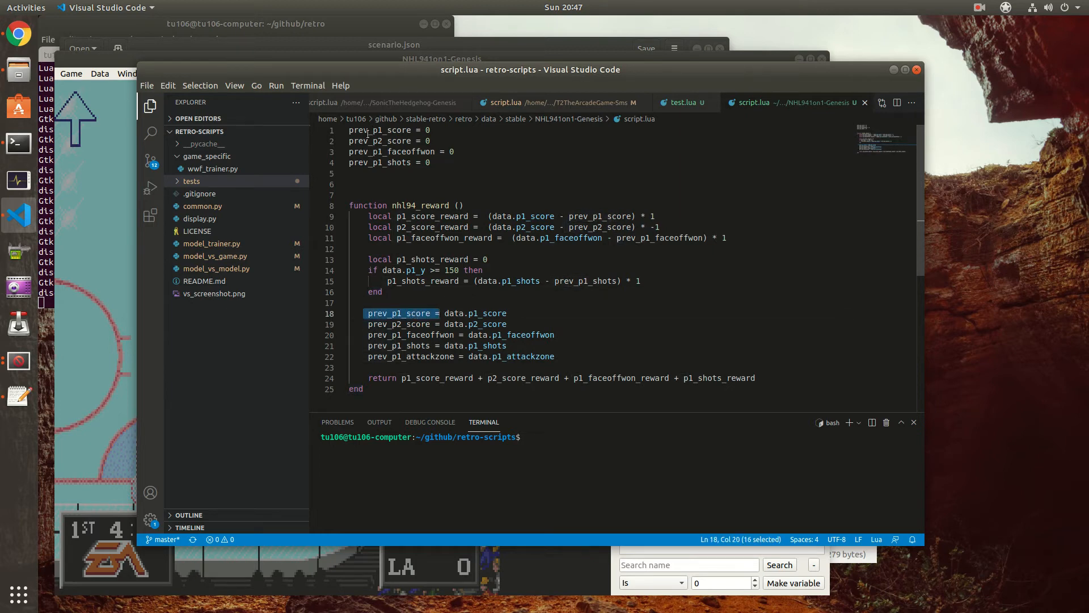
{"action": "mouse_move", "coordinate": [388, 151]}
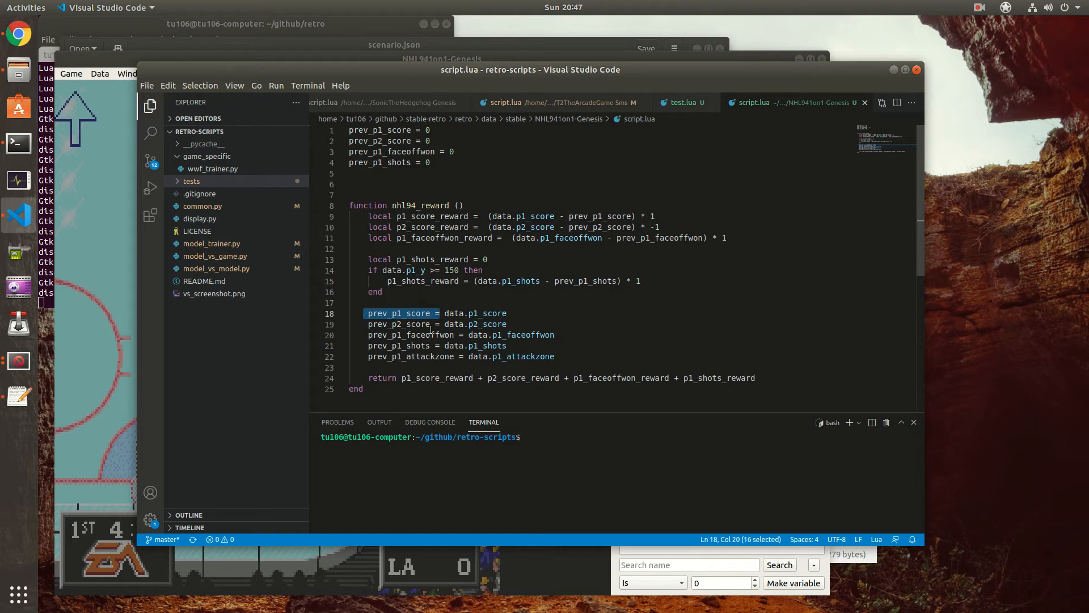
{"action": "mouse_move", "coordinate": [465, 365]}
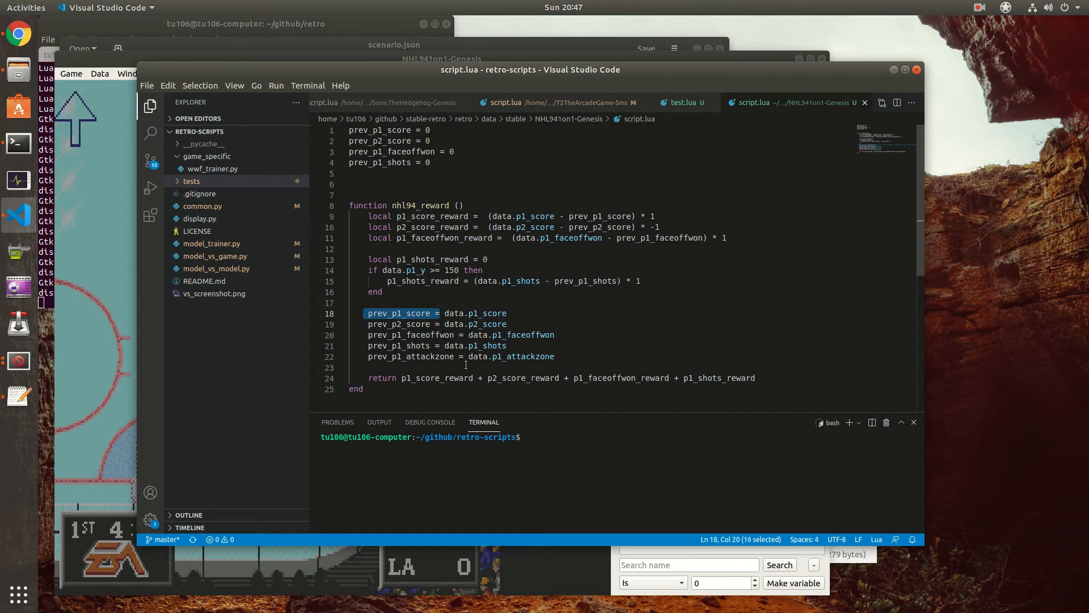
{"action": "mouse_move", "coordinate": [573, 356]}
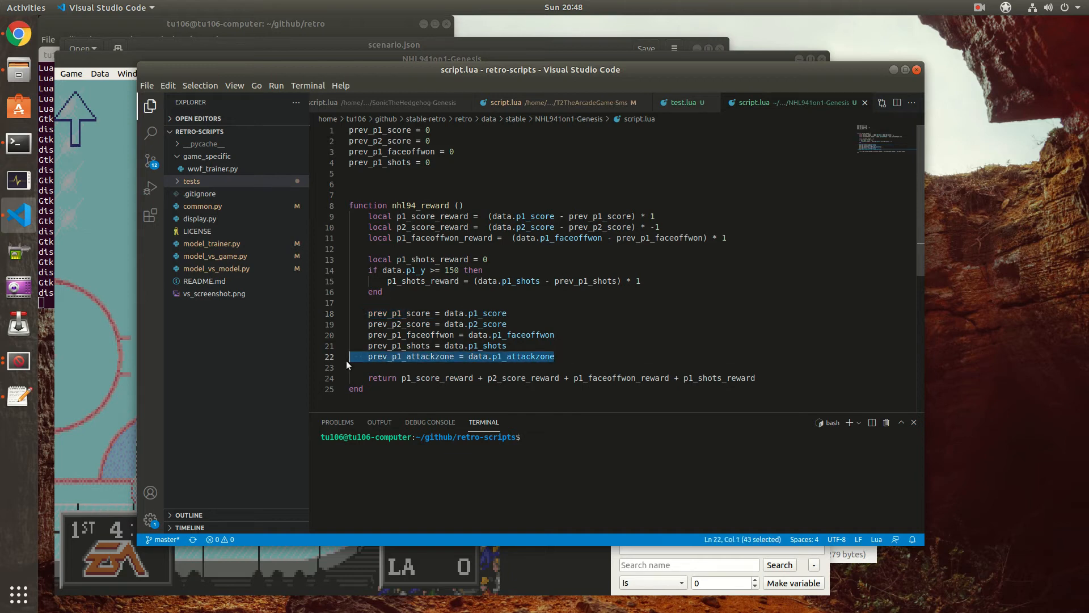
{"action": "mouse_move", "coordinate": [299, 202]}
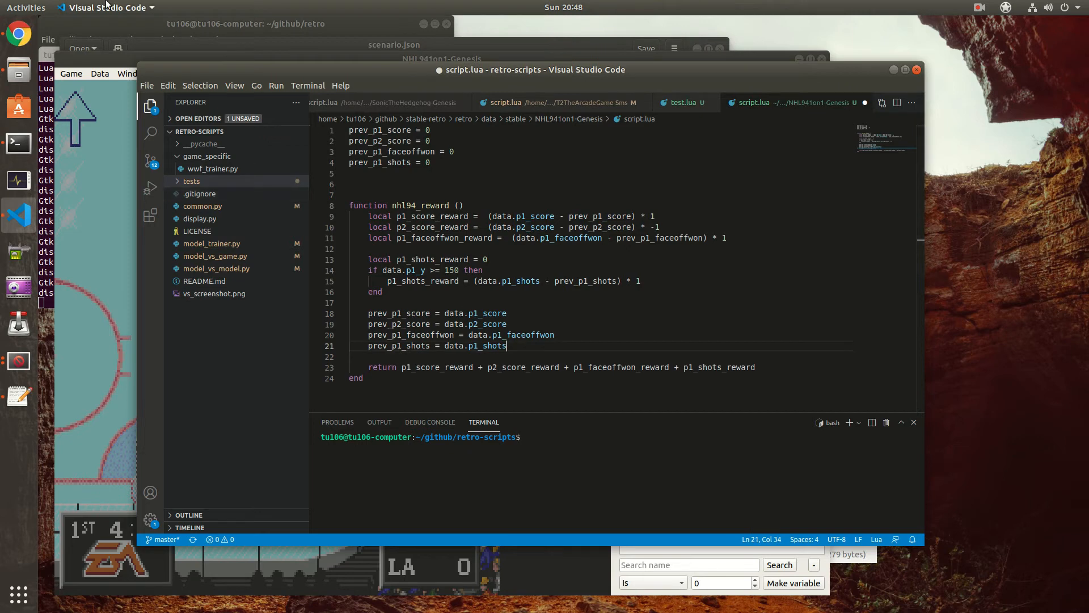
- Save script.lua with the prev_p1_attackzone update line removed
{"action": "left_click", "coordinate": [147, 85]}
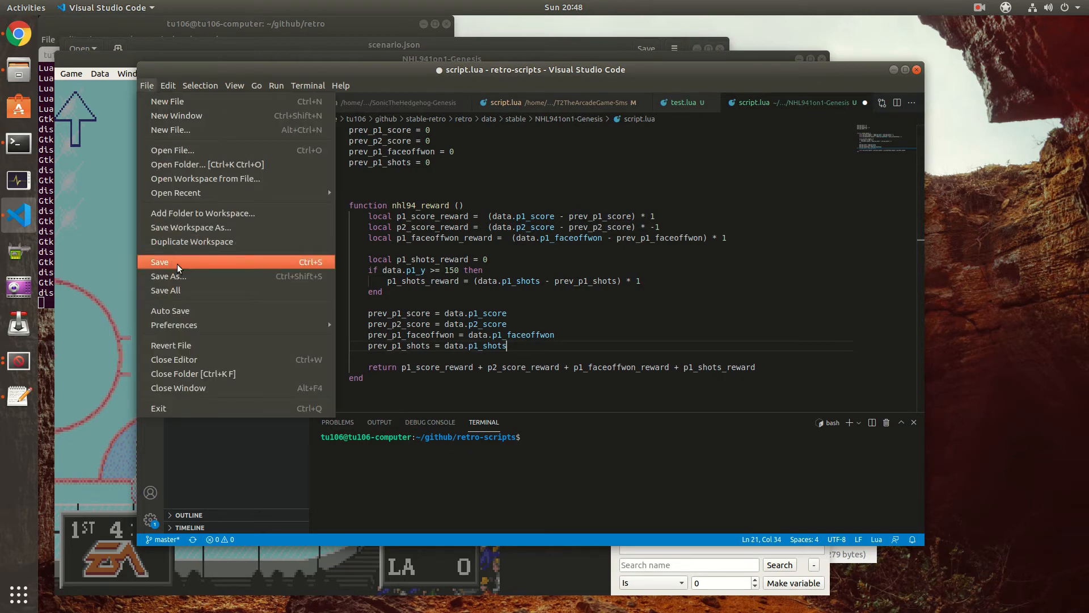
{"action": "left_click", "coordinate": [158, 262]}
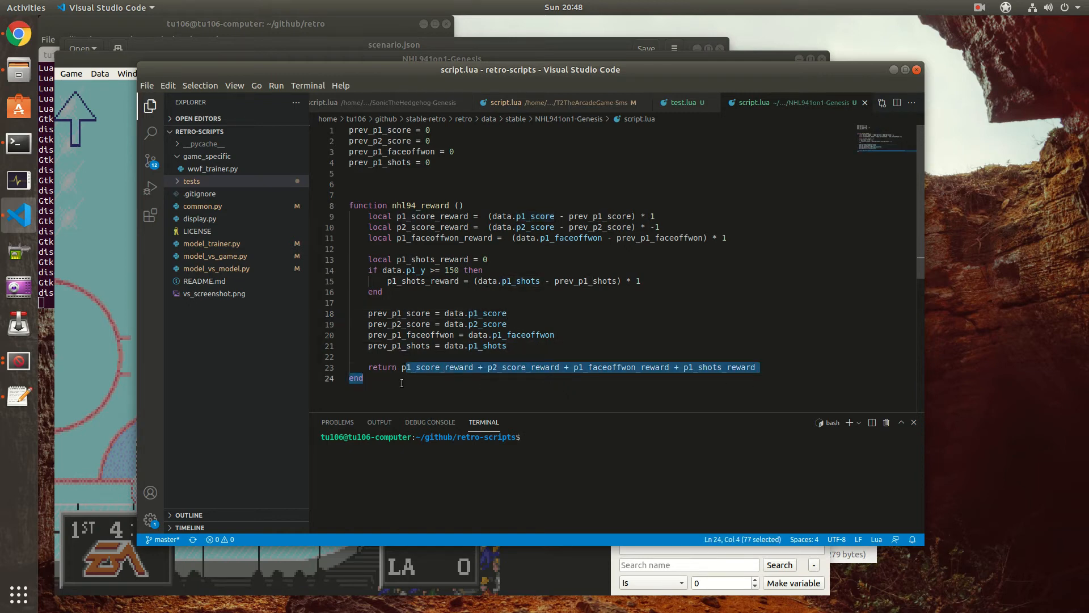
{"action": "left_click", "coordinate": [411, 367]}
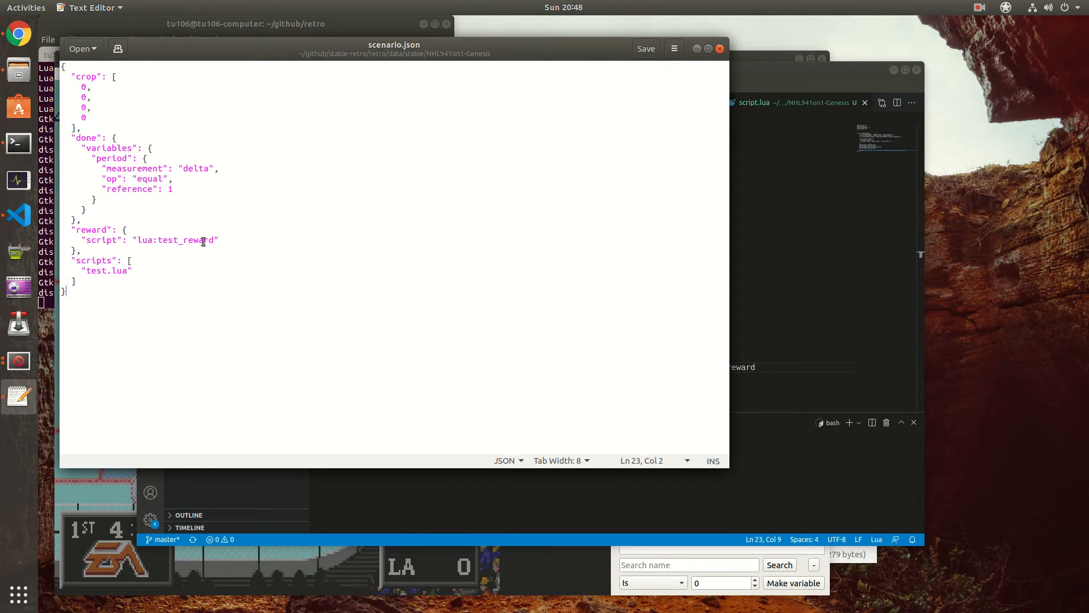
- Change scenario.json's reward to lua:nhl94_reward and its script to script.lua, then save
{"action": "double_click", "coordinate": [167, 239]}
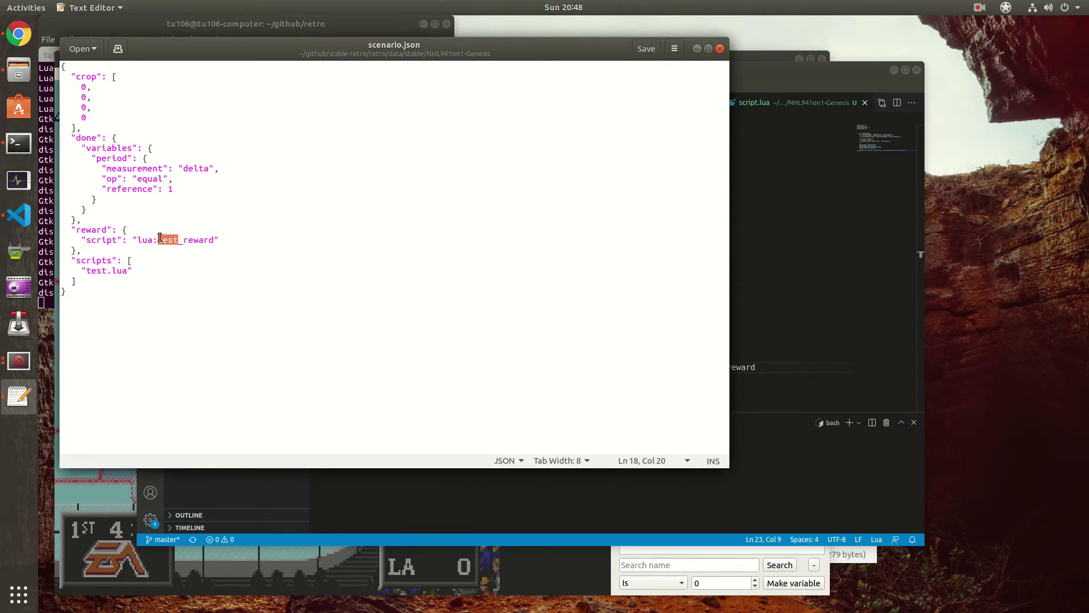
{"action": "type", "text": "n"}
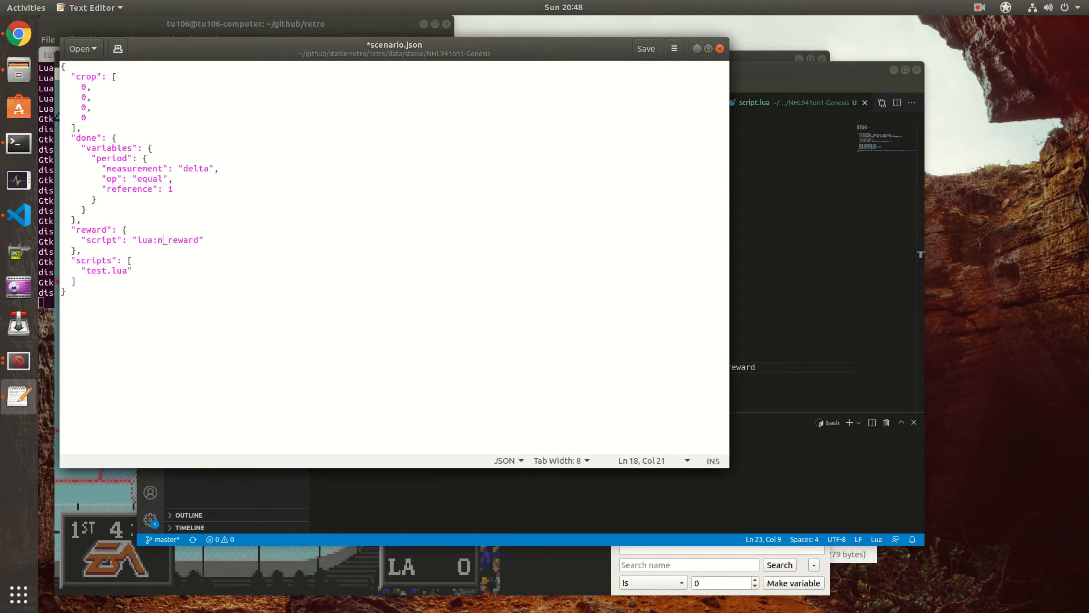
{"action": "type", "text": "hl94"}
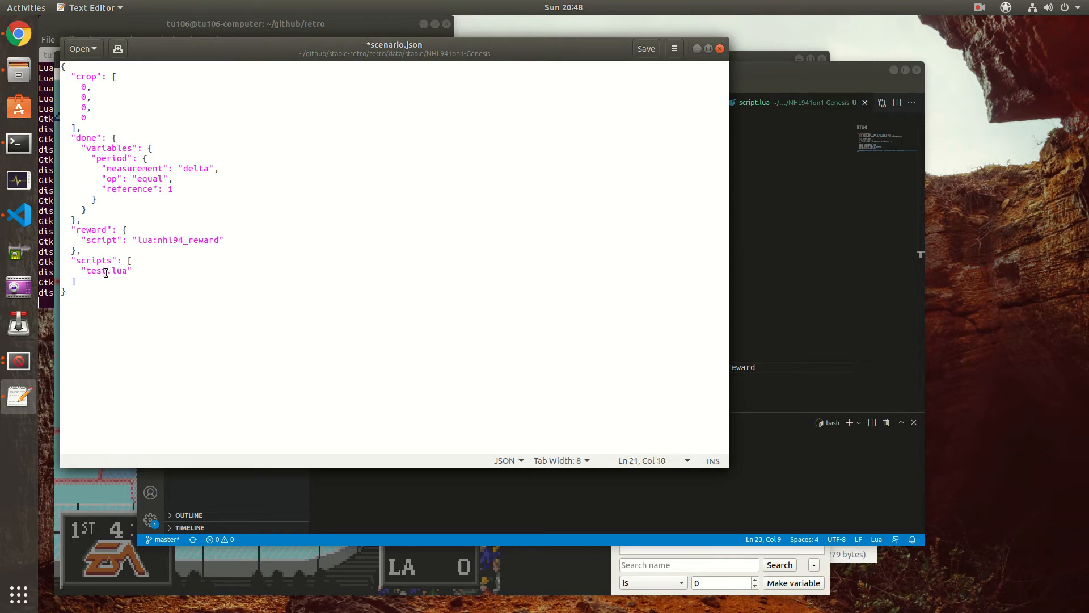
{"action": "double_click", "coordinate": [96, 270]}
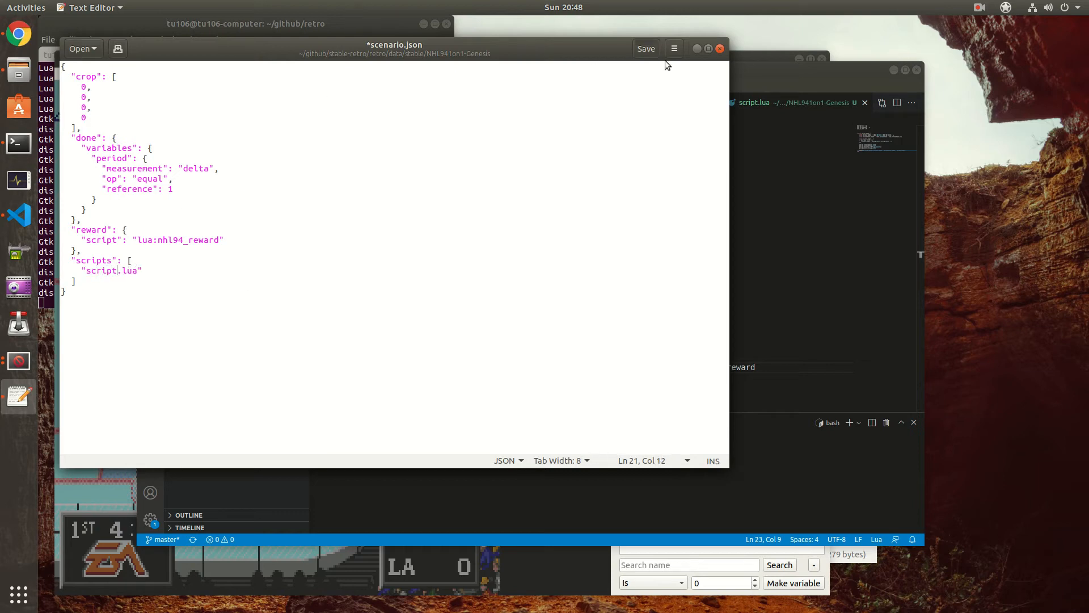
{"action": "left_click", "coordinate": [646, 49]}
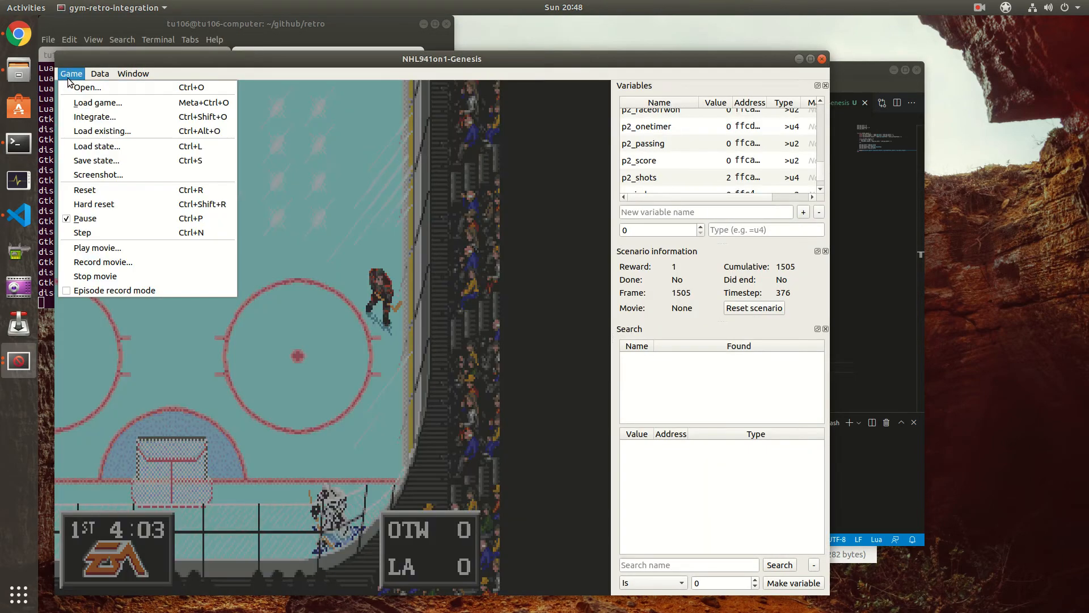
{"action": "mouse_move", "coordinate": [96, 146]}
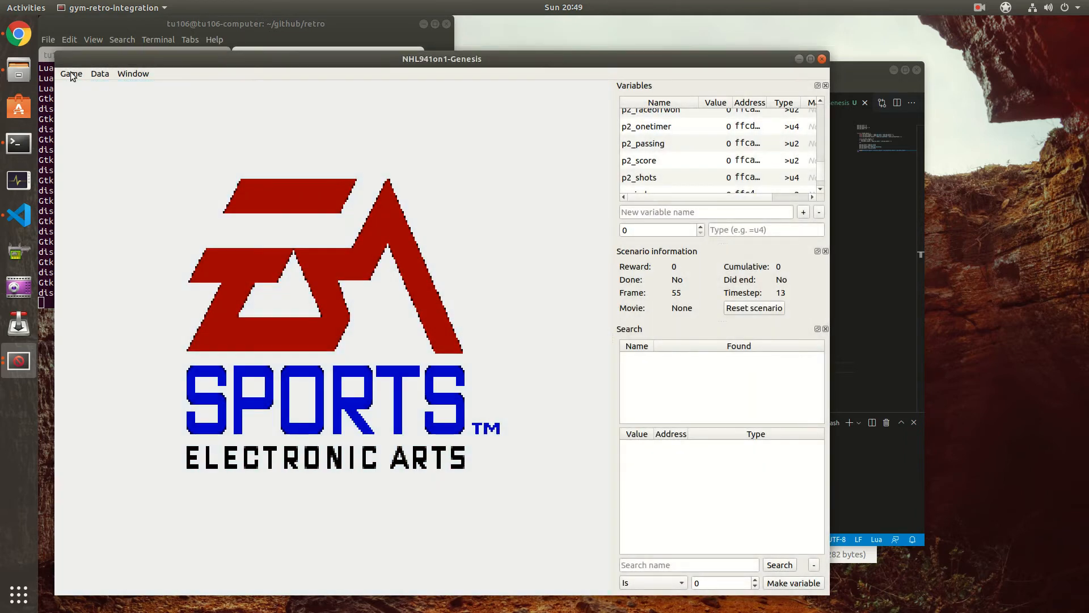
- Load the saved NHL94 state and confirm lua:nhl94_reward with Use script checked
{"action": "left_click", "coordinate": [71, 74]}
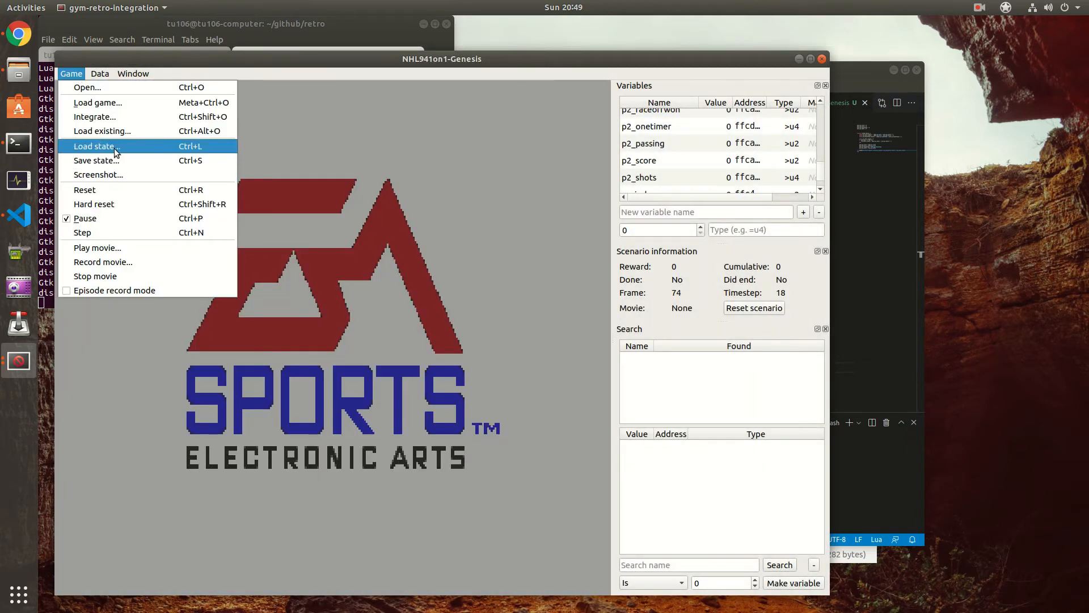
{"action": "left_click", "coordinate": [94, 146]}
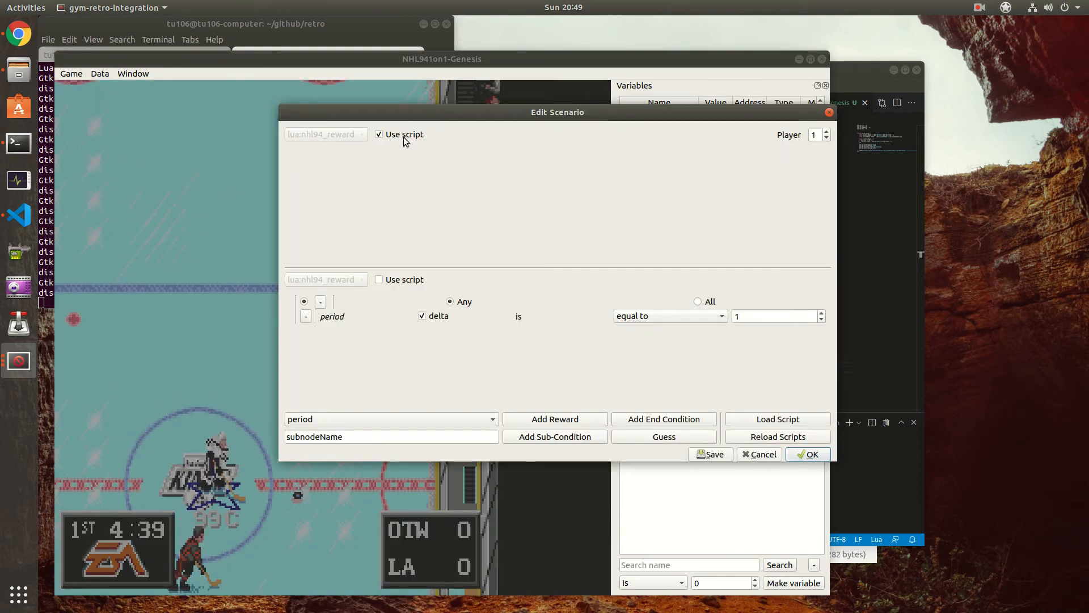
{"action": "left_click", "coordinate": [808, 454]}
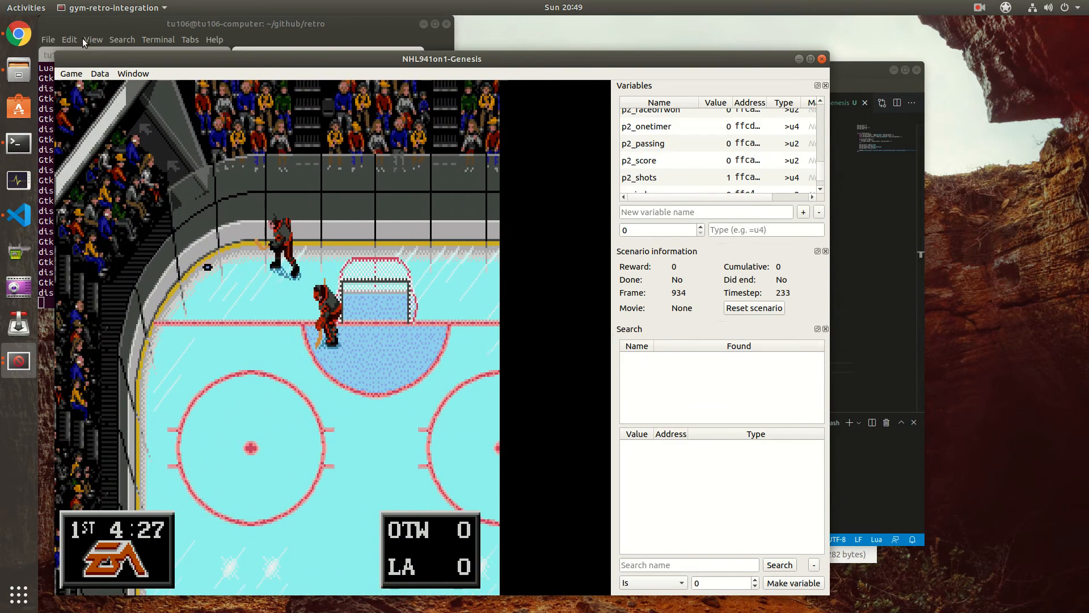
- Restart the match and play until the cumulative reward reads 1 at frame 1770
{"action": "left_click", "coordinate": [71, 74]}
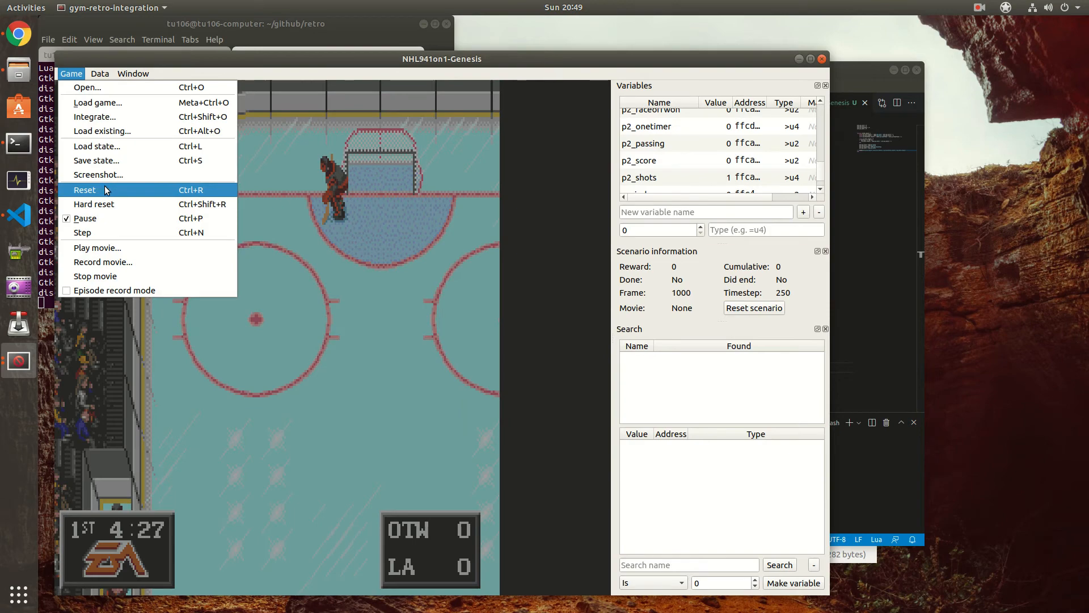
{"action": "left_click", "coordinate": [84, 189]}
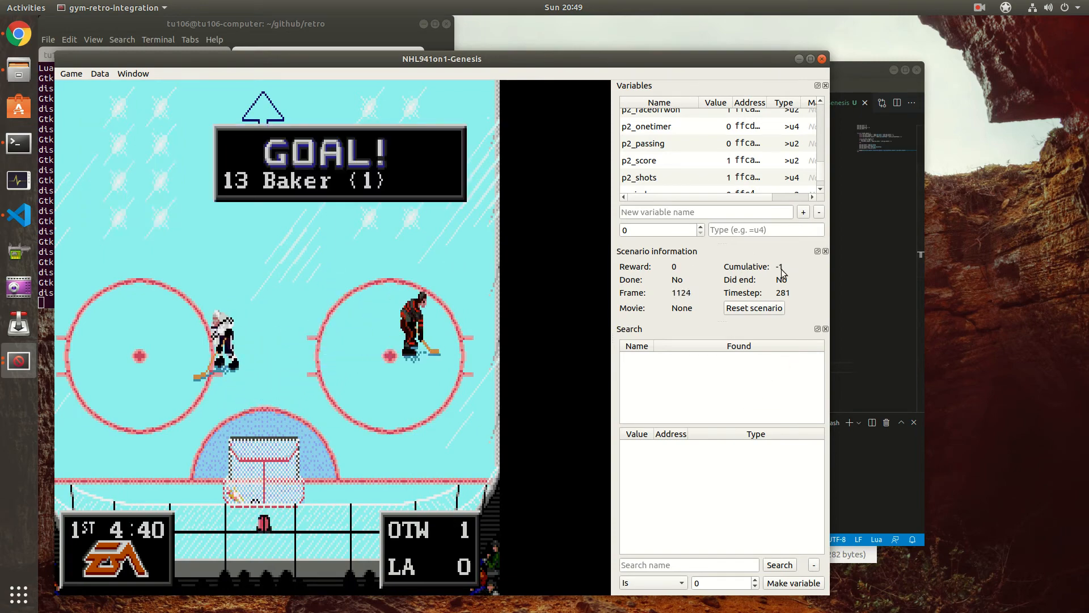
{"action": "left_click", "coordinate": [753, 307]}
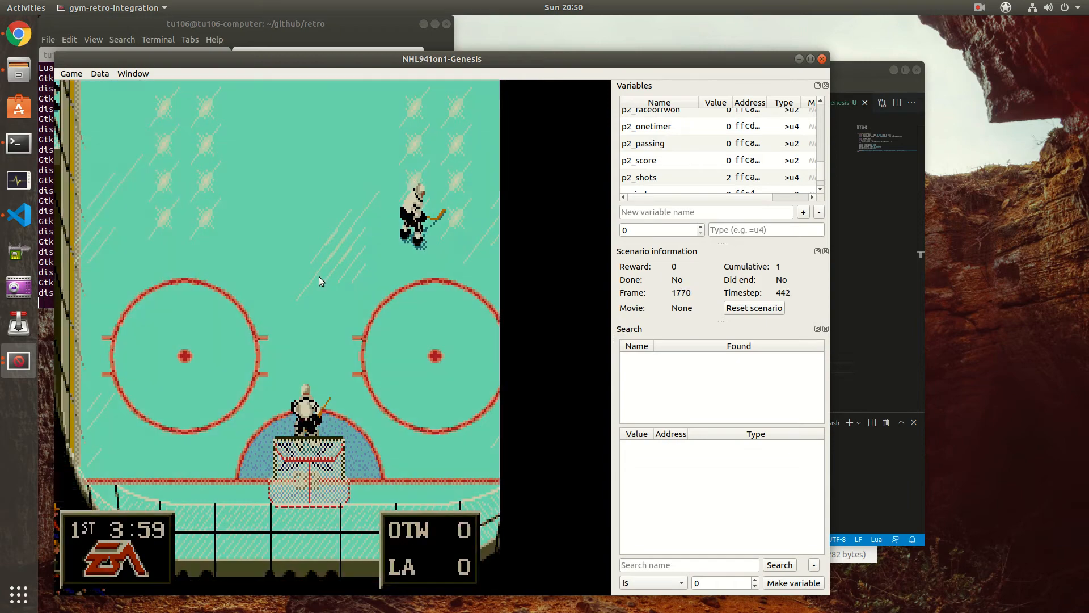
- Reset the game and replay until Cumulative reaches 2 at frame 3661
{"action": "left_click", "coordinate": [71, 74]}
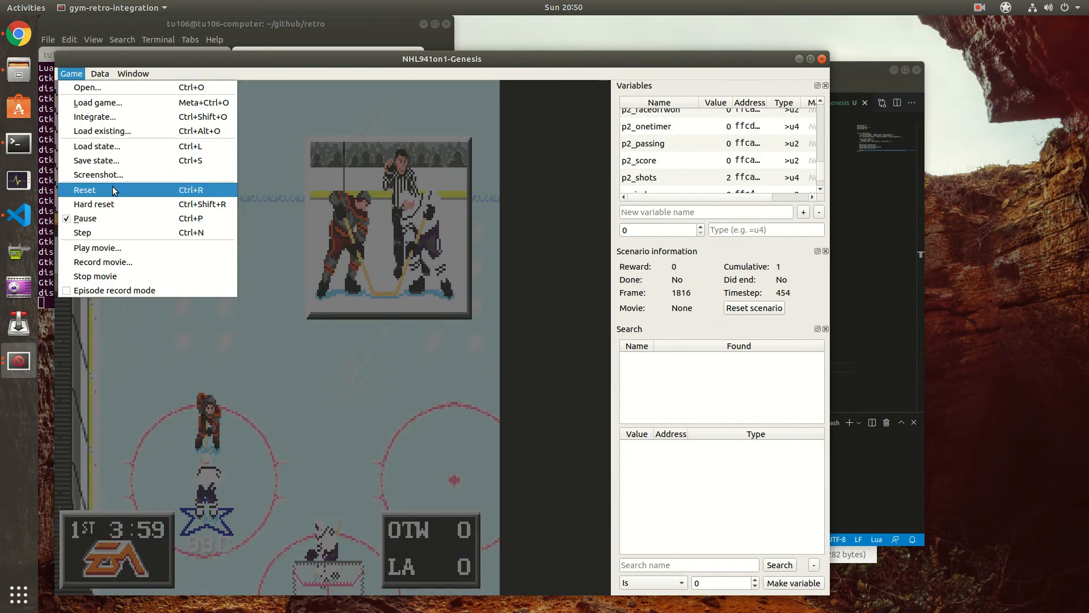
{"action": "left_click", "coordinate": [84, 189]}
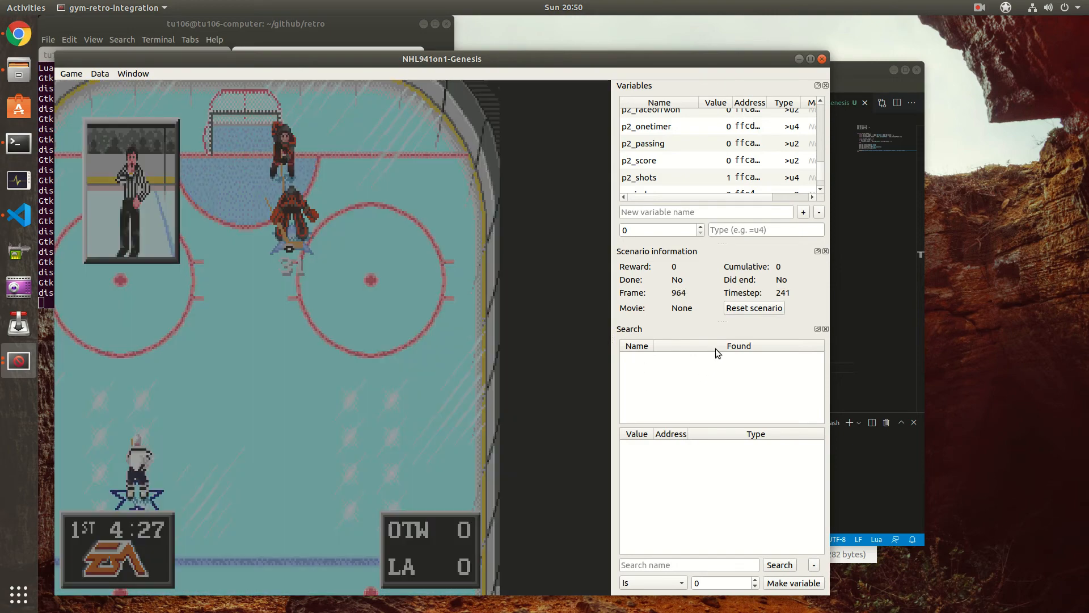
{"action": "mouse_move", "coordinate": [779, 276]}
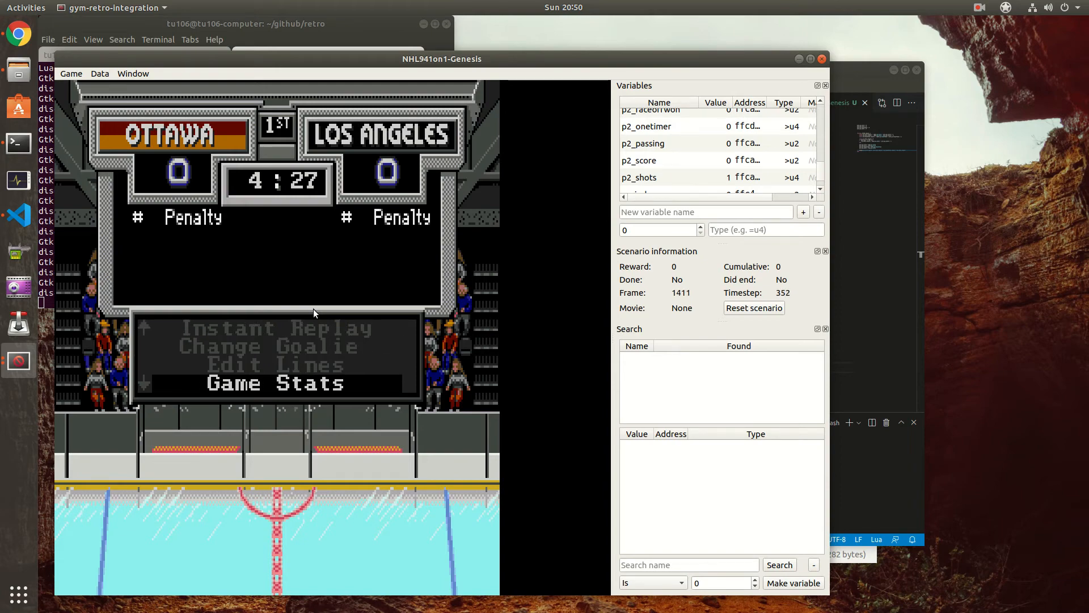
{"action": "left_click", "coordinate": [281, 383]}
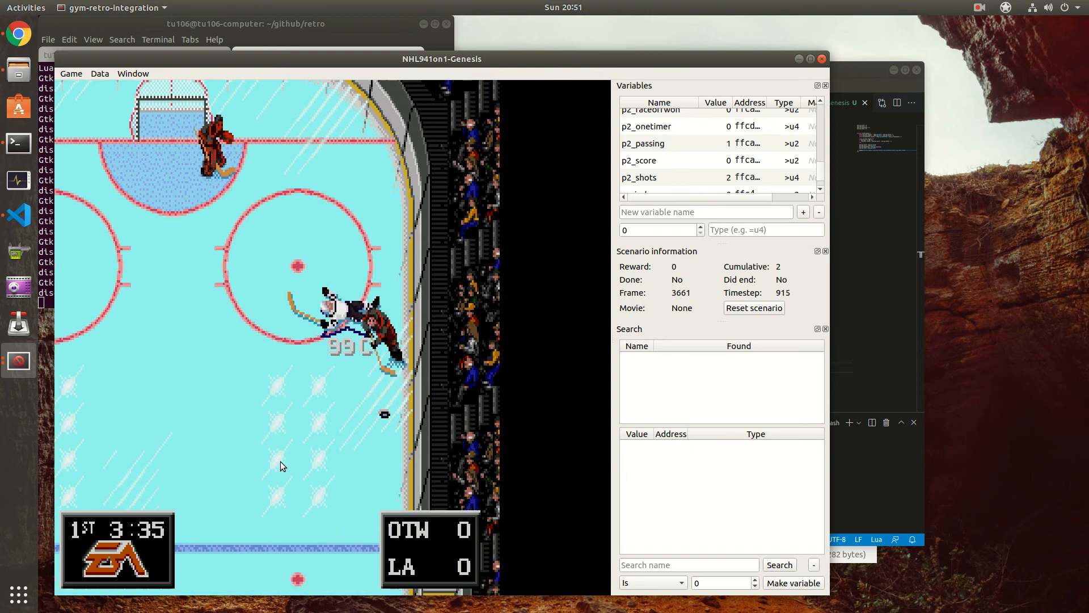
- Reset NHL94 to the faceoff at cumulative reward 0, then switch to Visual Studio Code
{"action": "left_click", "coordinate": [71, 73]}
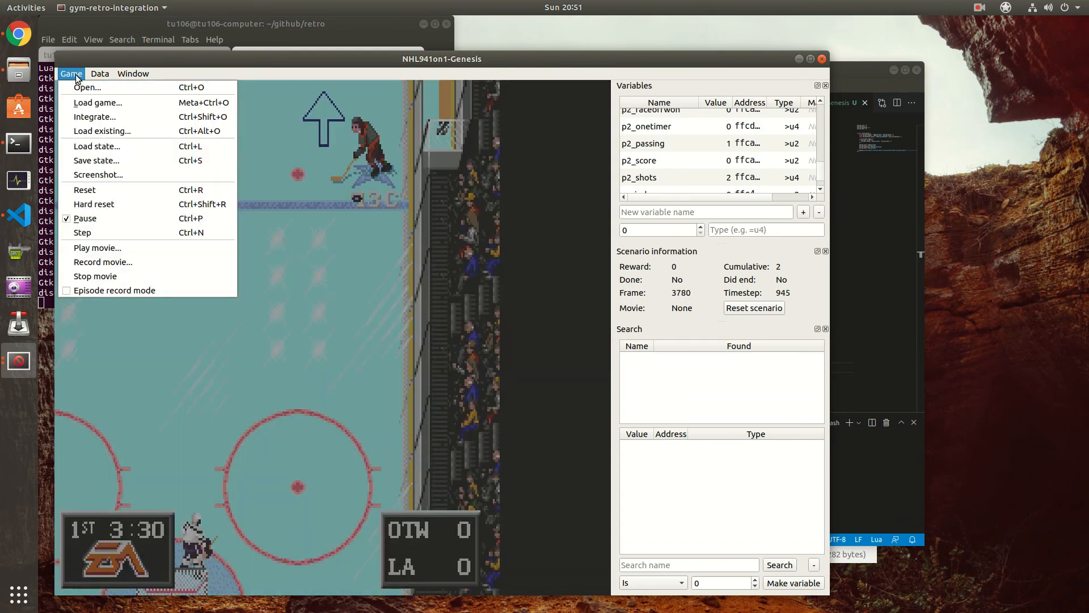
{"action": "left_click", "coordinate": [84, 189]}
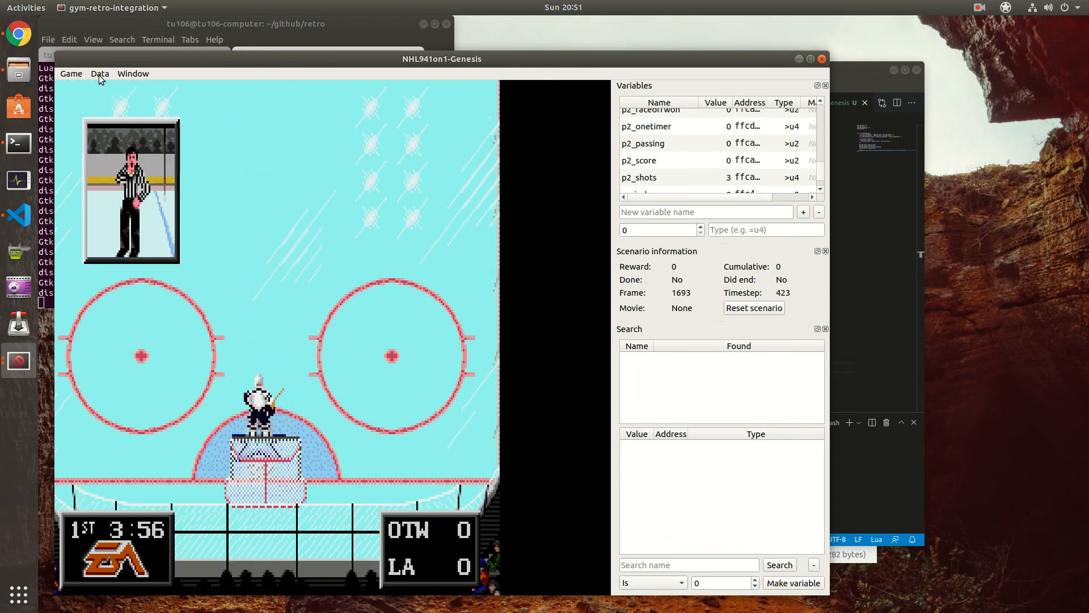
{"action": "left_click", "coordinate": [132, 73]}
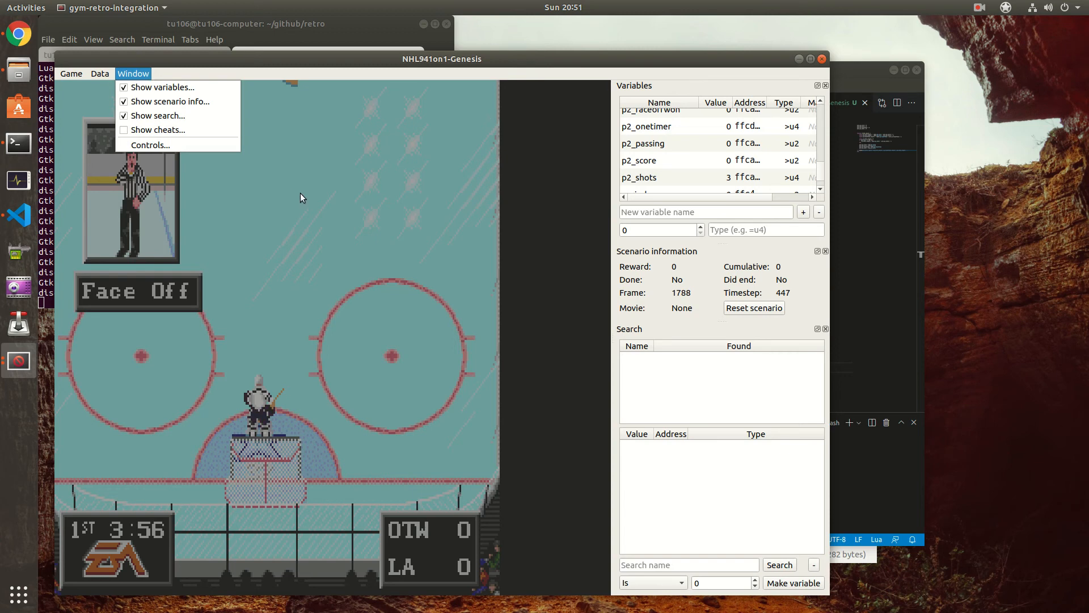
{"action": "mouse_move", "coordinate": [409, 231]}
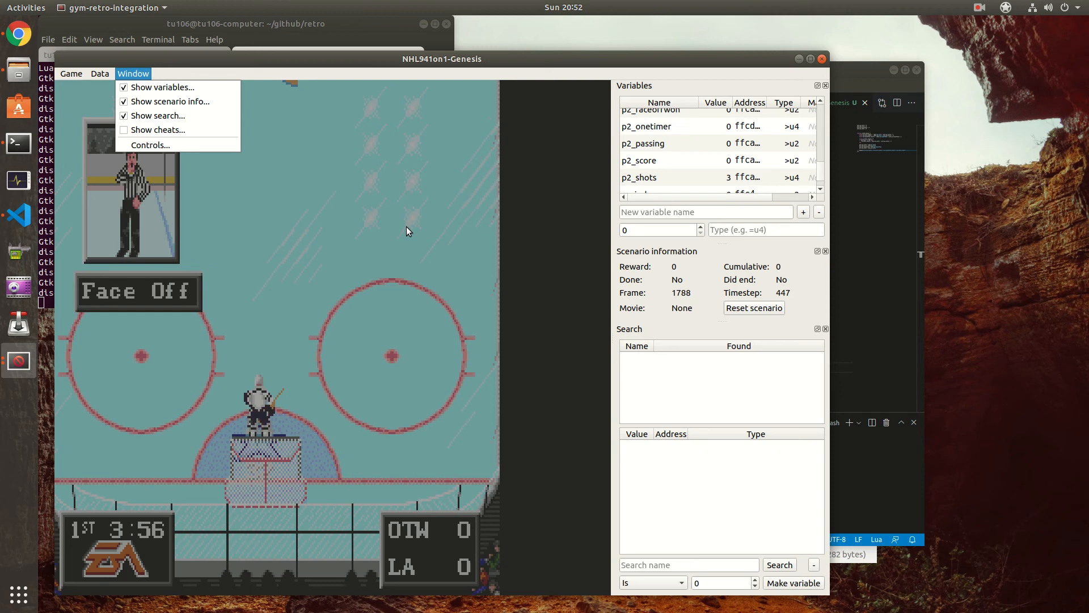
{"action": "mouse_move", "coordinate": [334, 202]}
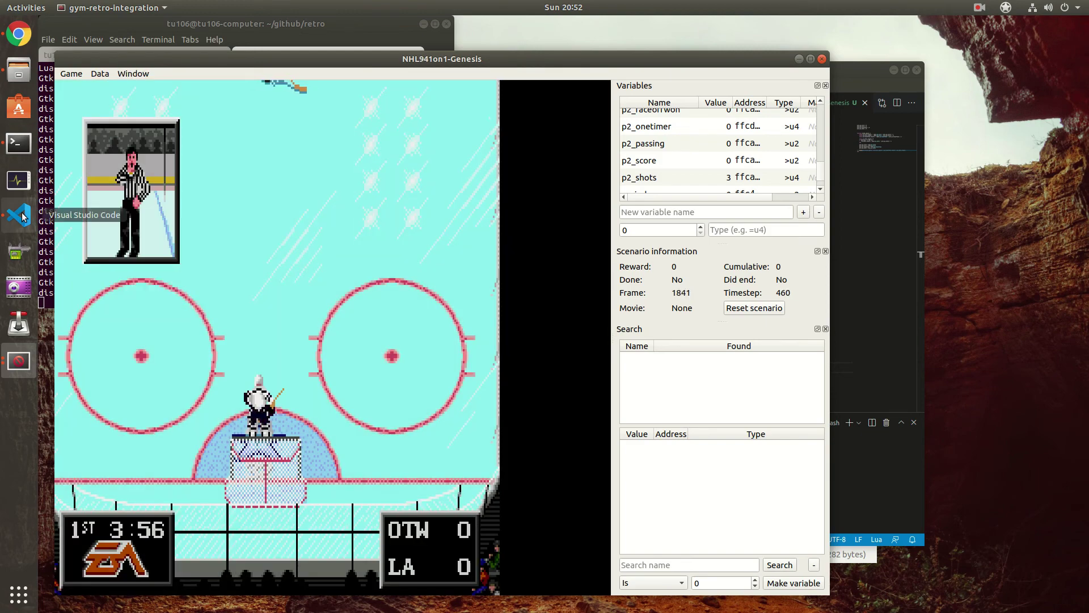
{"action": "left_click", "coordinate": [17, 216]}
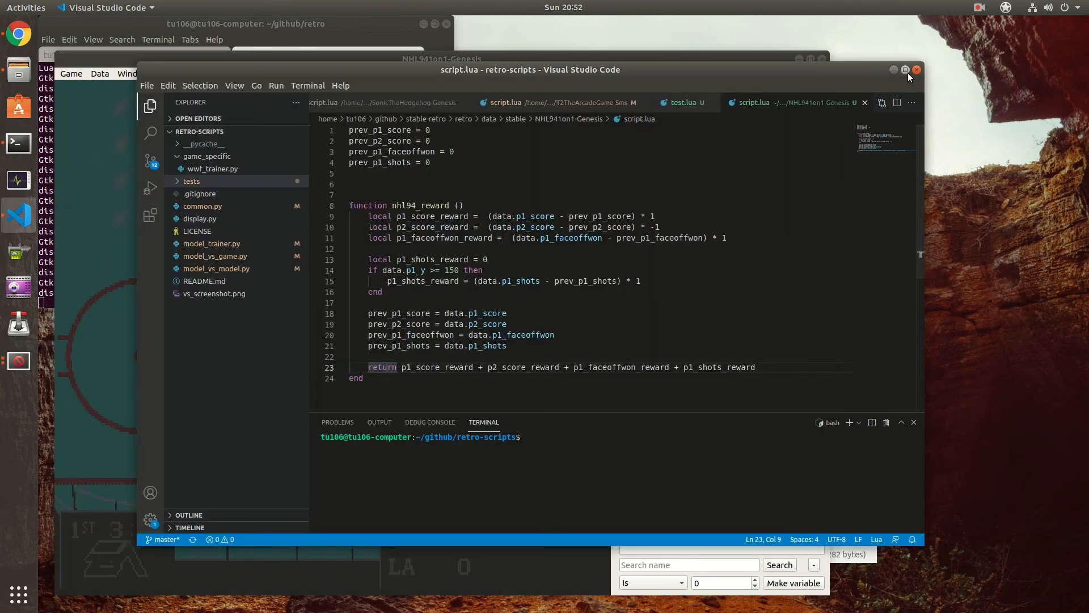
- Maximize VS Code, open common.py and jump to ClipRewardEnv's definition in atari_wrappers.py
{"action": "left_click", "coordinate": [906, 69]}
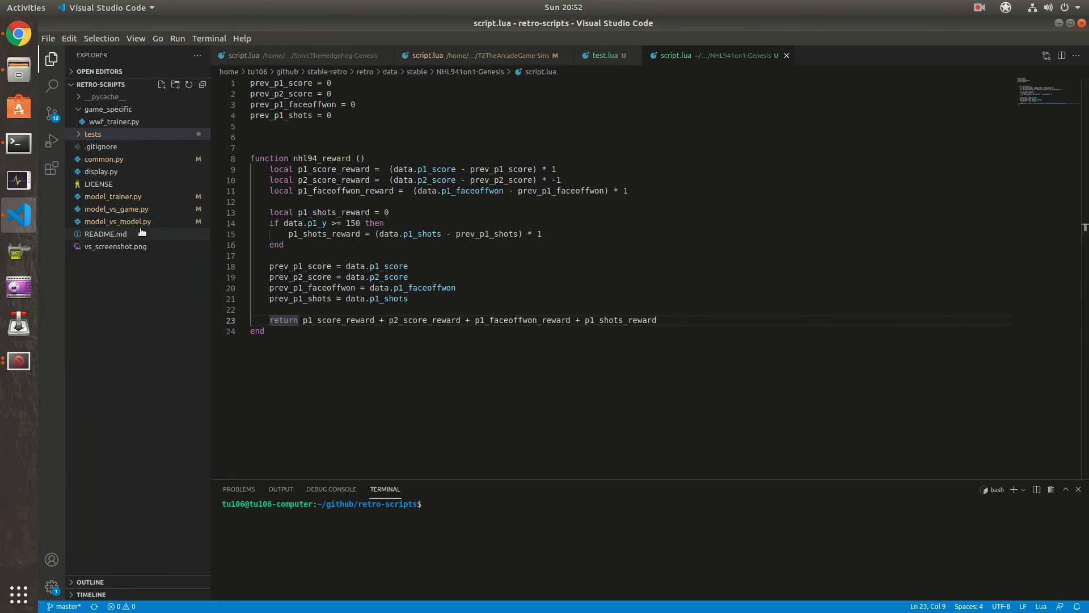
{"action": "left_click", "coordinate": [103, 159]}
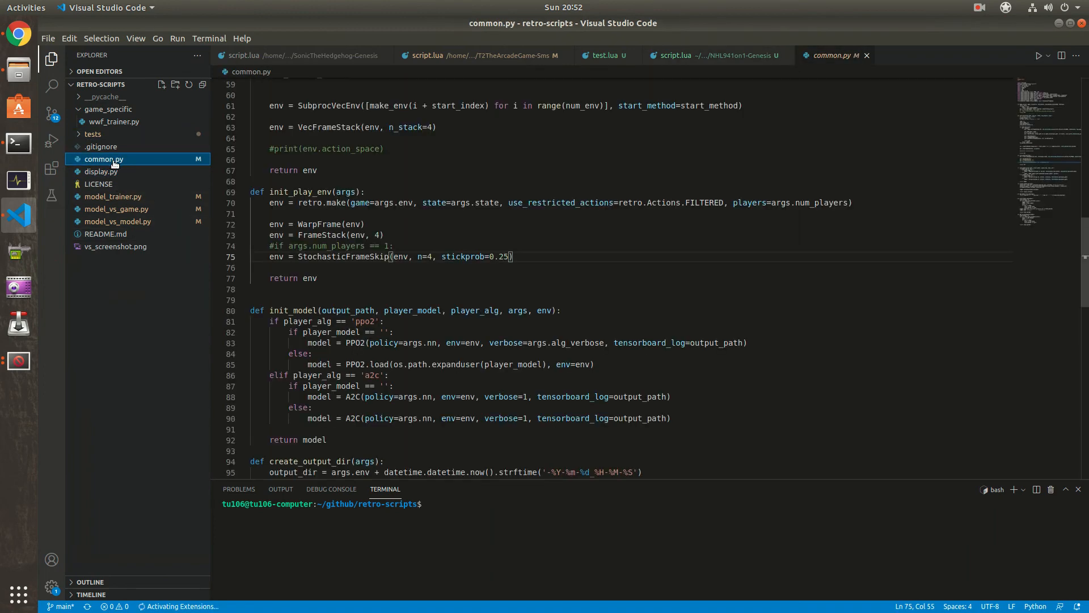
{"action": "scroll", "scroll_direction": "up", "scroll_amount": 3}
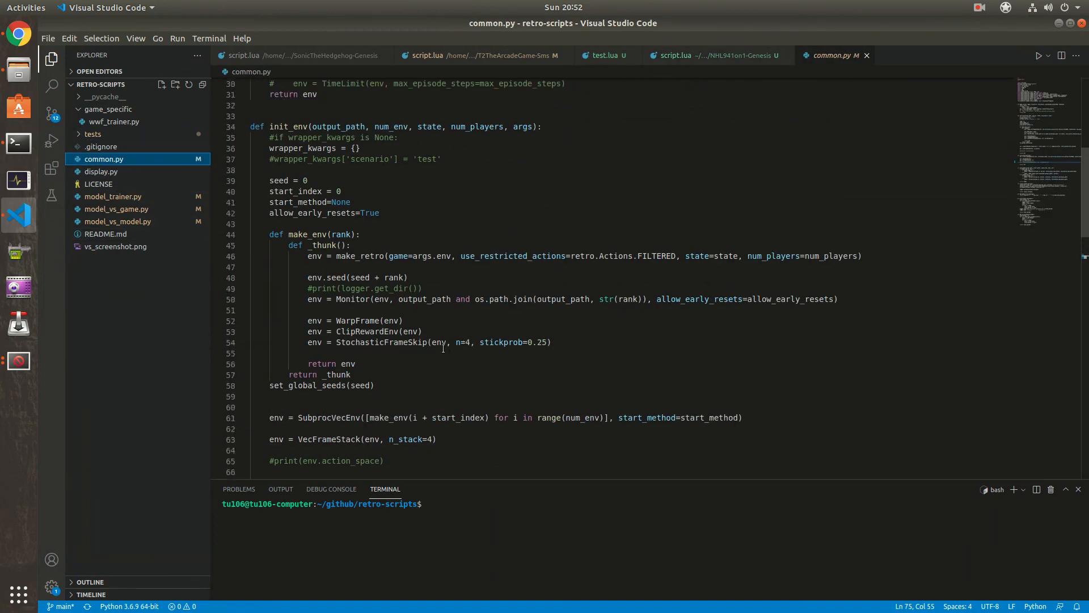
{"action": "mouse_move", "coordinate": [368, 330]}
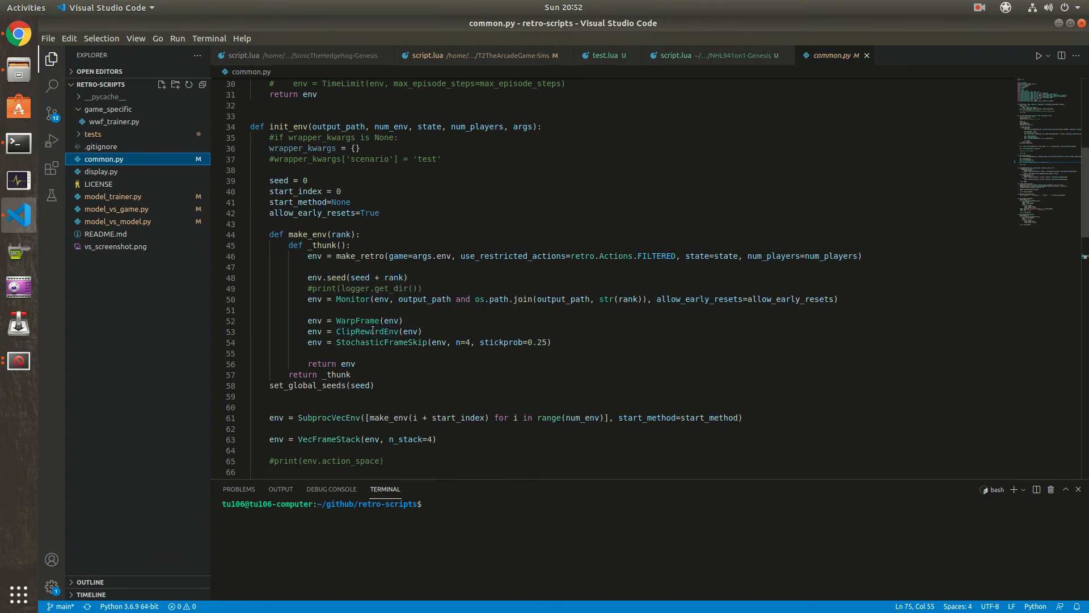
{"action": "right_click", "coordinate": [364, 331]}
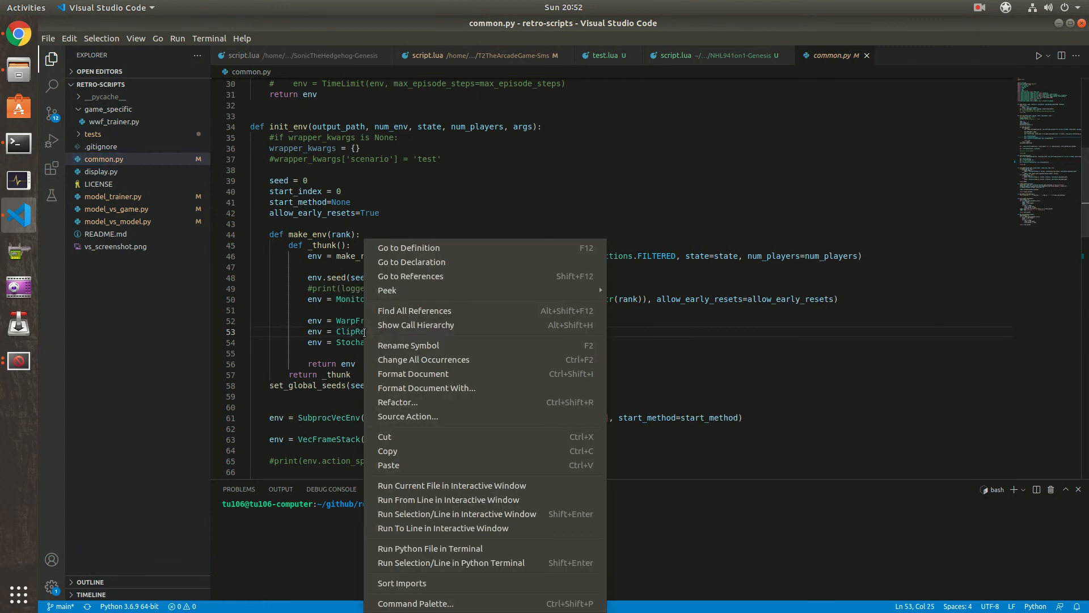
{"action": "left_click", "coordinate": [430, 248]}
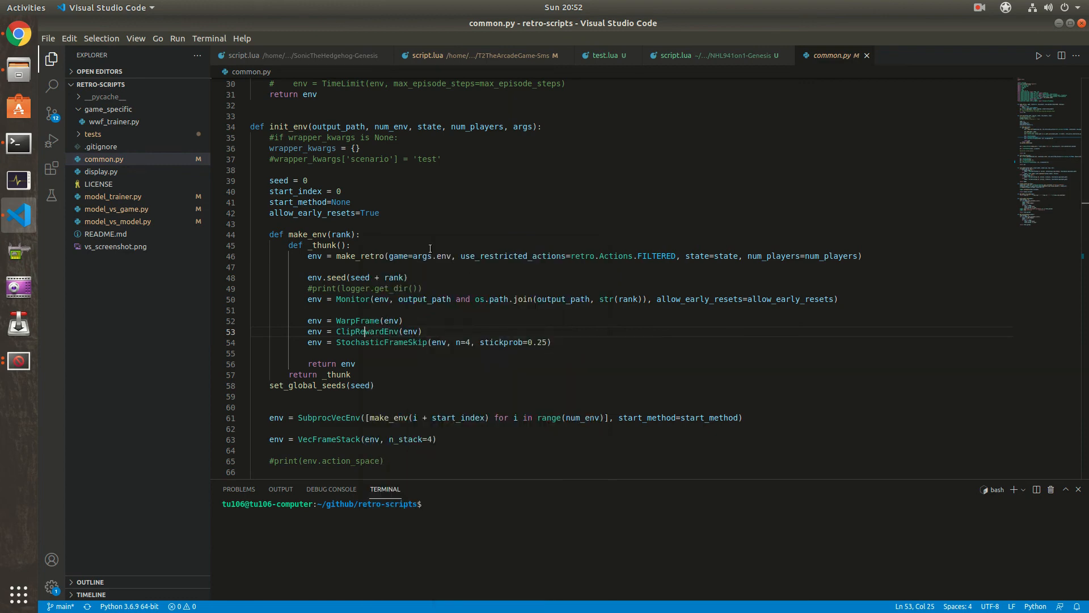
{"action": "left_click", "coordinate": [358, 332]}
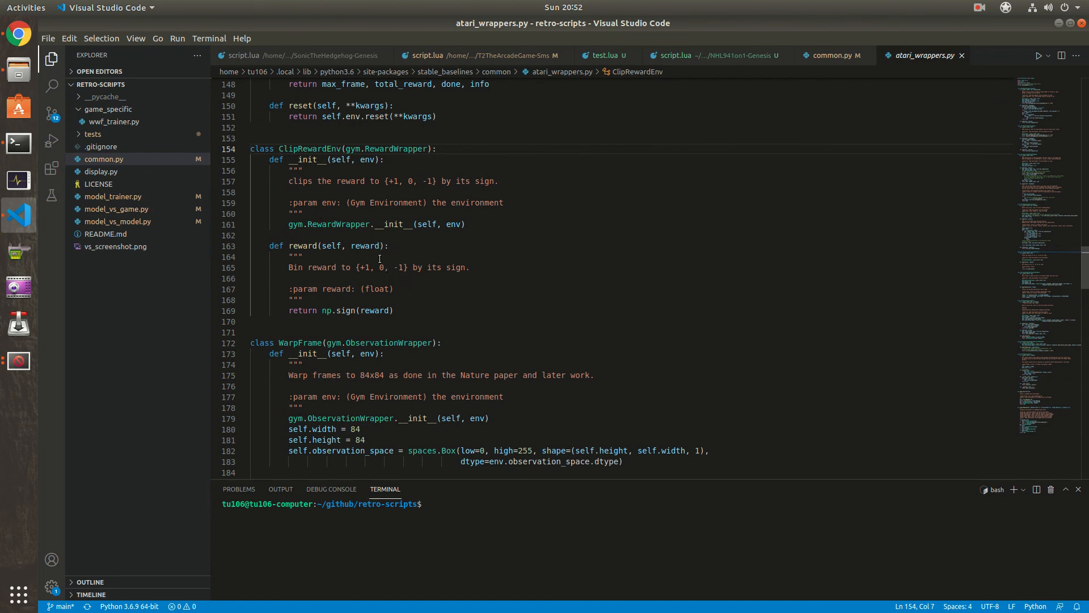
{"action": "mouse_move", "coordinate": [369, 226]}
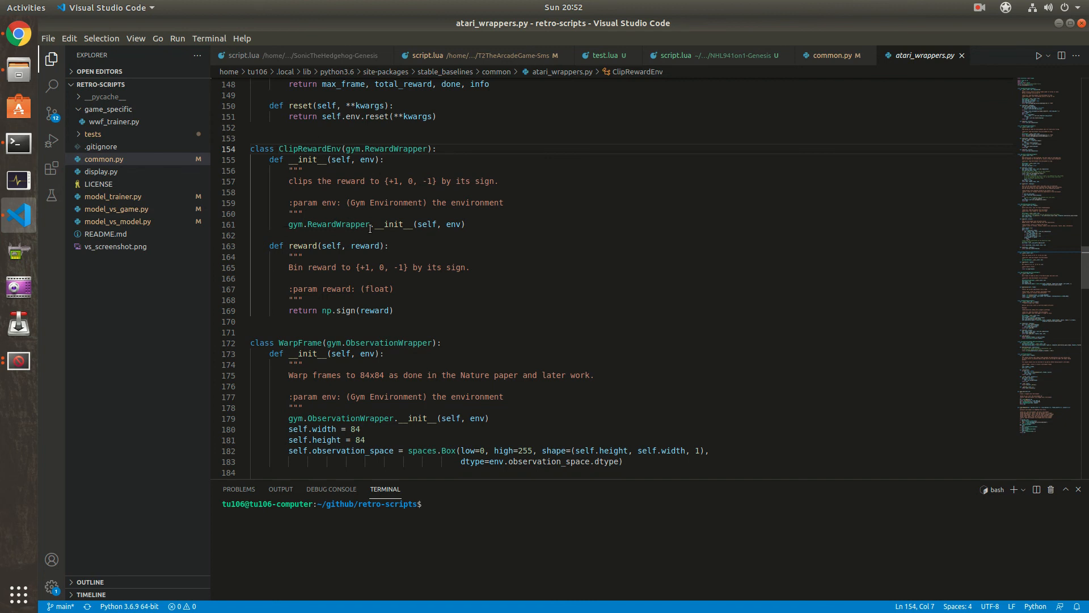
{"action": "mouse_move", "coordinate": [359, 310]}
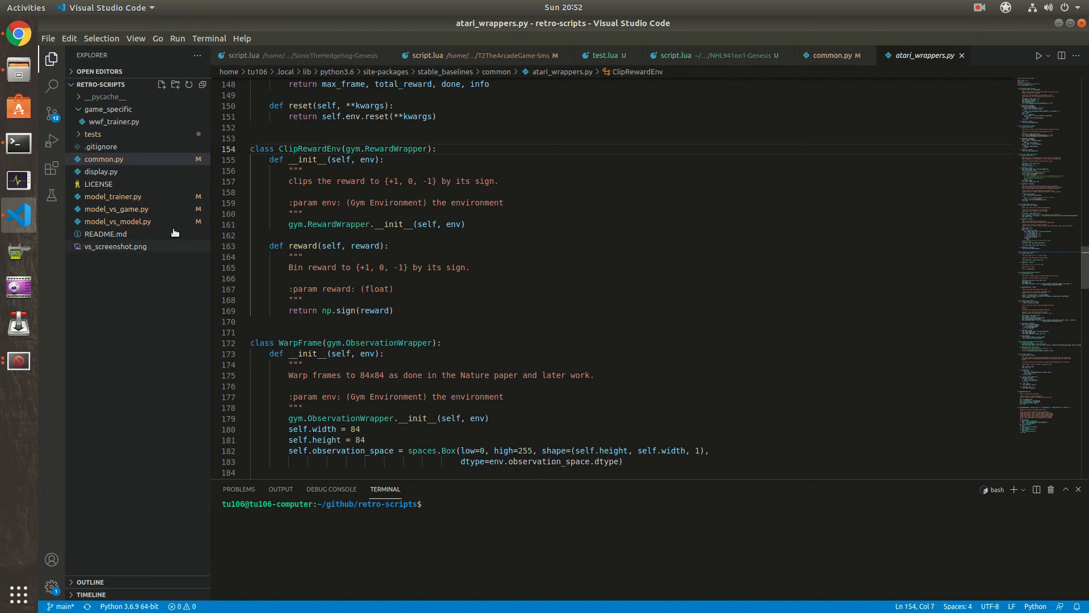
- Open model_trainer.py to view its parse_cmdline defaults (ppo2, CnnPolicy, NHL941on1-Genesis)
{"action": "left_click", "coordinate": [112, 196]}
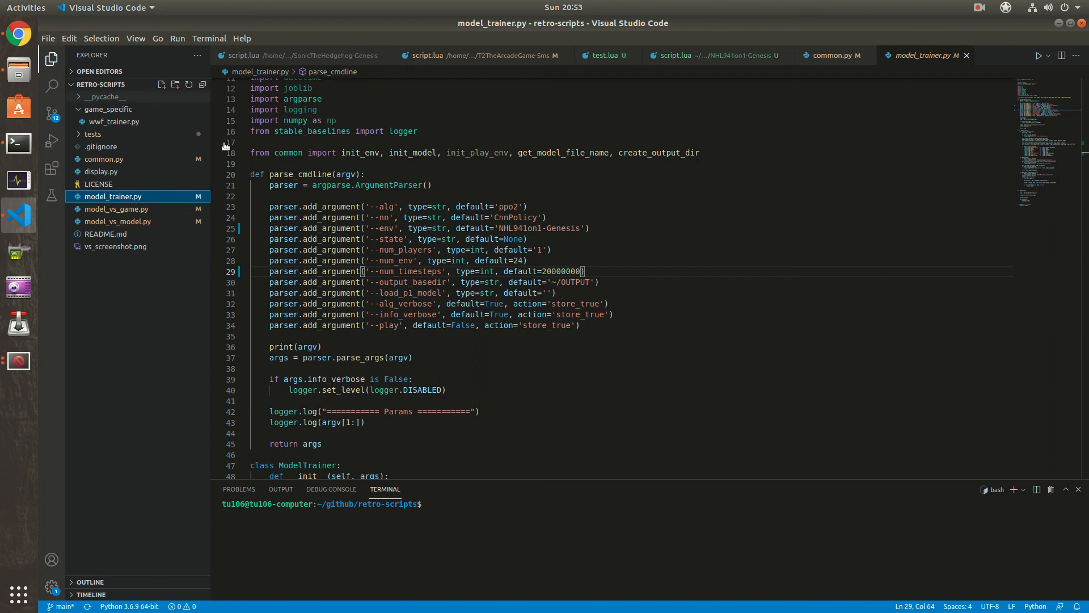
{"action": "mouse_move", "coordinate": [326, 162]}
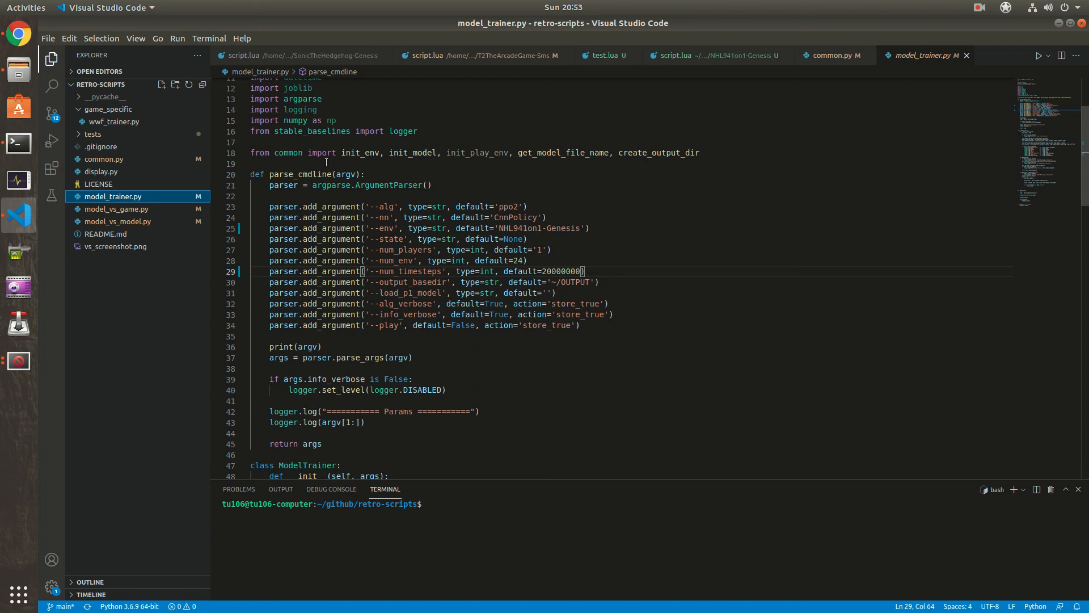
{"action": "mouse_move", "coordinate": [241, 134]}
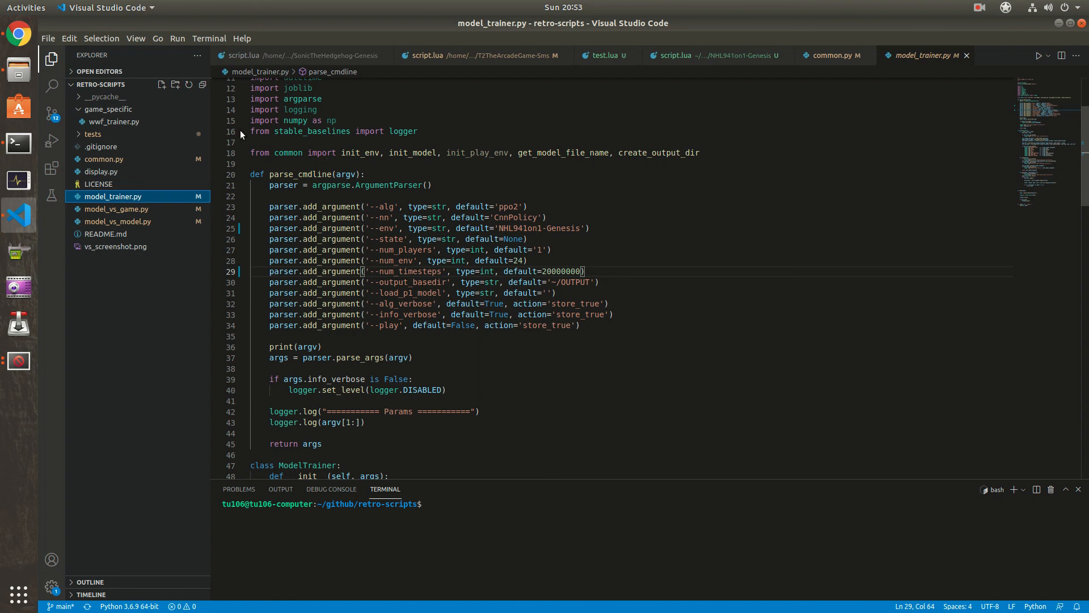